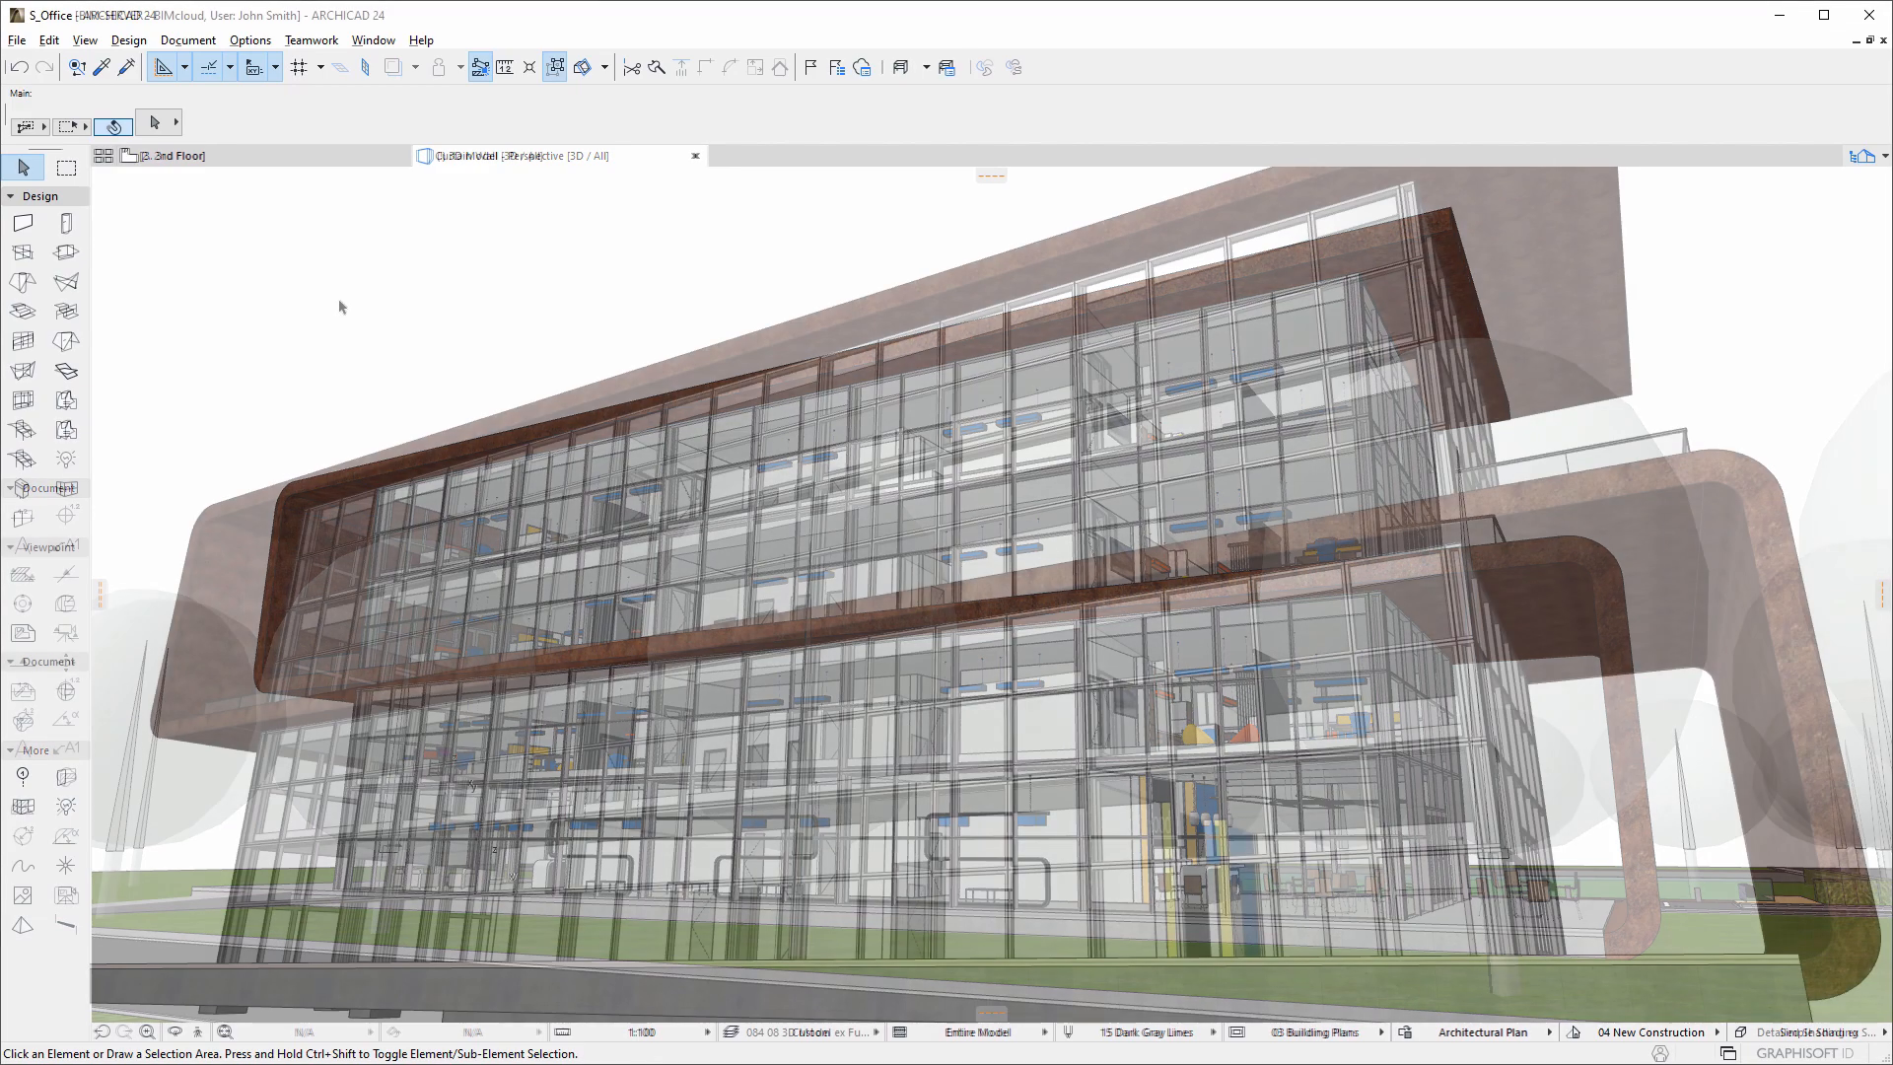
Create a 'Curtain Wall' change-tracking subscription limited to Curtain Wall elements, then close the settings
left_click(311, 39)
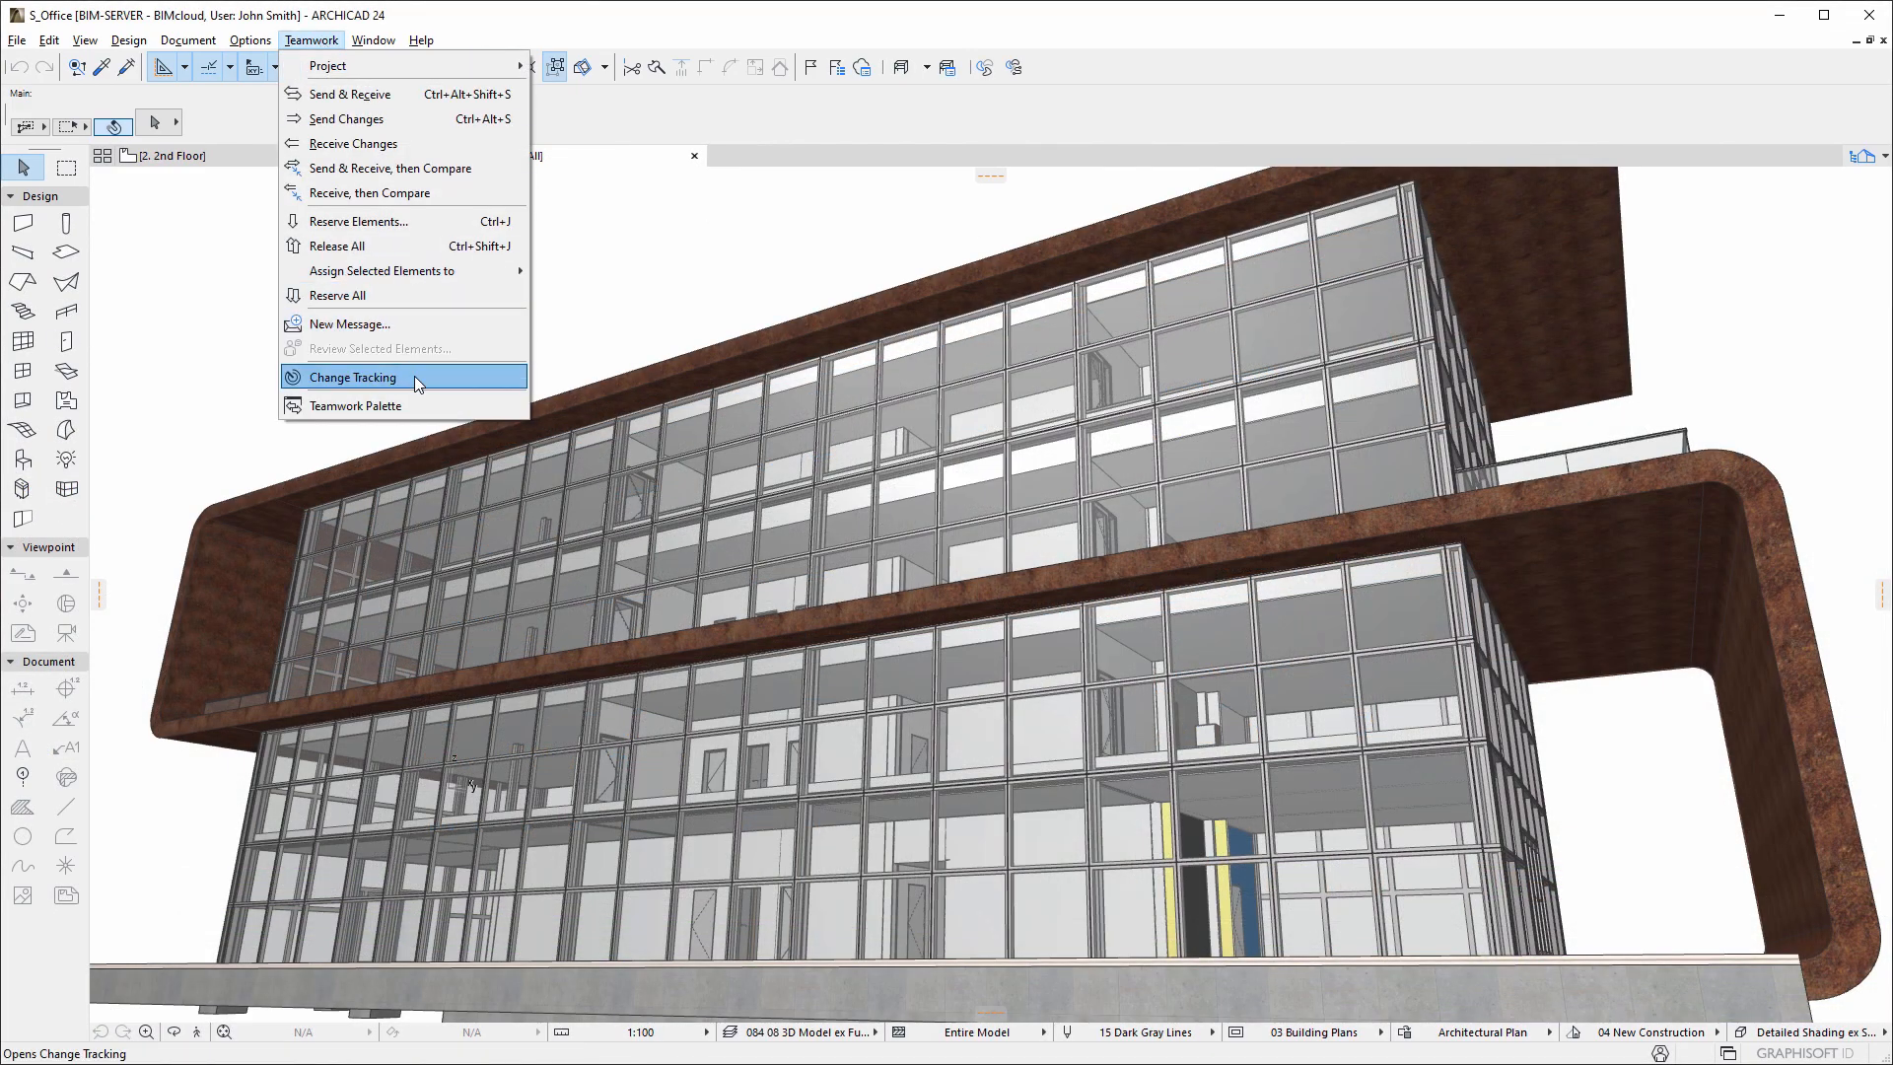
left_click(351, 377)
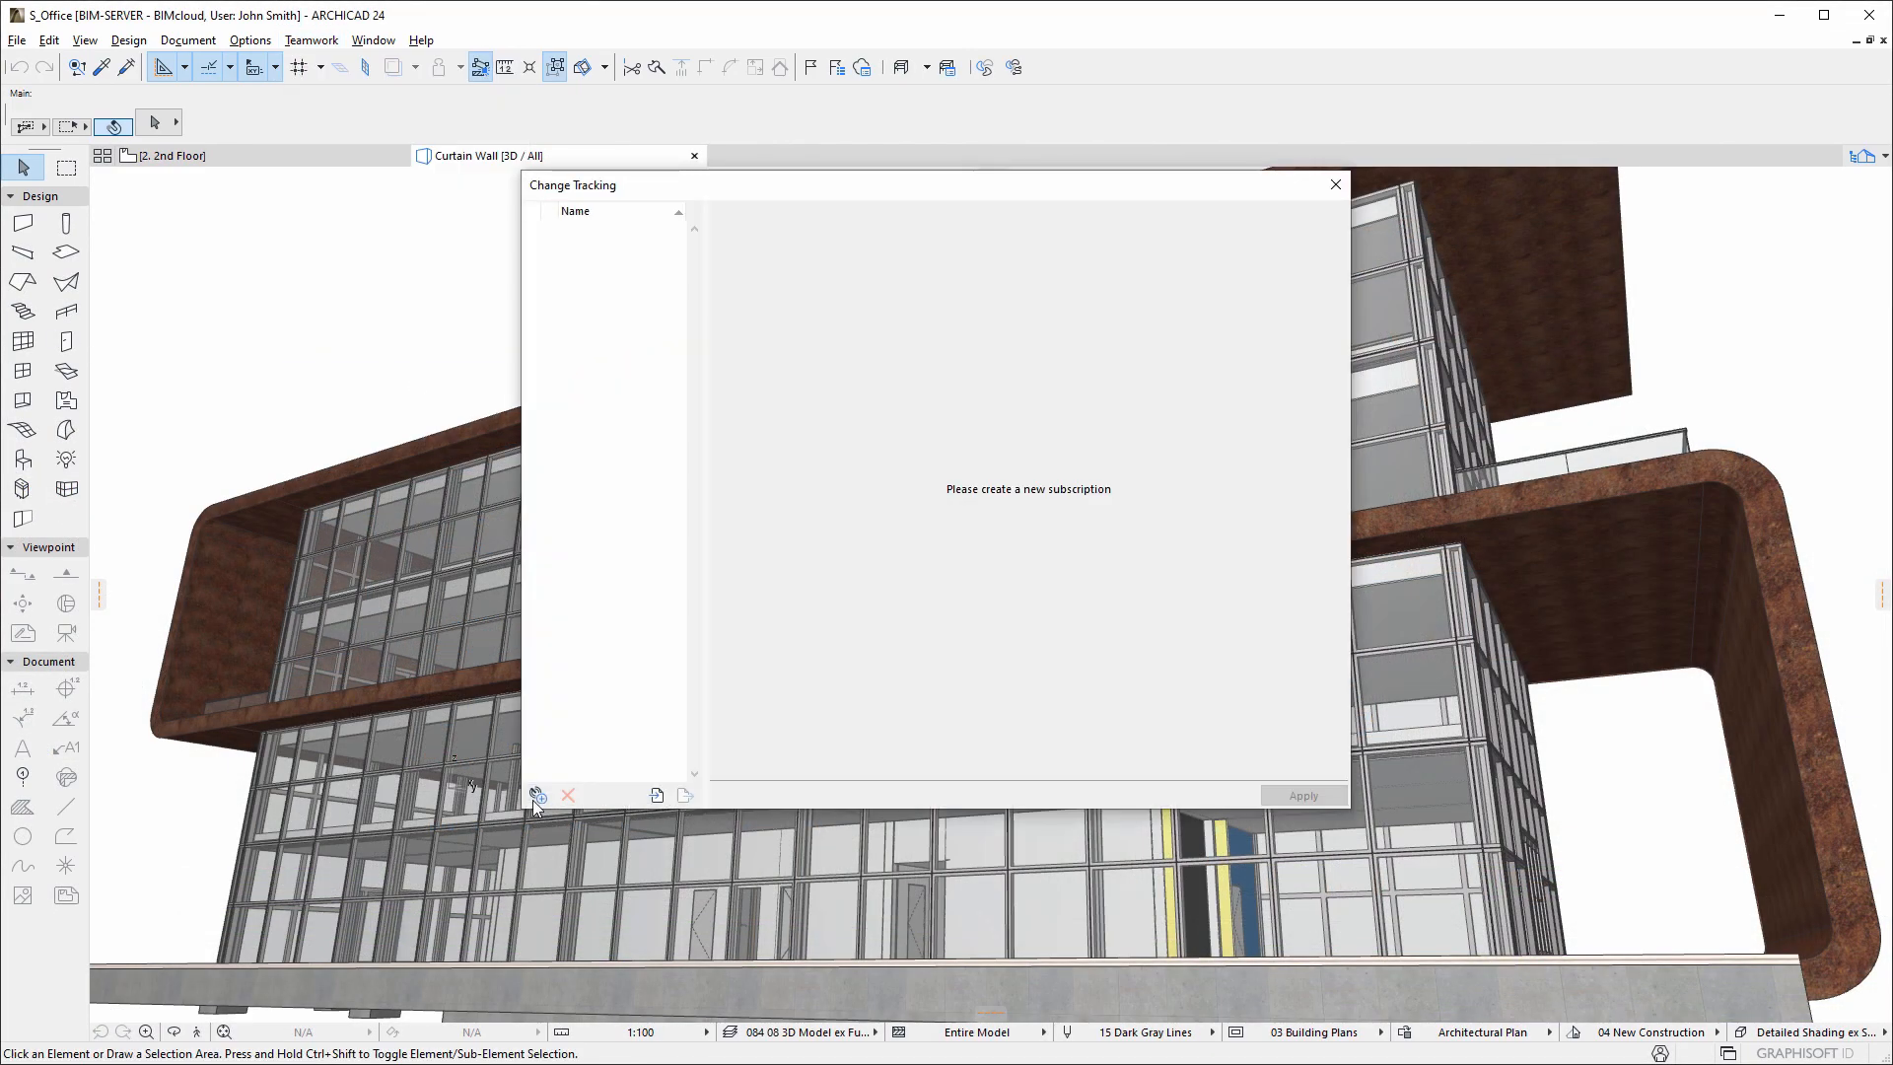
left_click(537, 795)
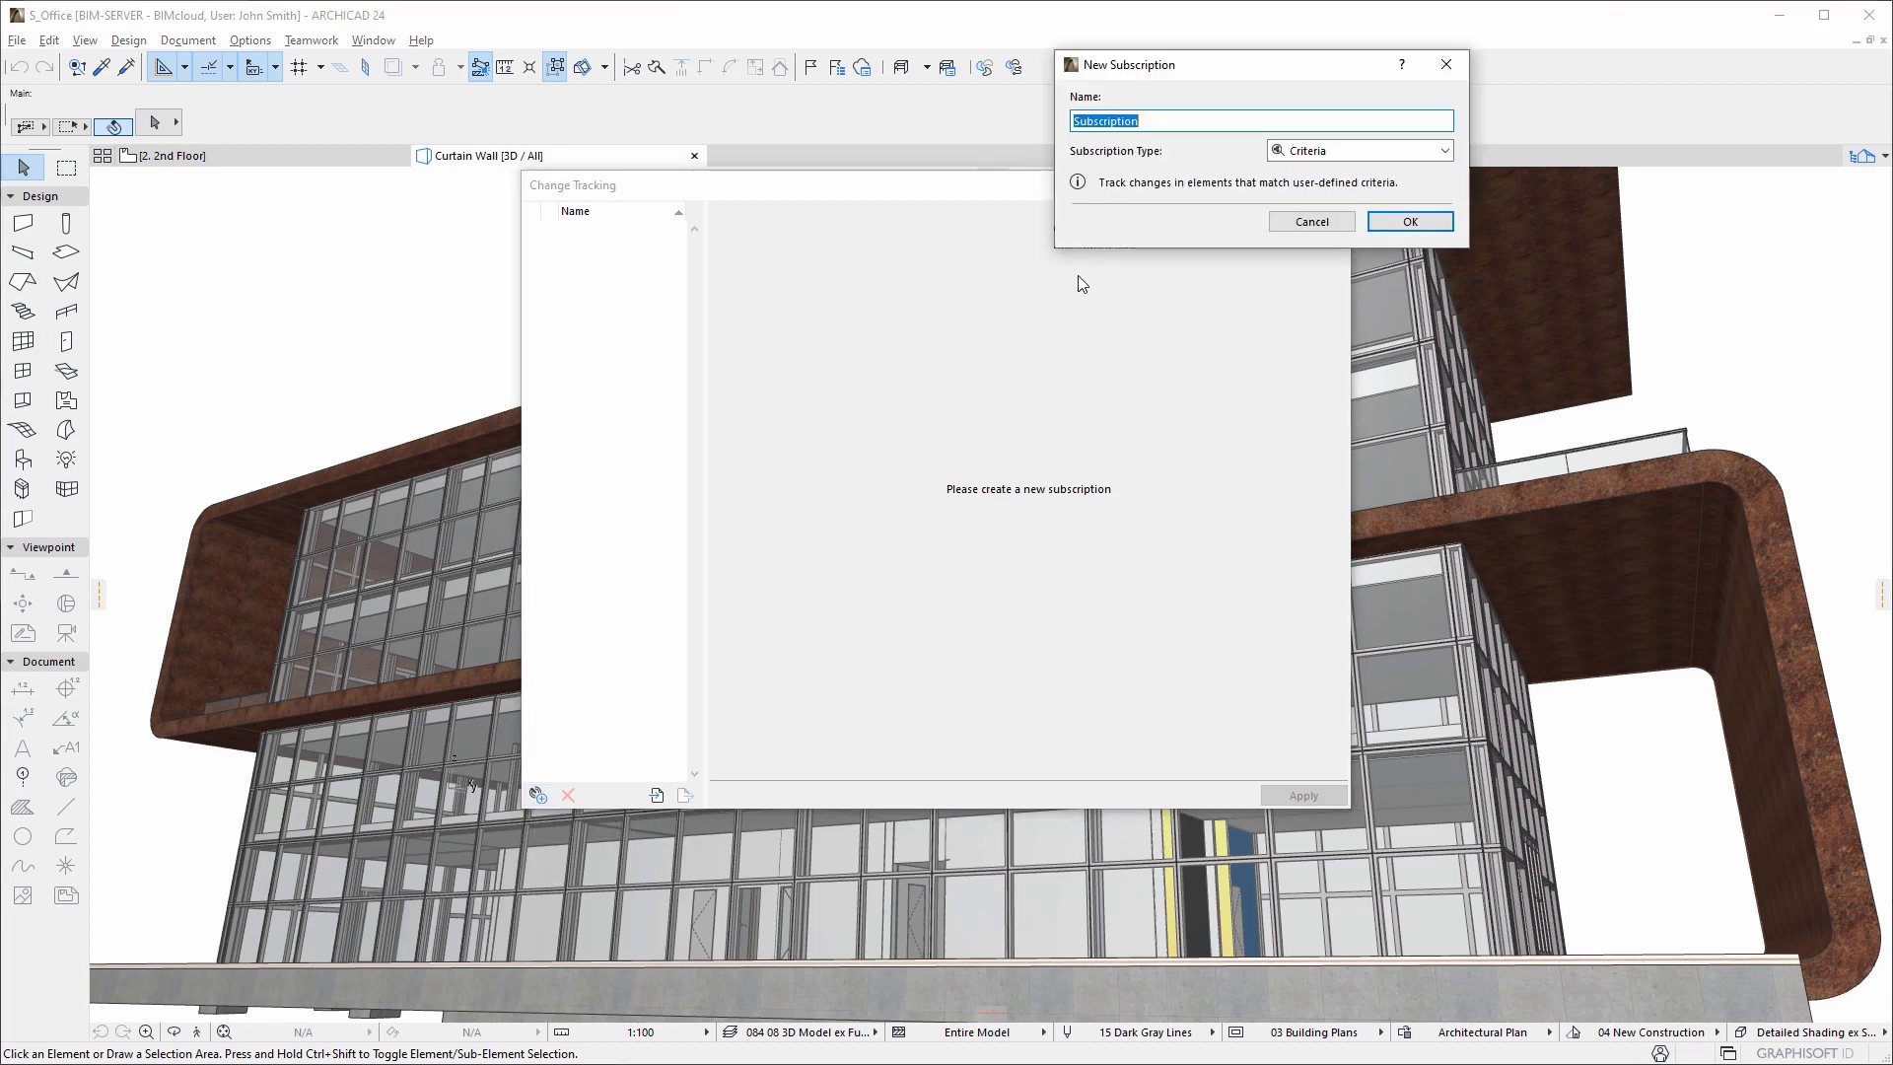
type("Curtain Wall")
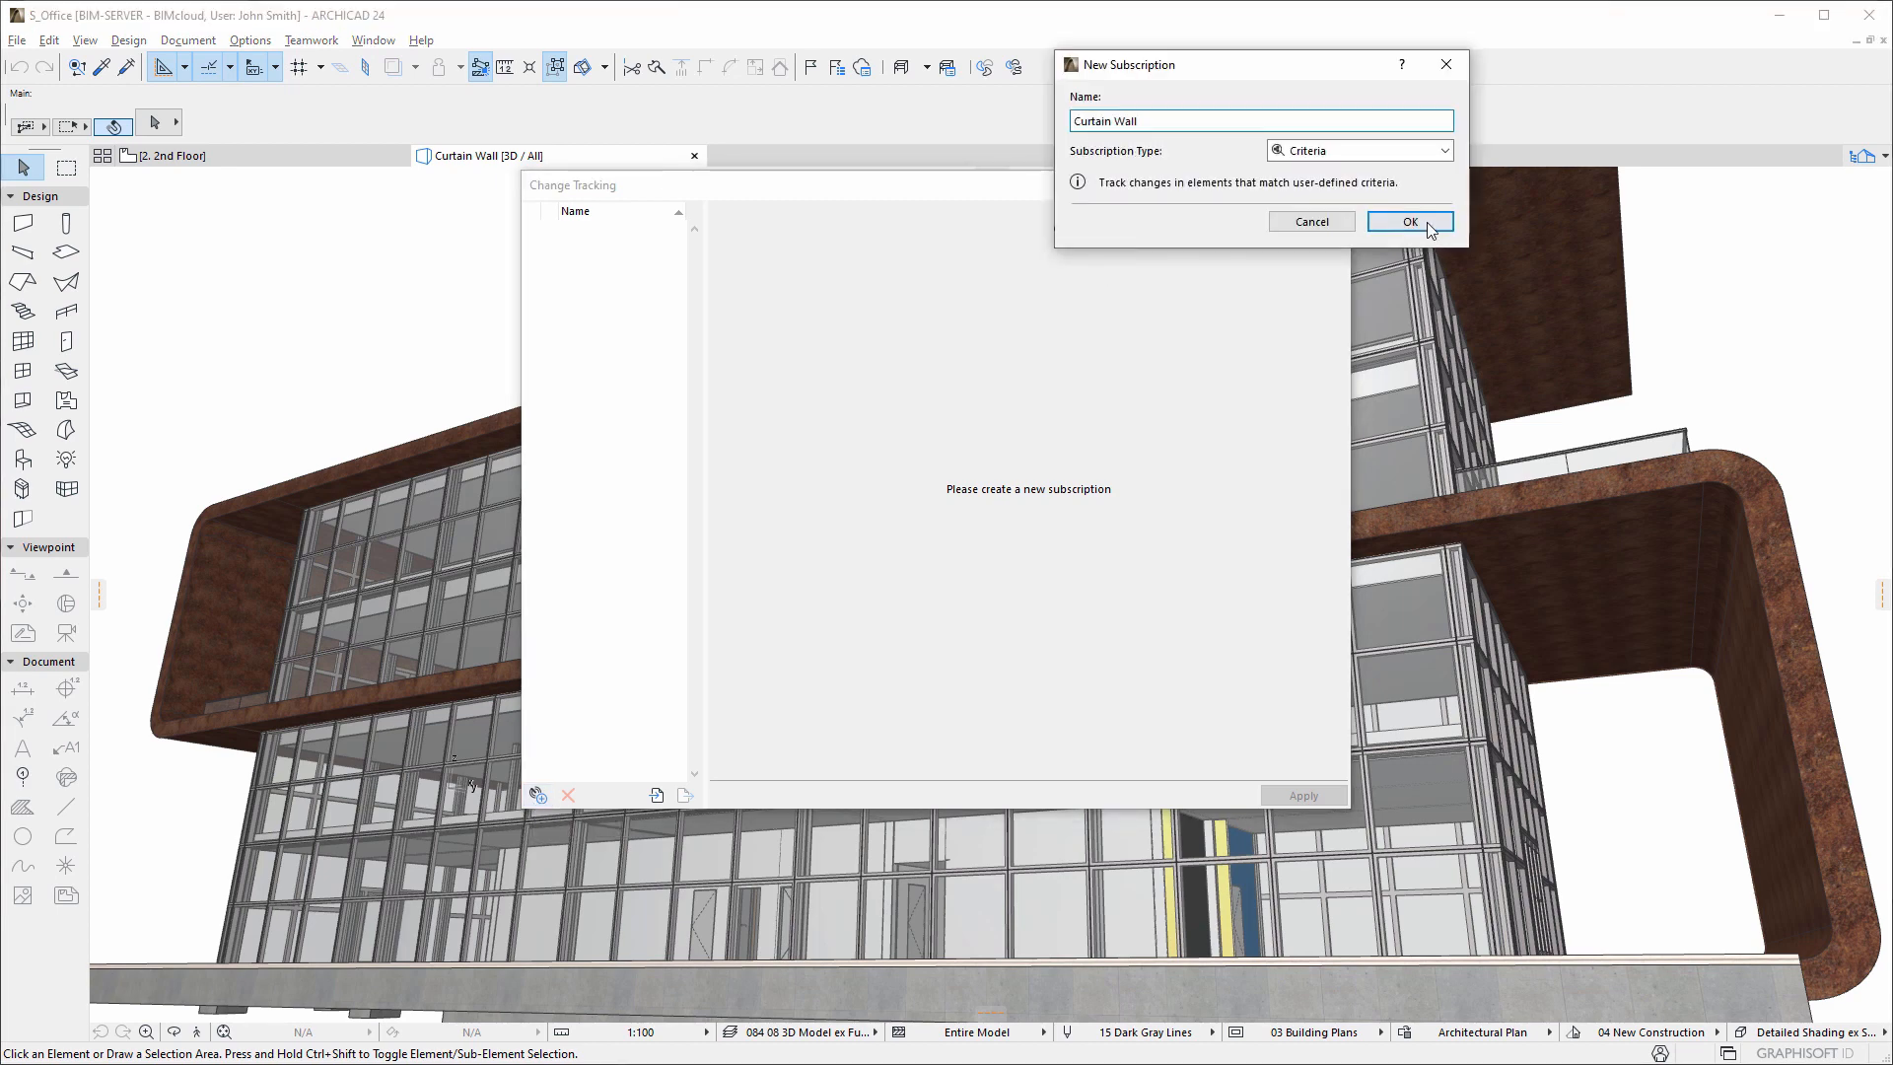
left_click(1408, 221)
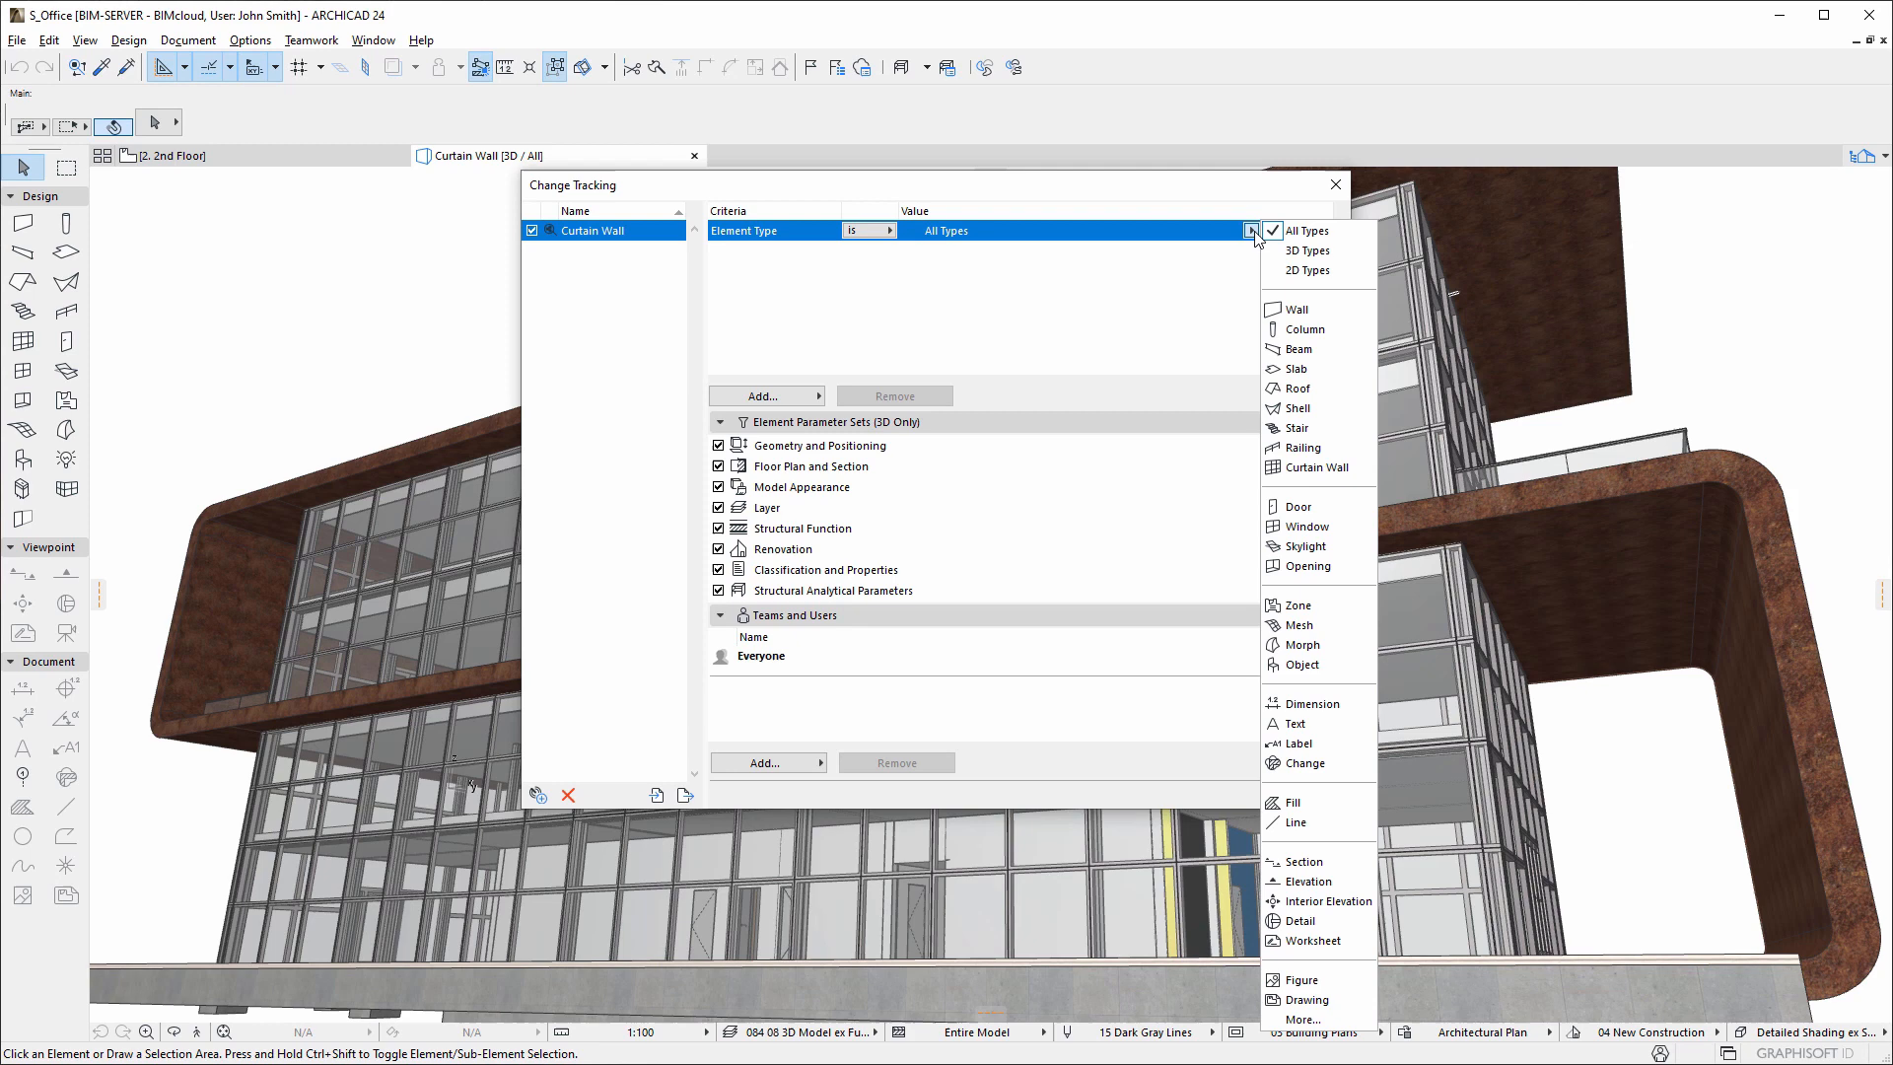
left_click(1314, 468)
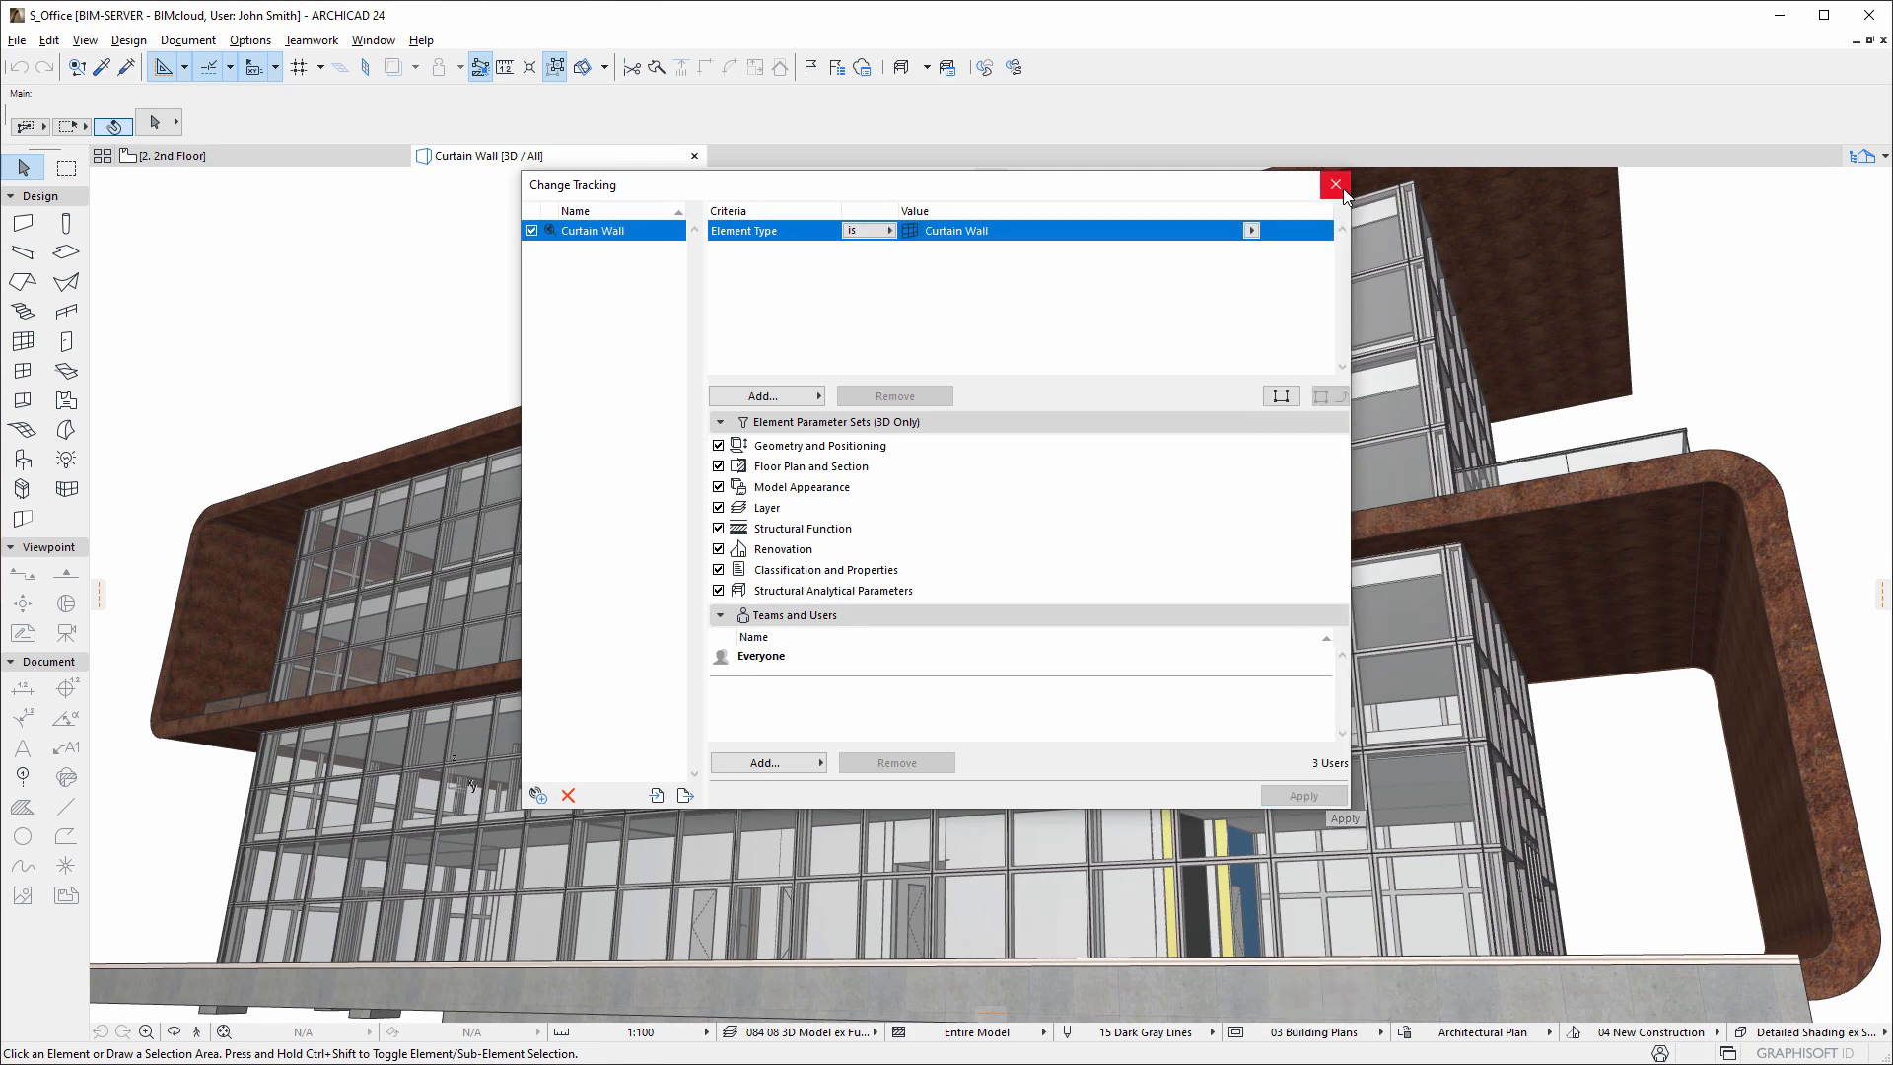
left_click(1333, 185)
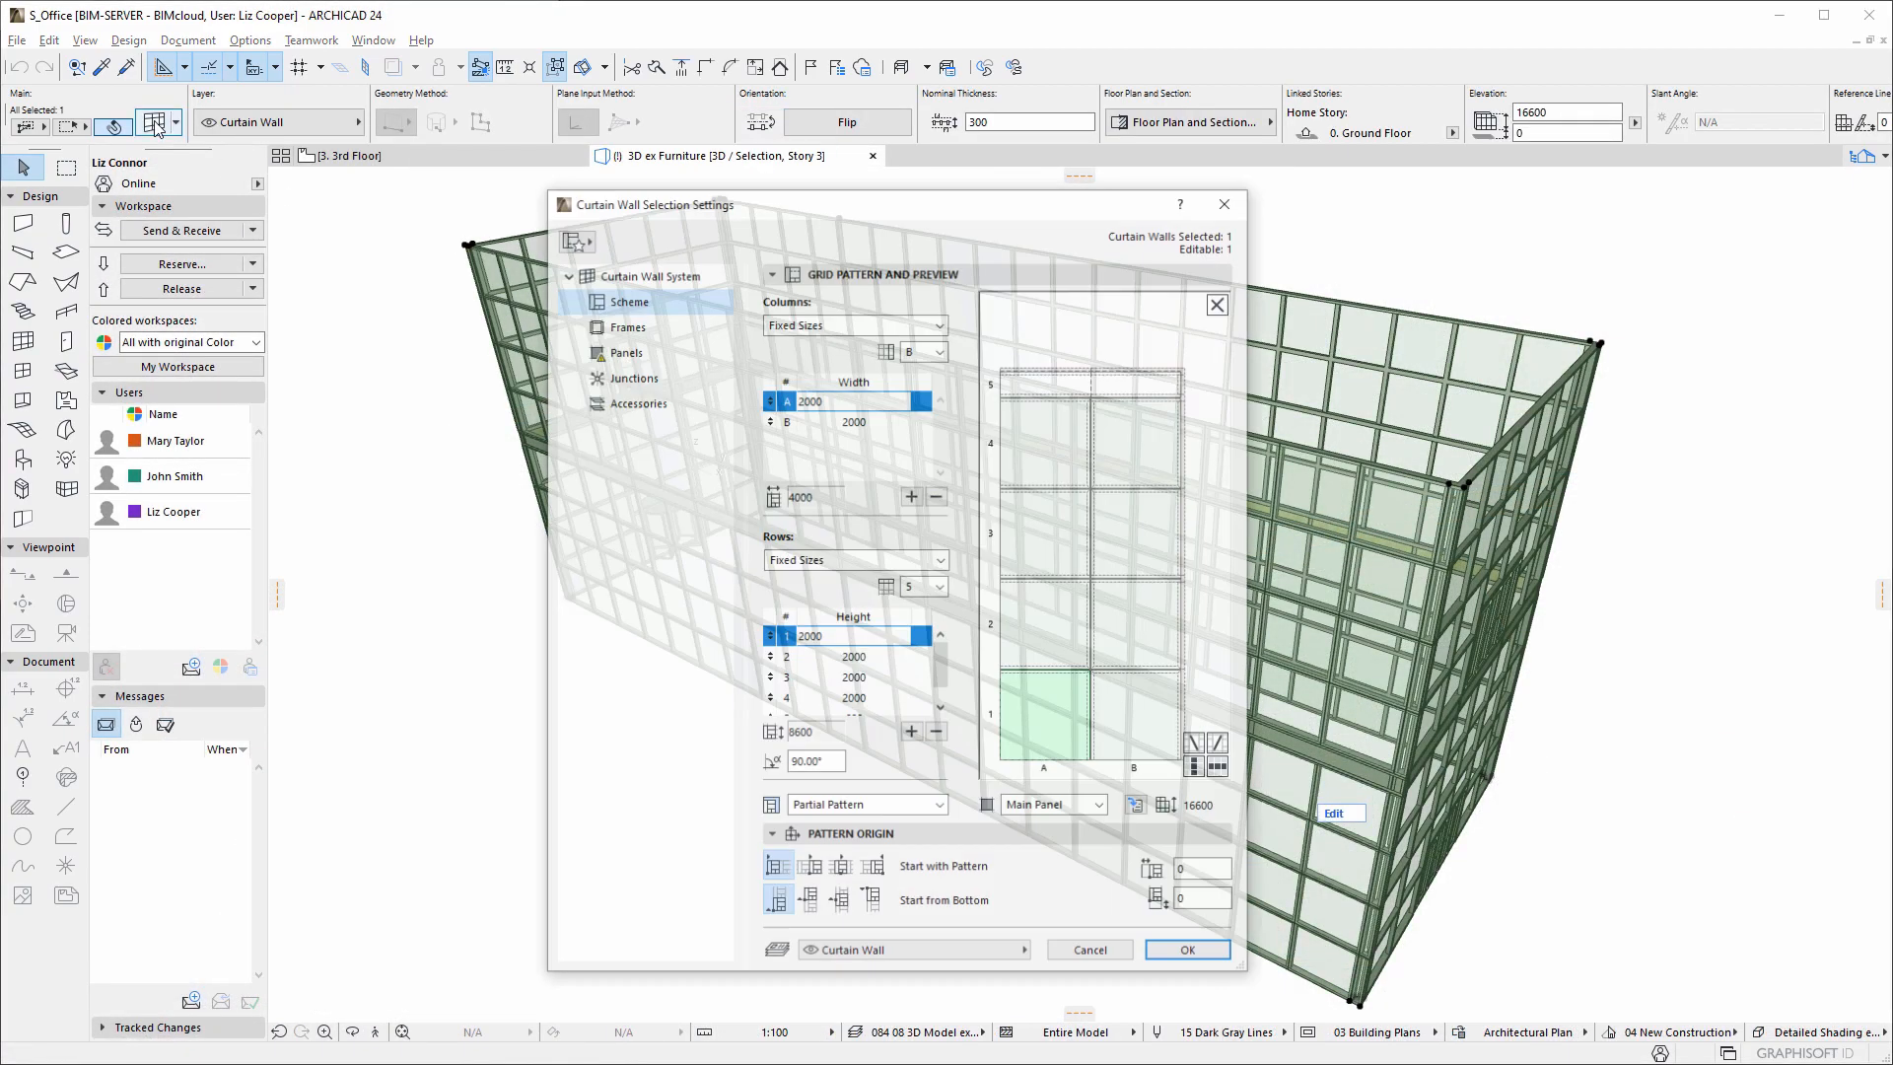
Add a third grid column and set the curtain wall columns to 1000, 2000 and 1000
left_click(911, 496)
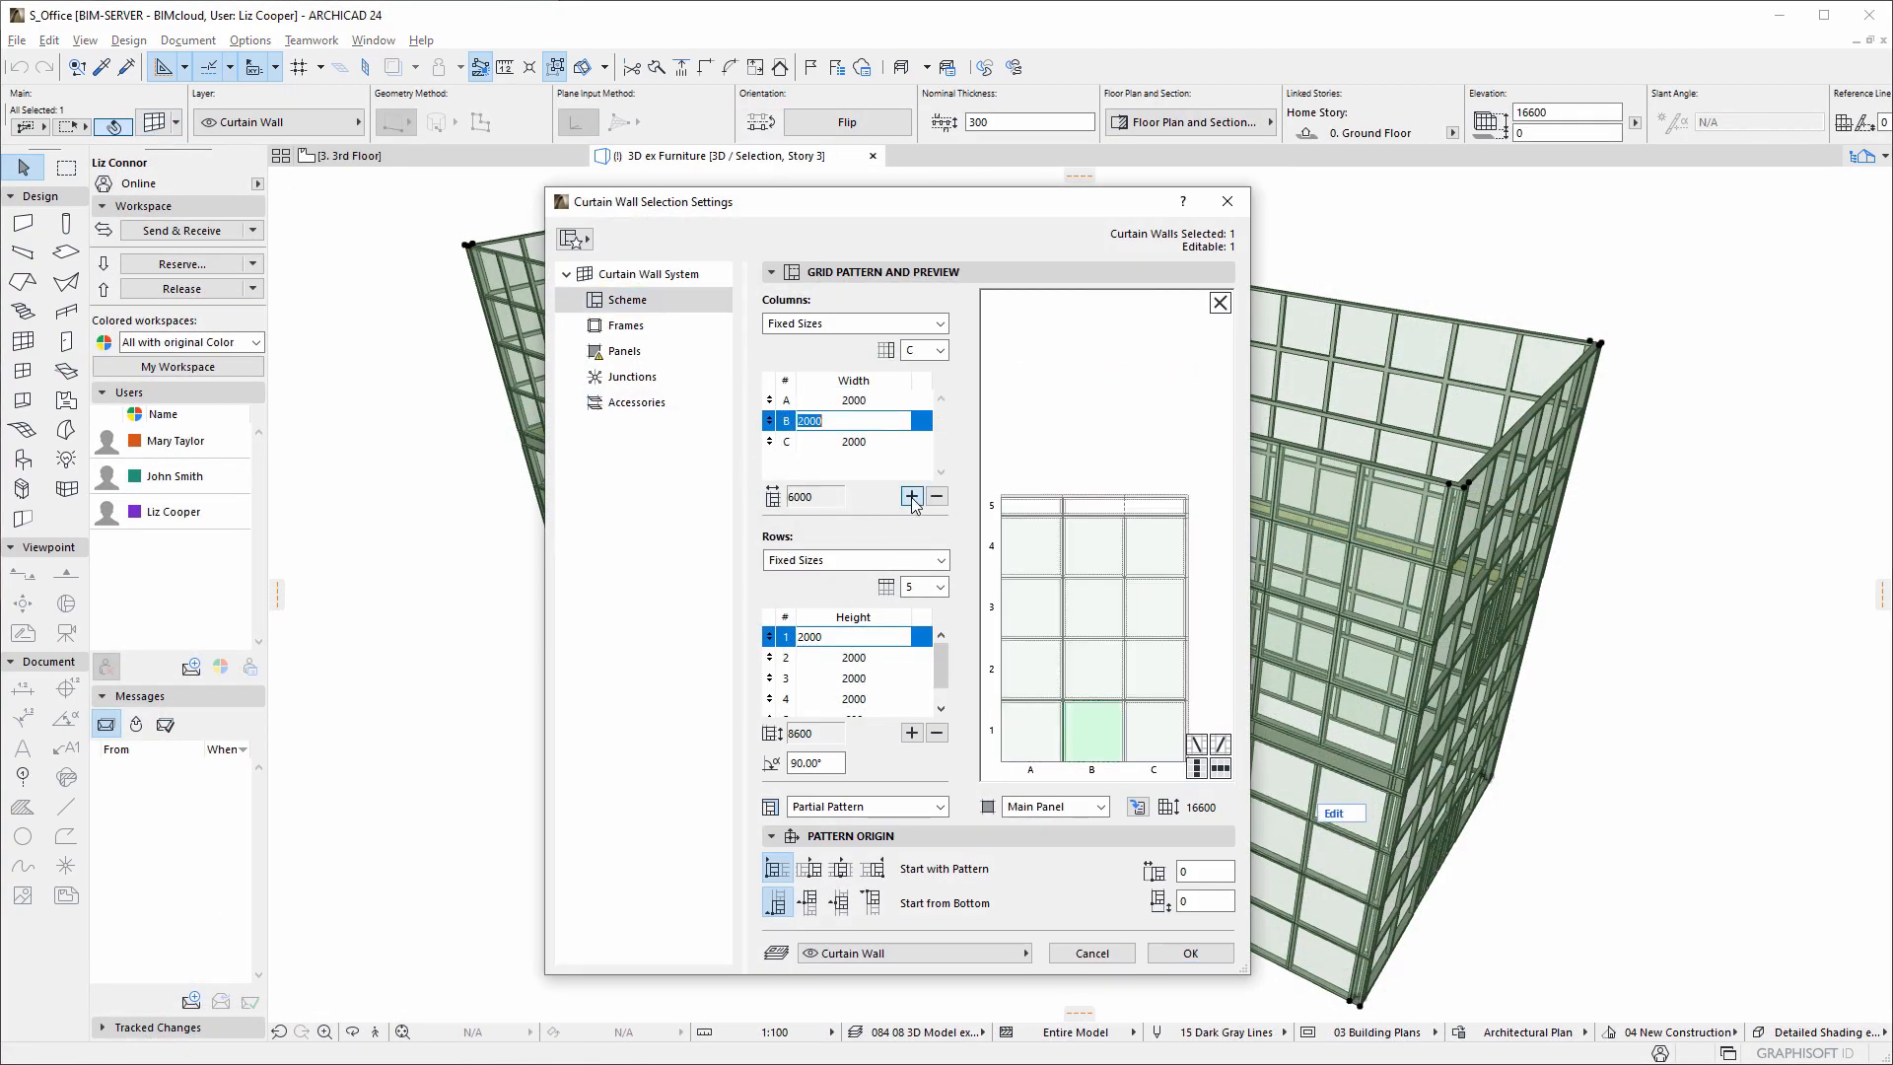
left_click(910, 496)
type("1000")
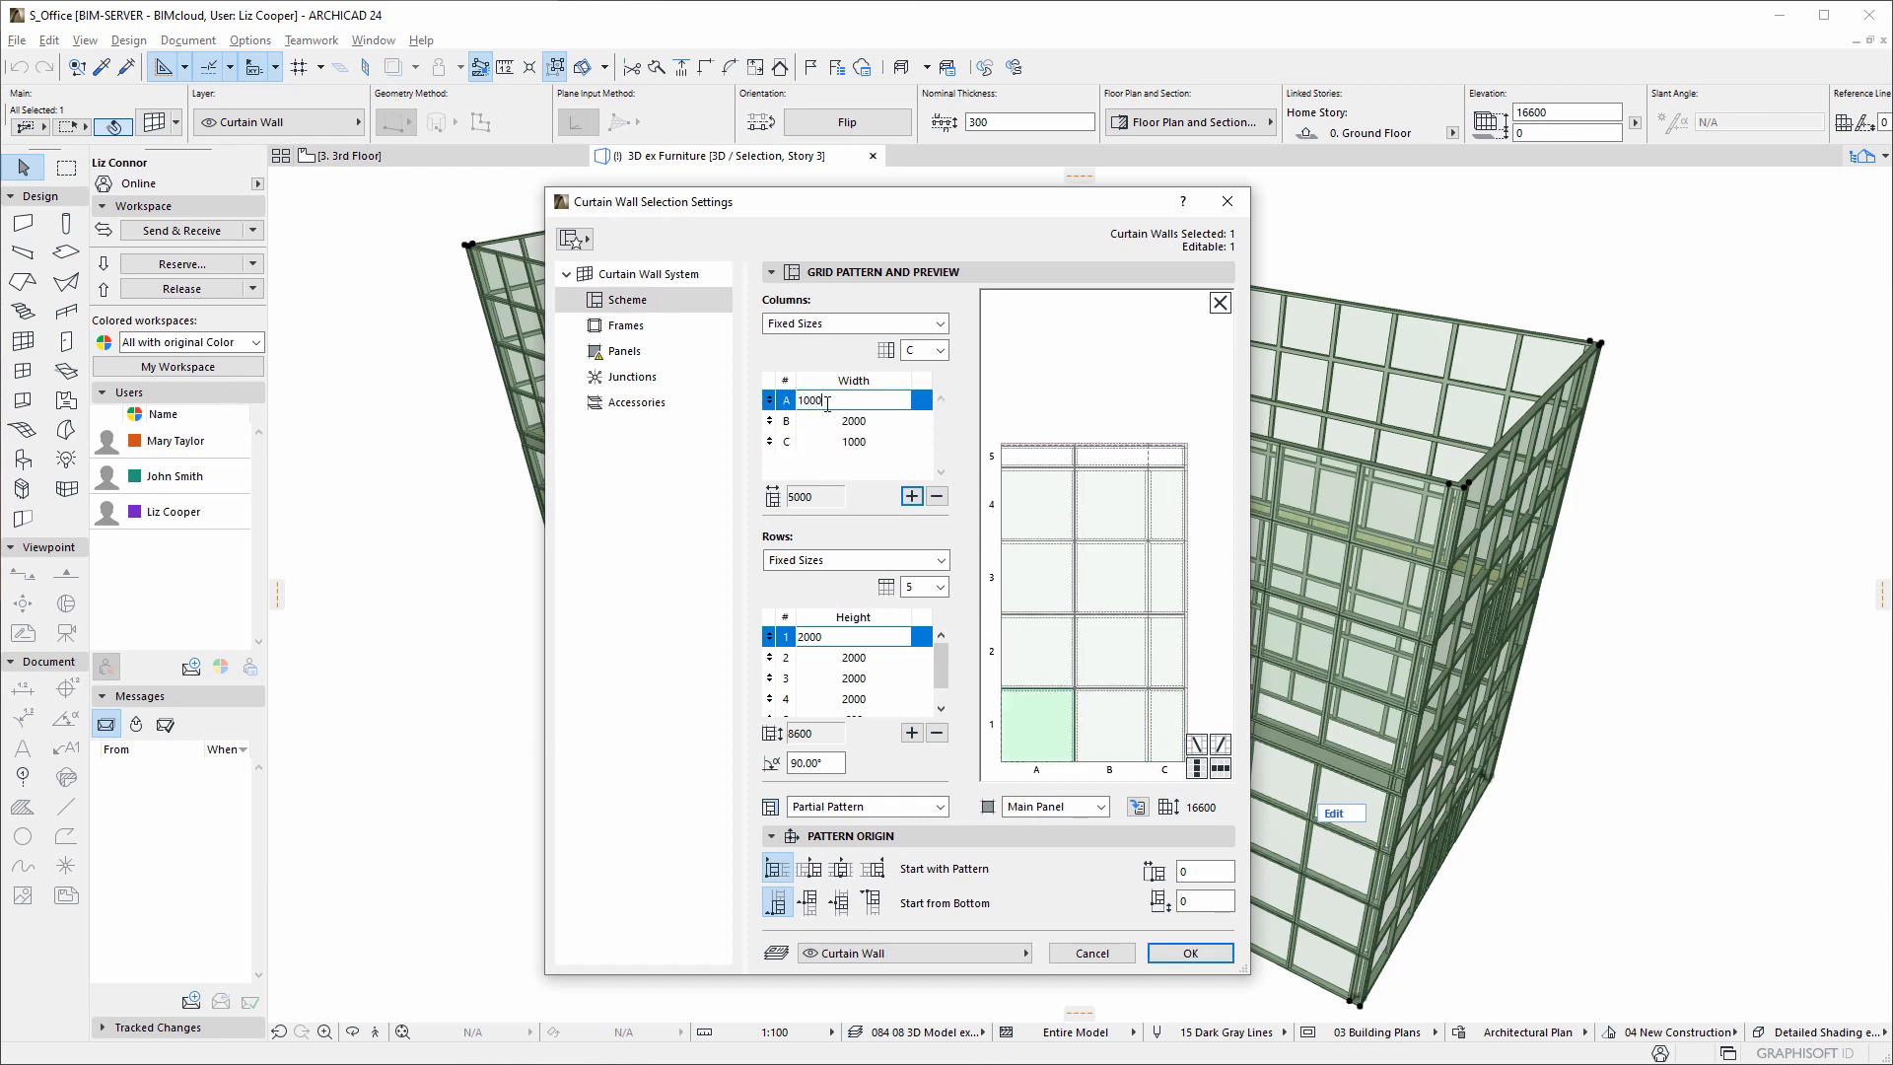
left_click(1188, 952)
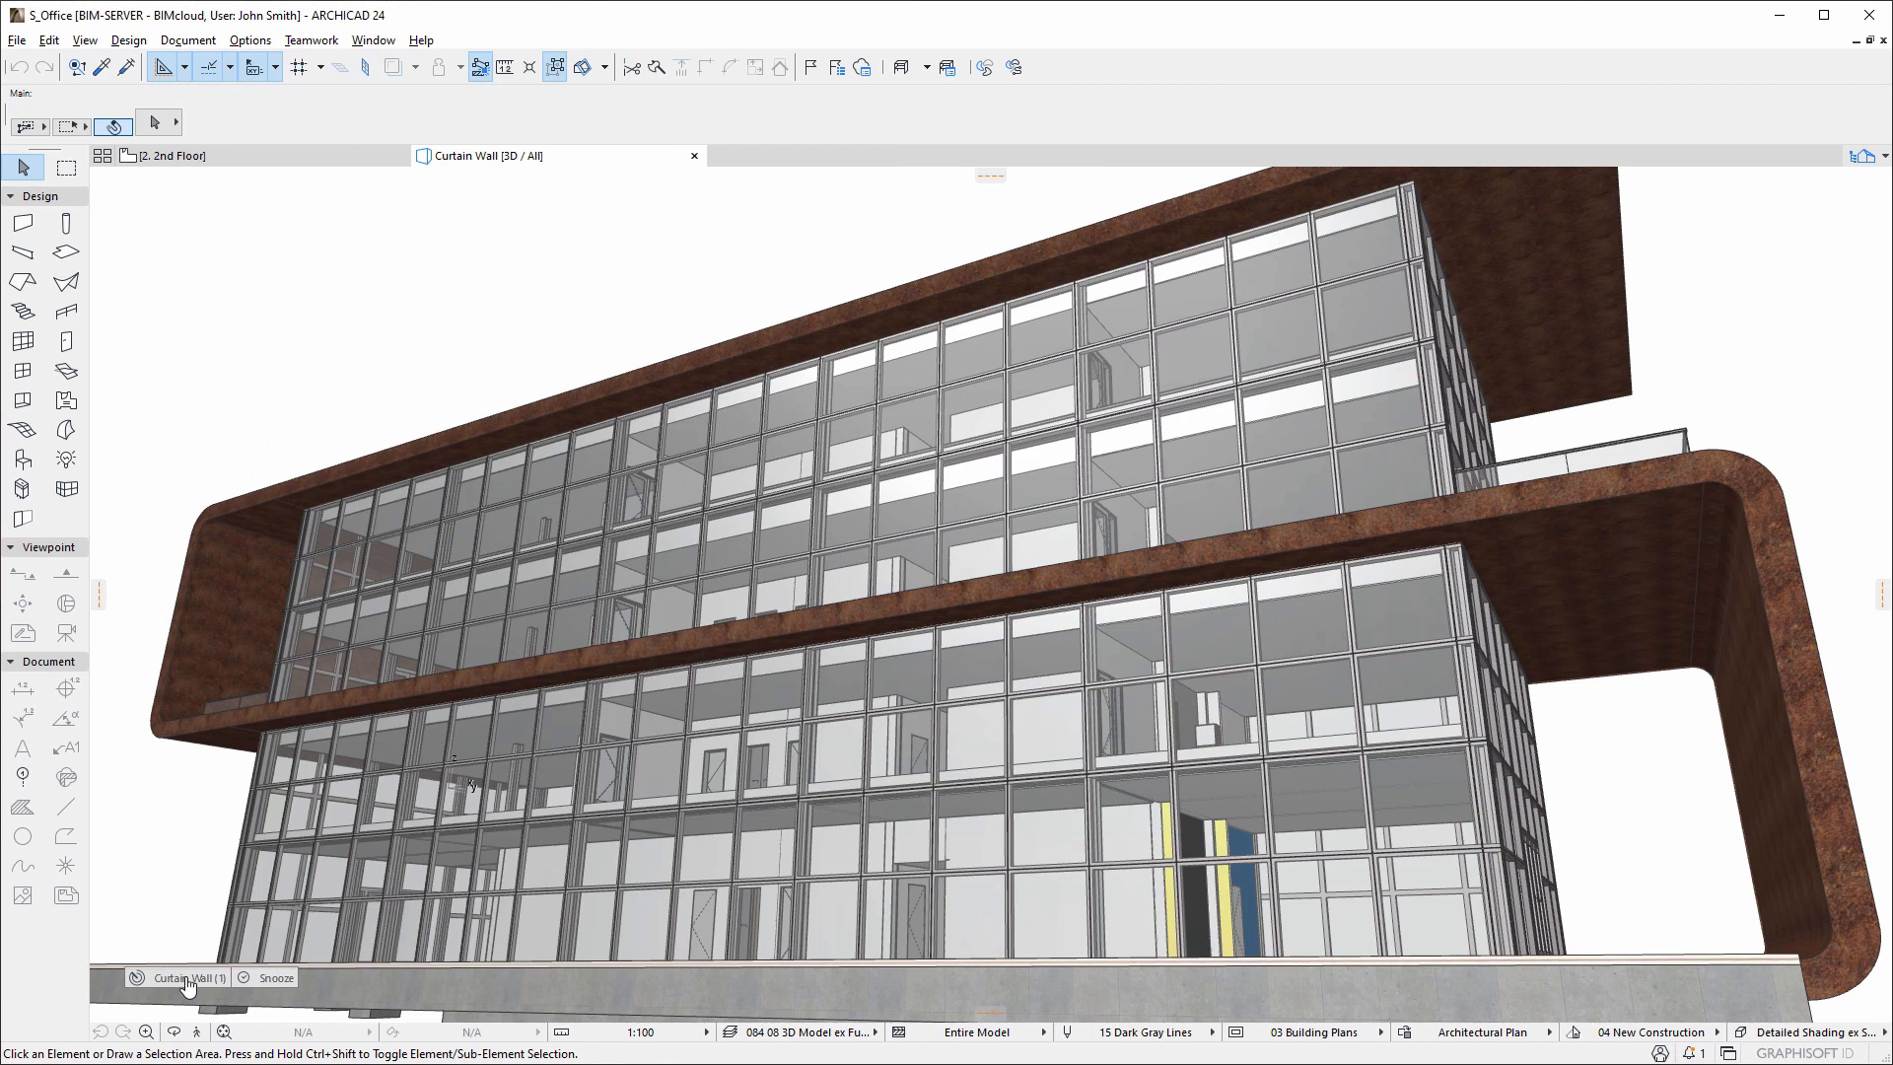
Receive the tracked curtain wall change, compare it with the old model, and return to 3D
left_click(184, 978)
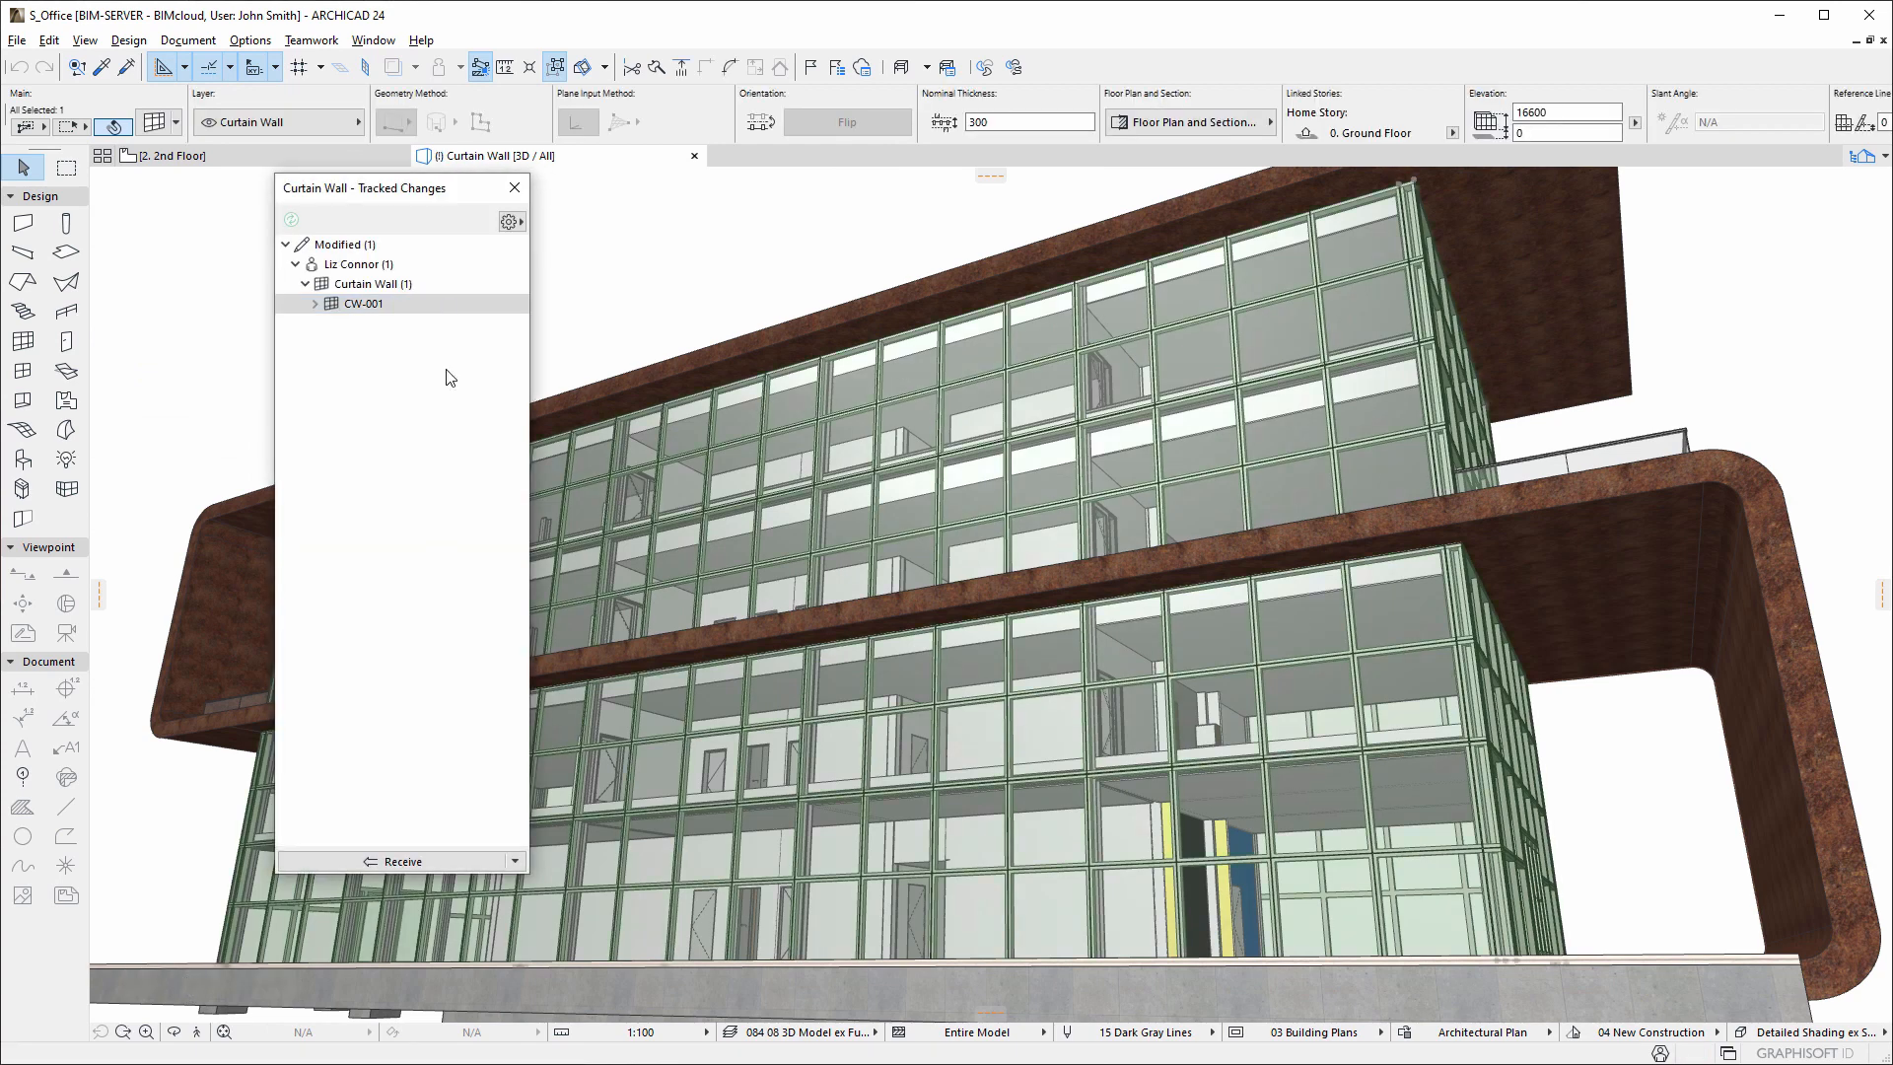
left_click(516, 861)
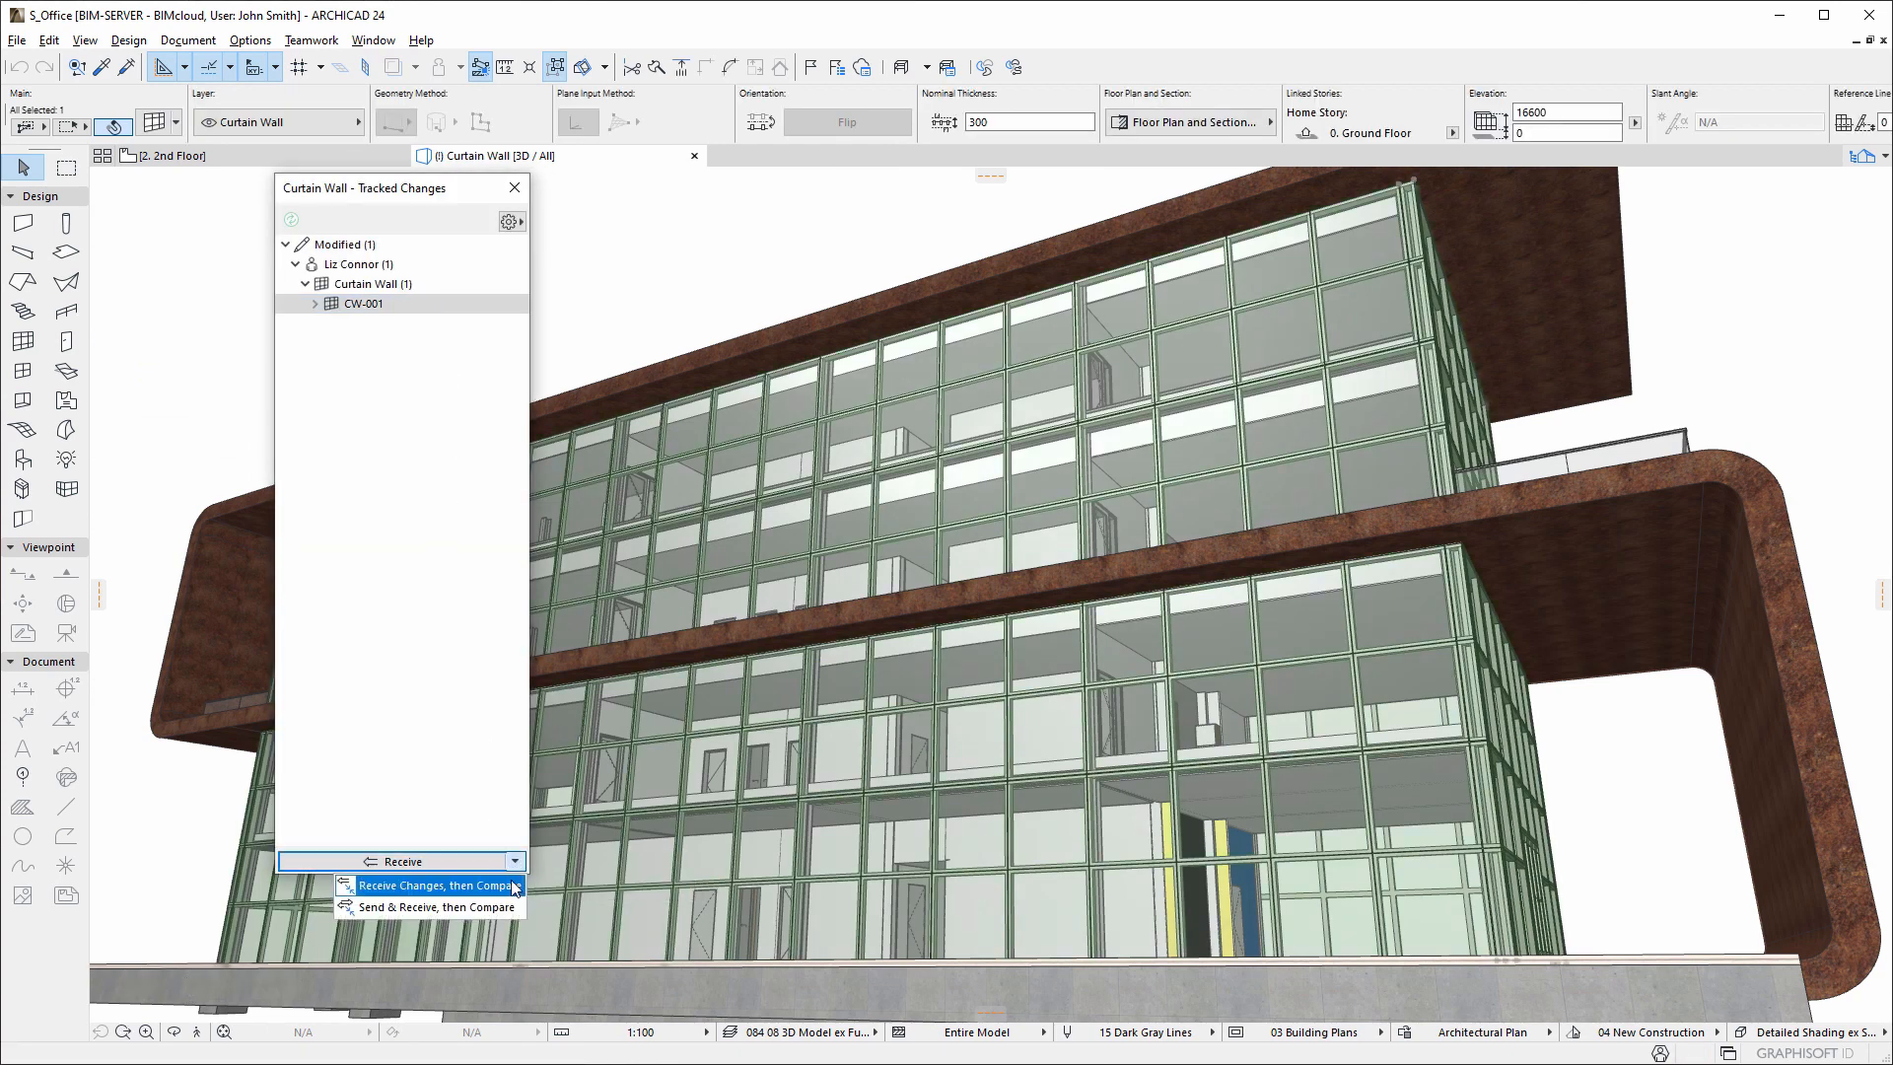
left_click(435, 885)
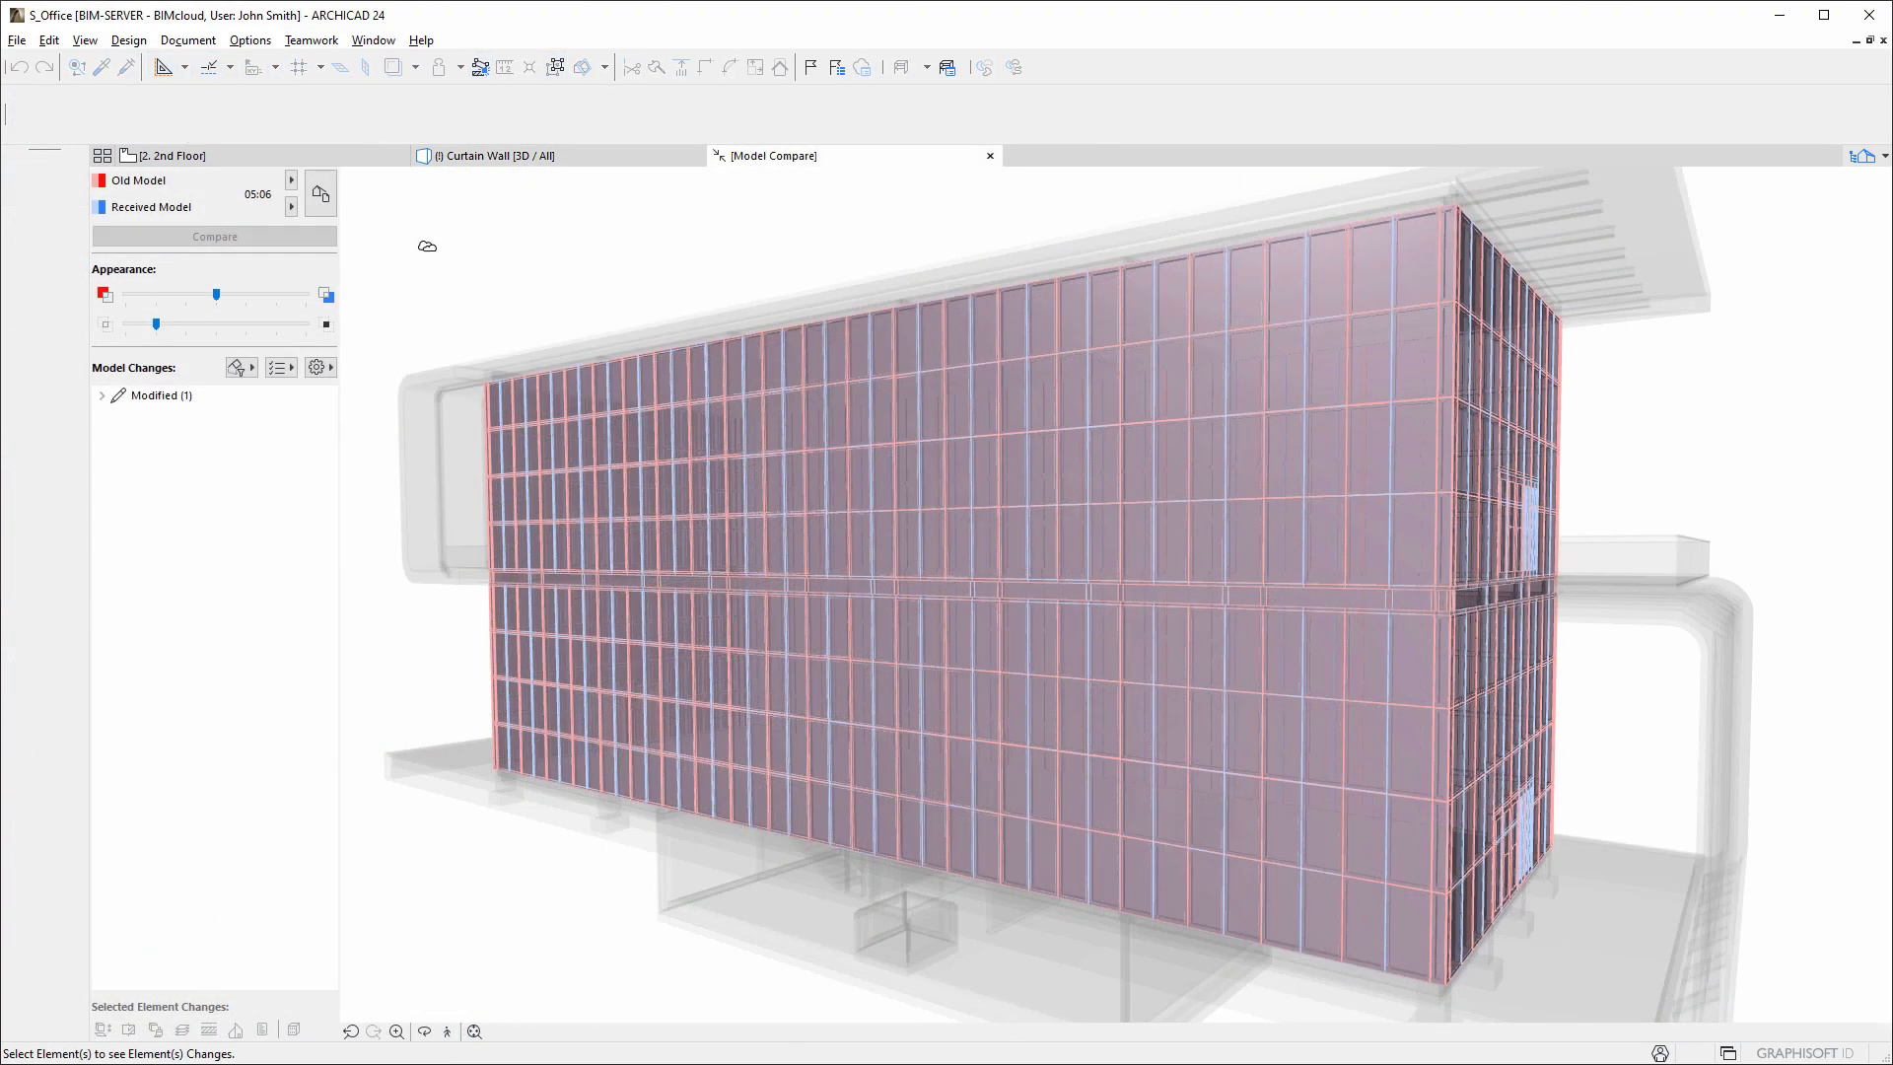
left_click(989, 155)
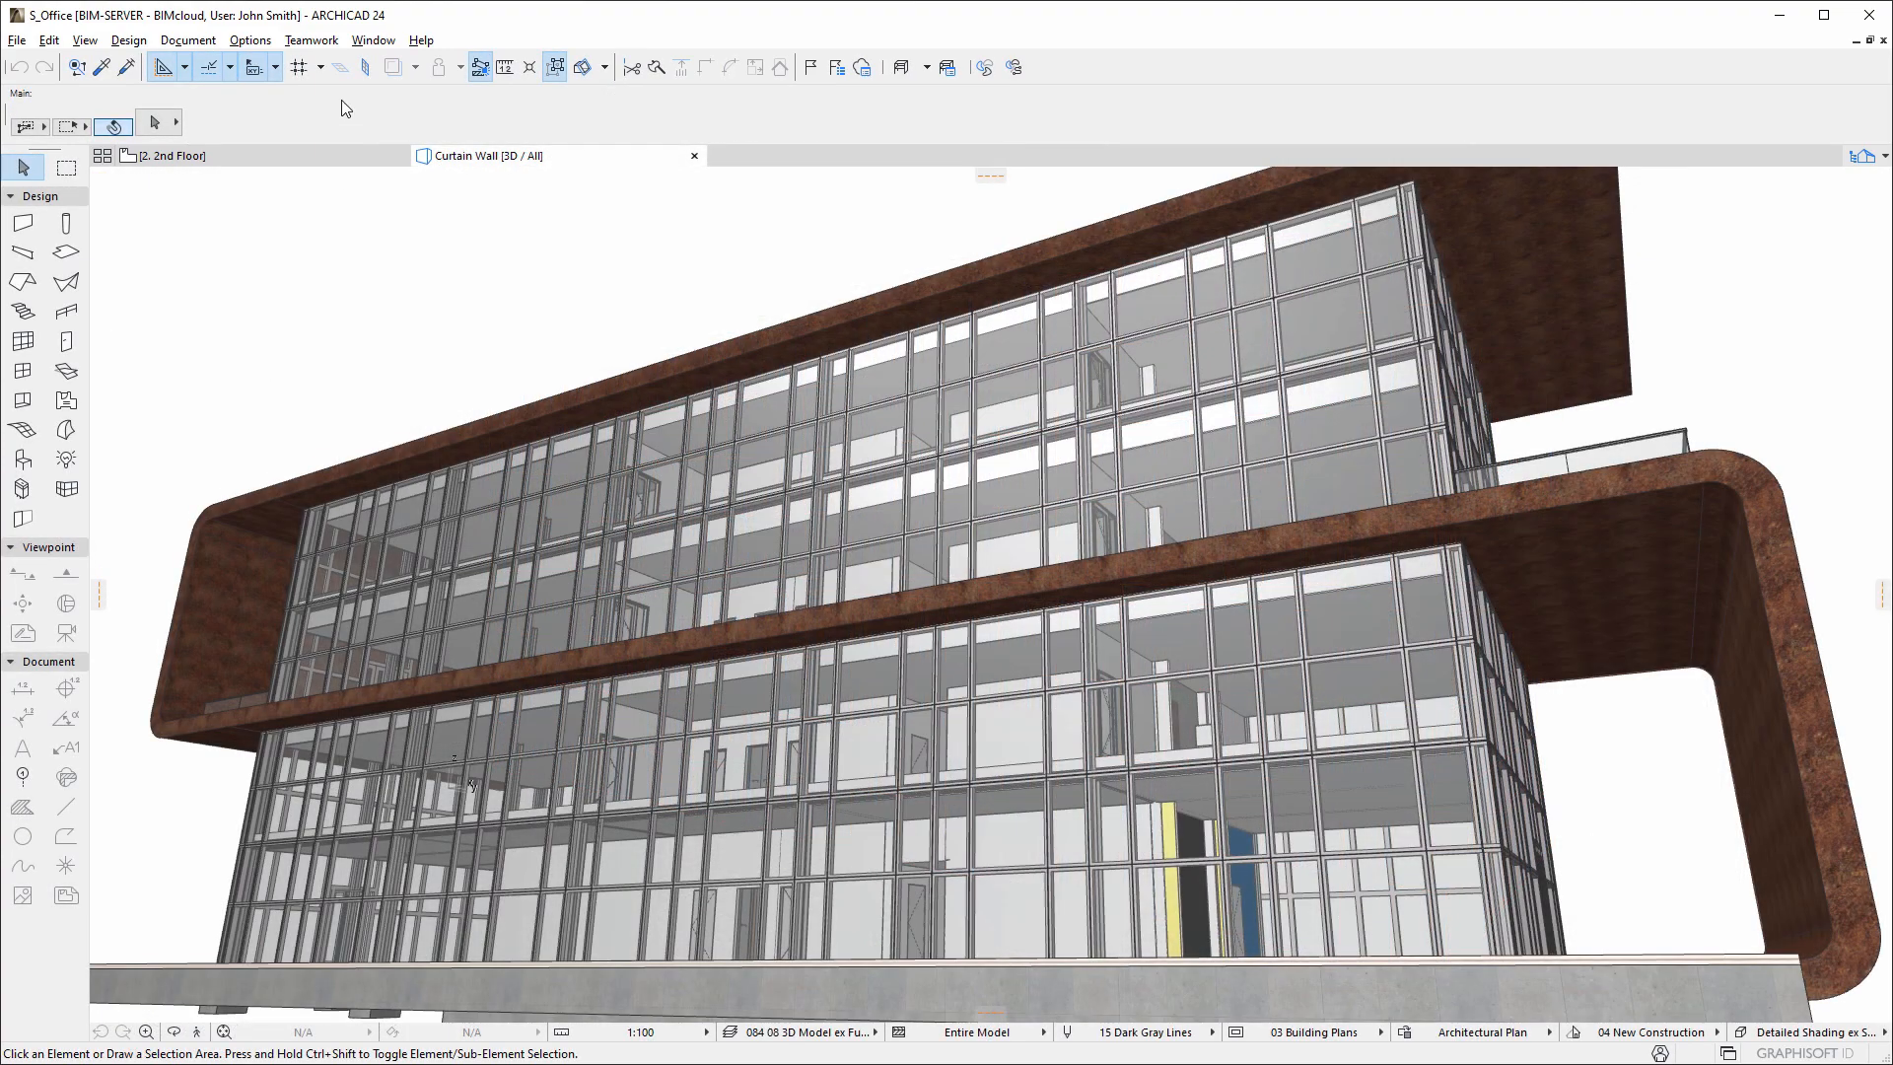
Reopen Change Tracking settings to show the Curtain Wall subscription and its criteria
left_click(311, 39)
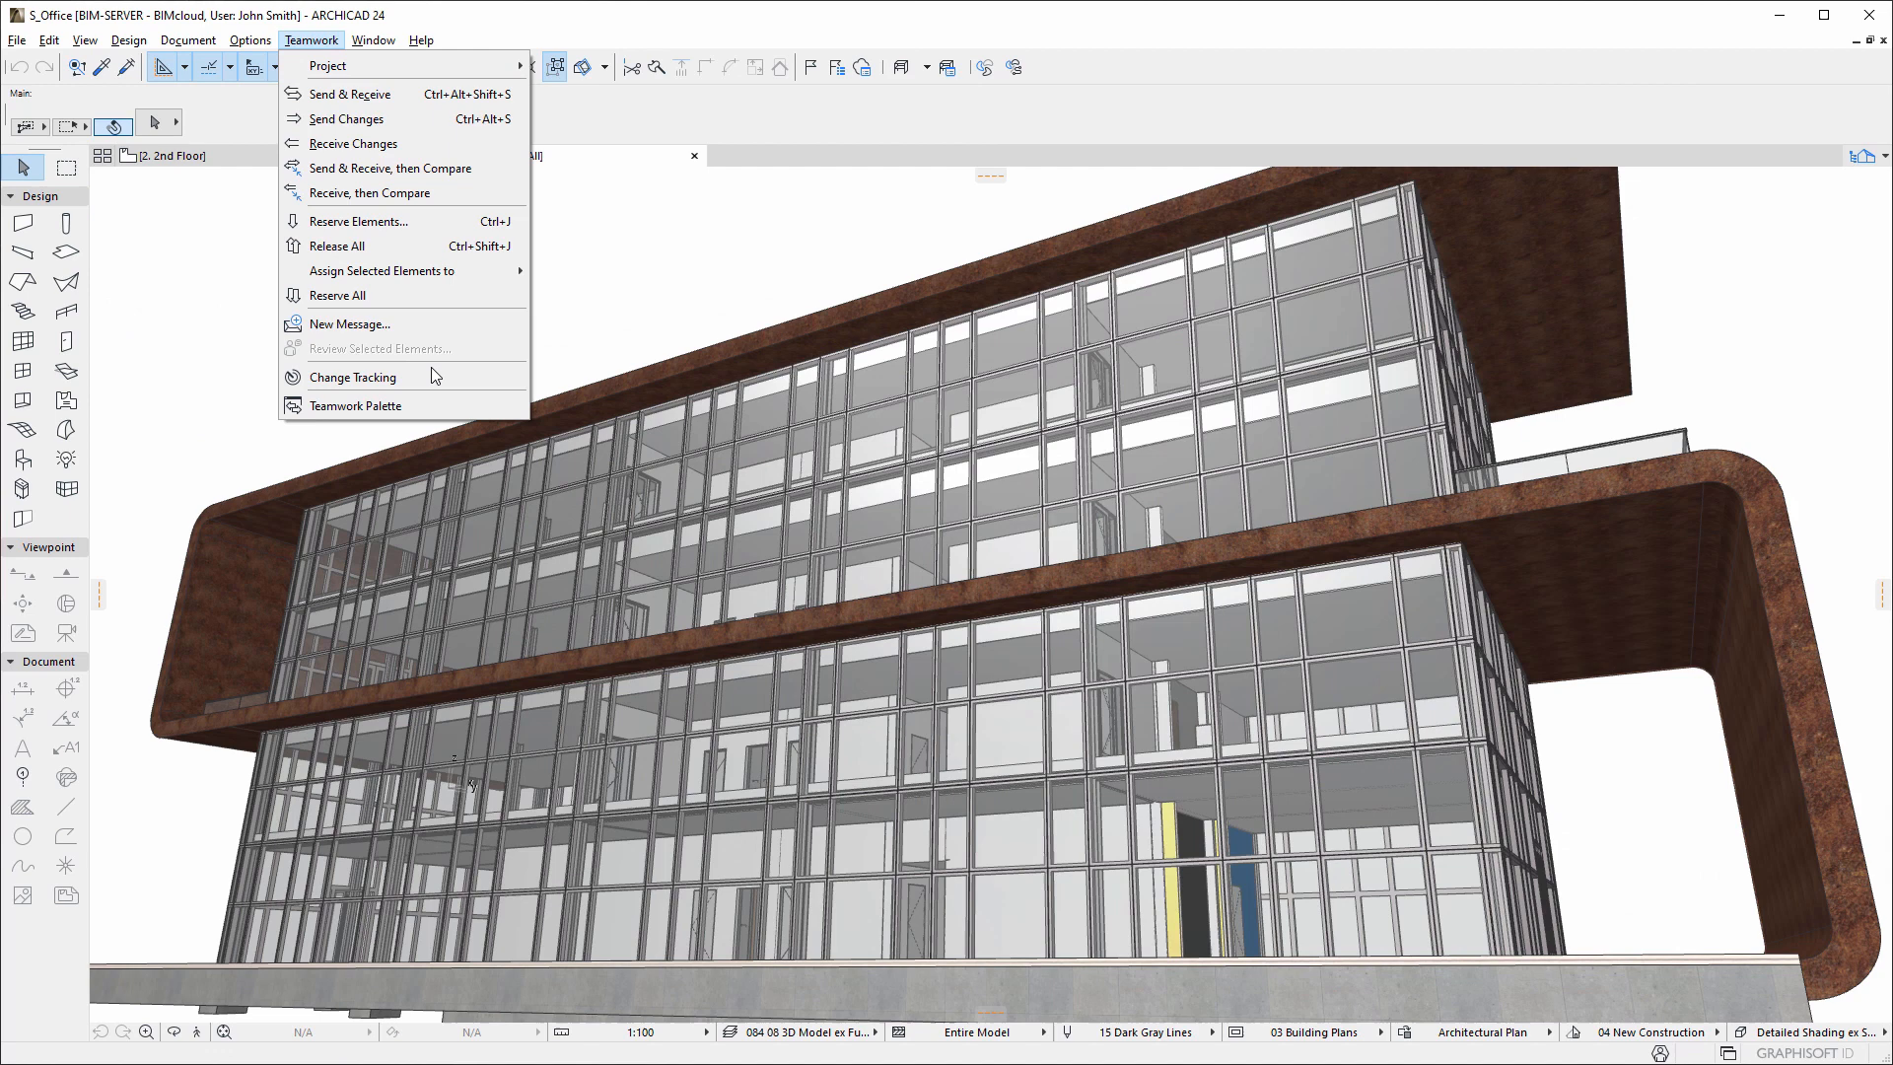
left_click(351, 377)
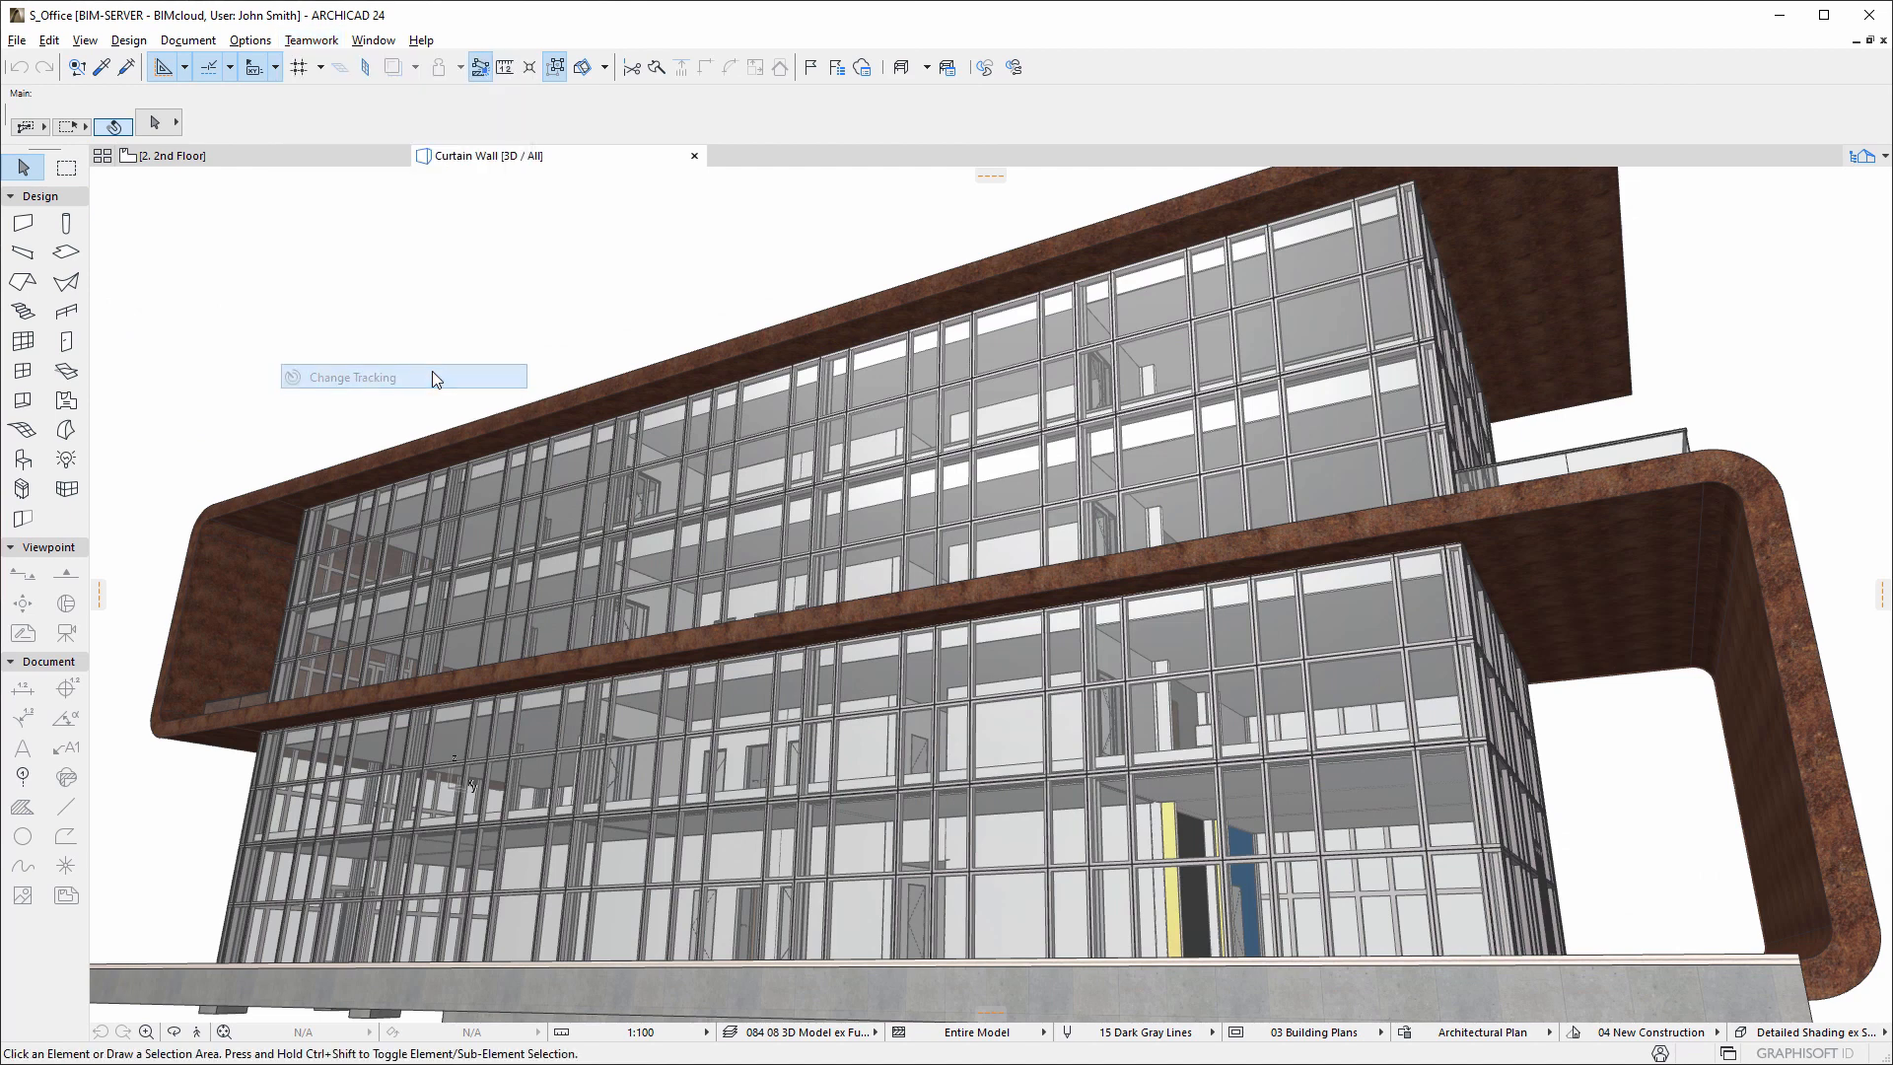
left_click(351, 376)
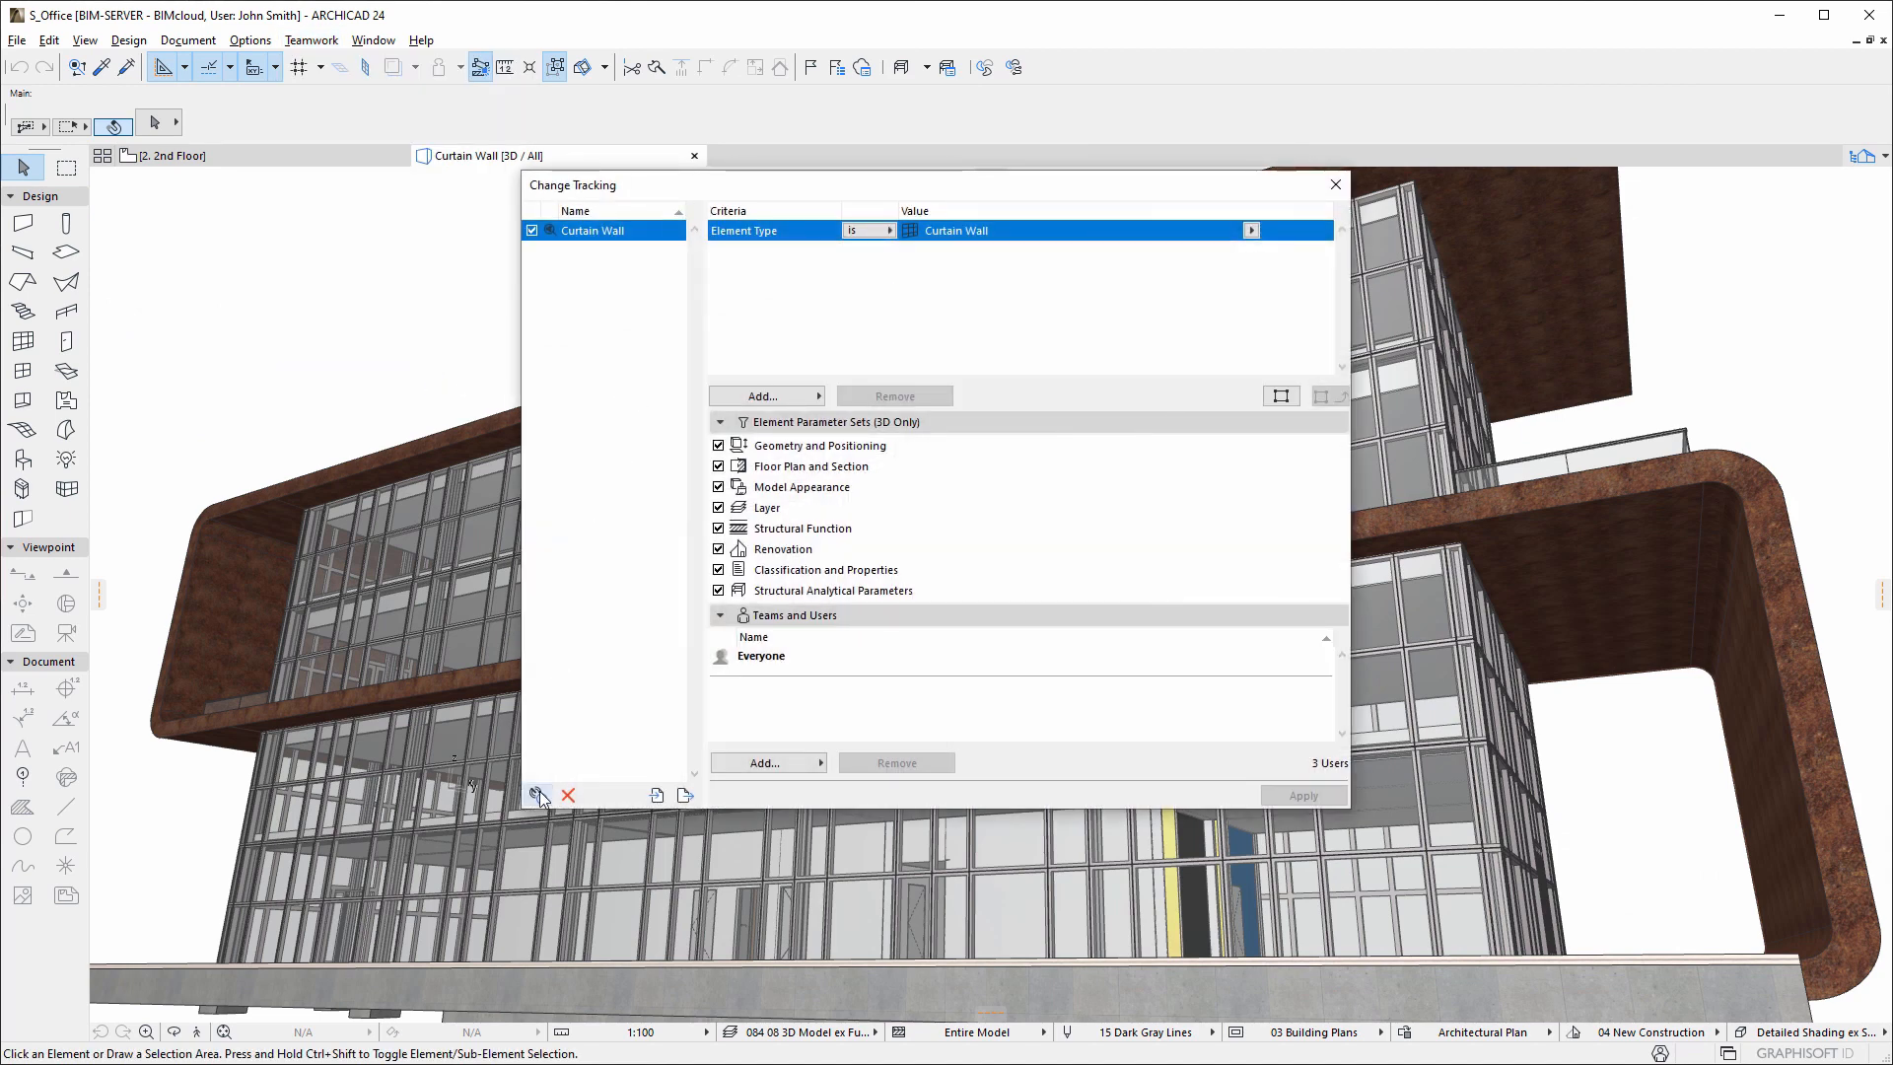
mouse_move(539, 794)
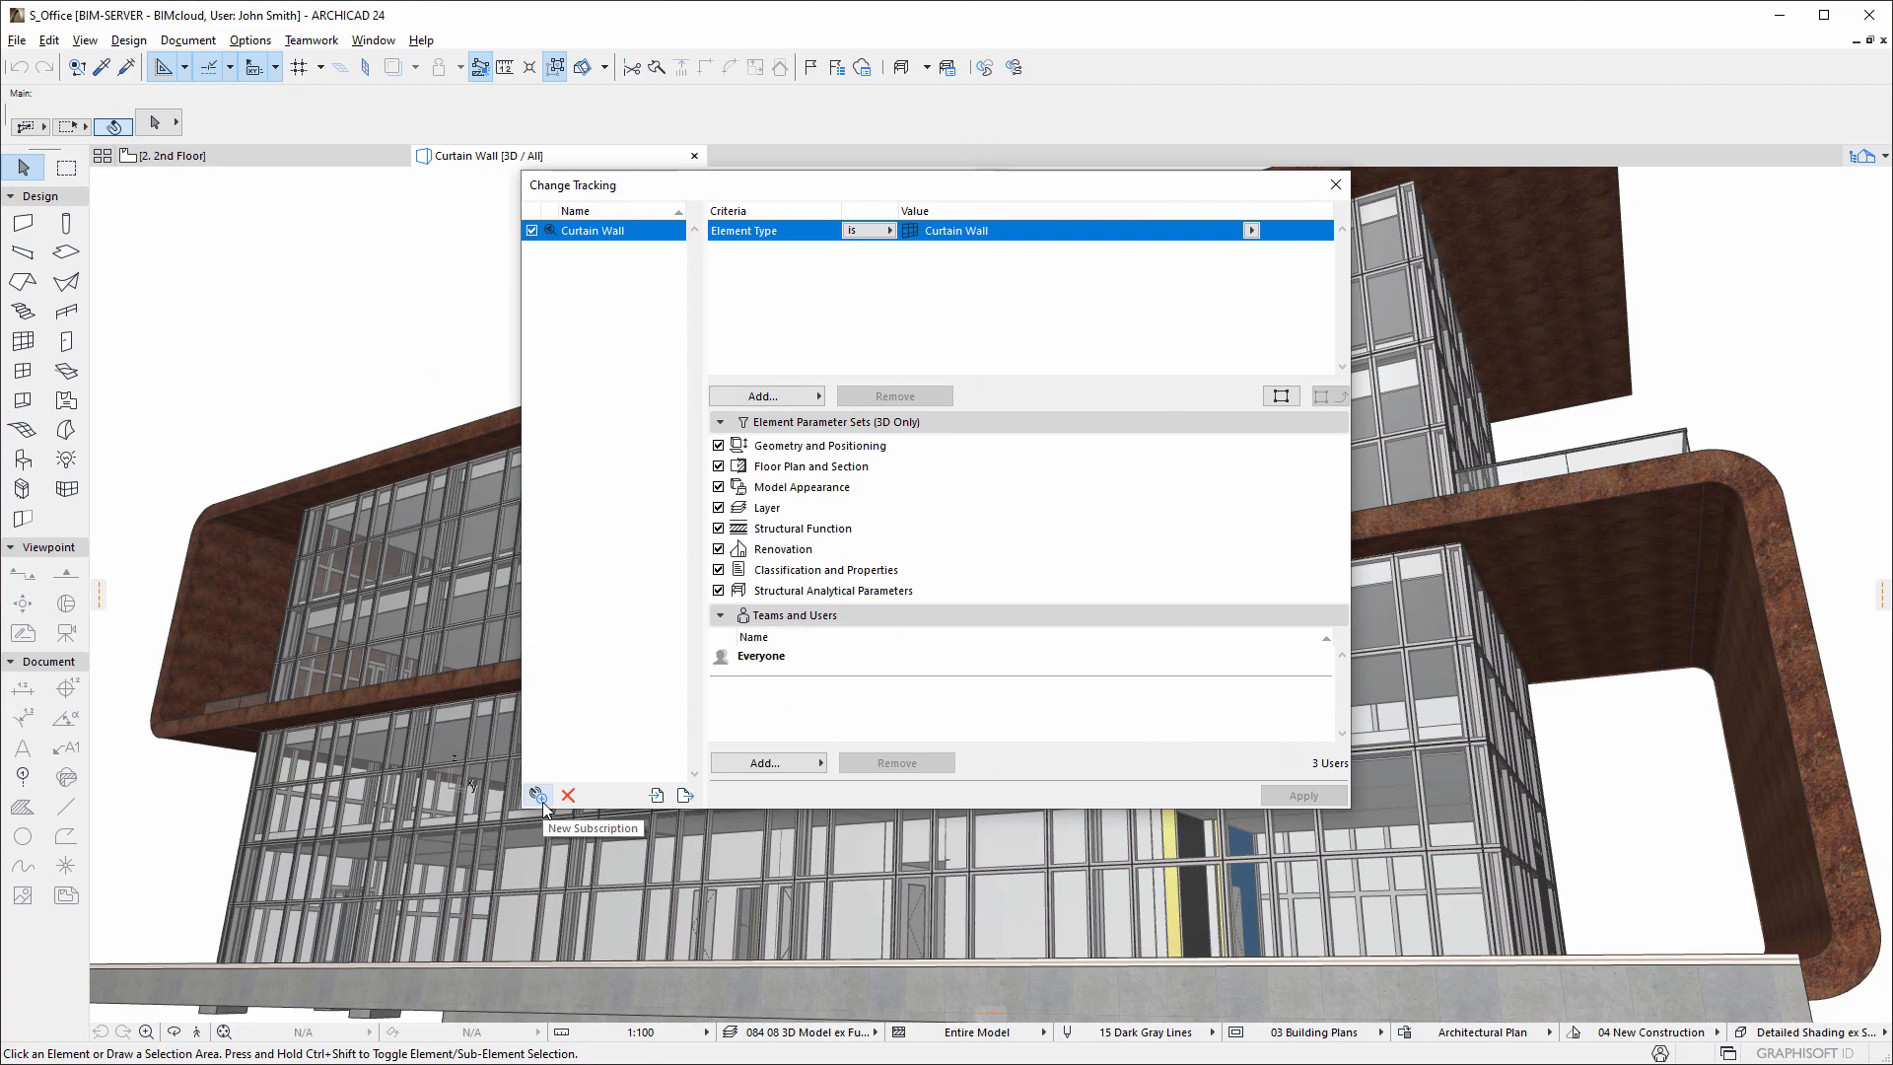
left_click(538, 795)
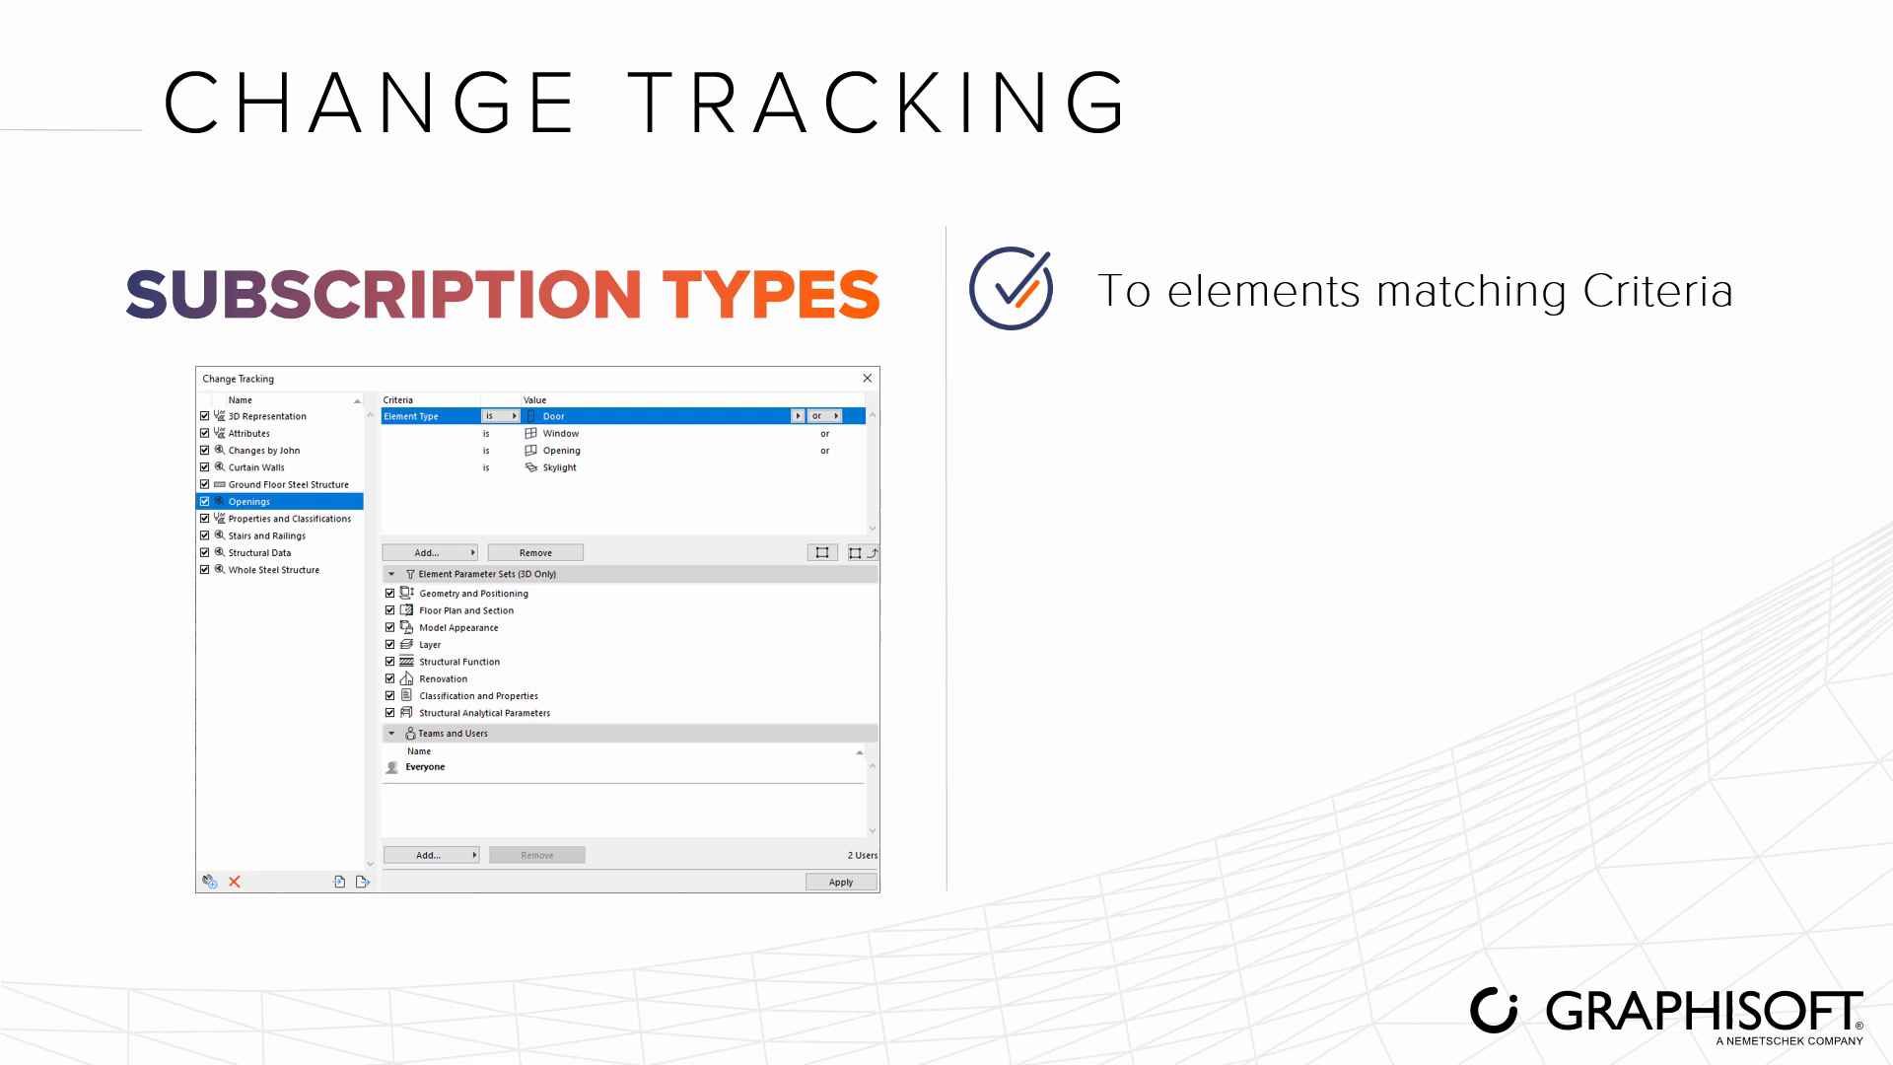
Reveal the Criteria and Selected Elements subscription types on the slide
left_click(289, 483)
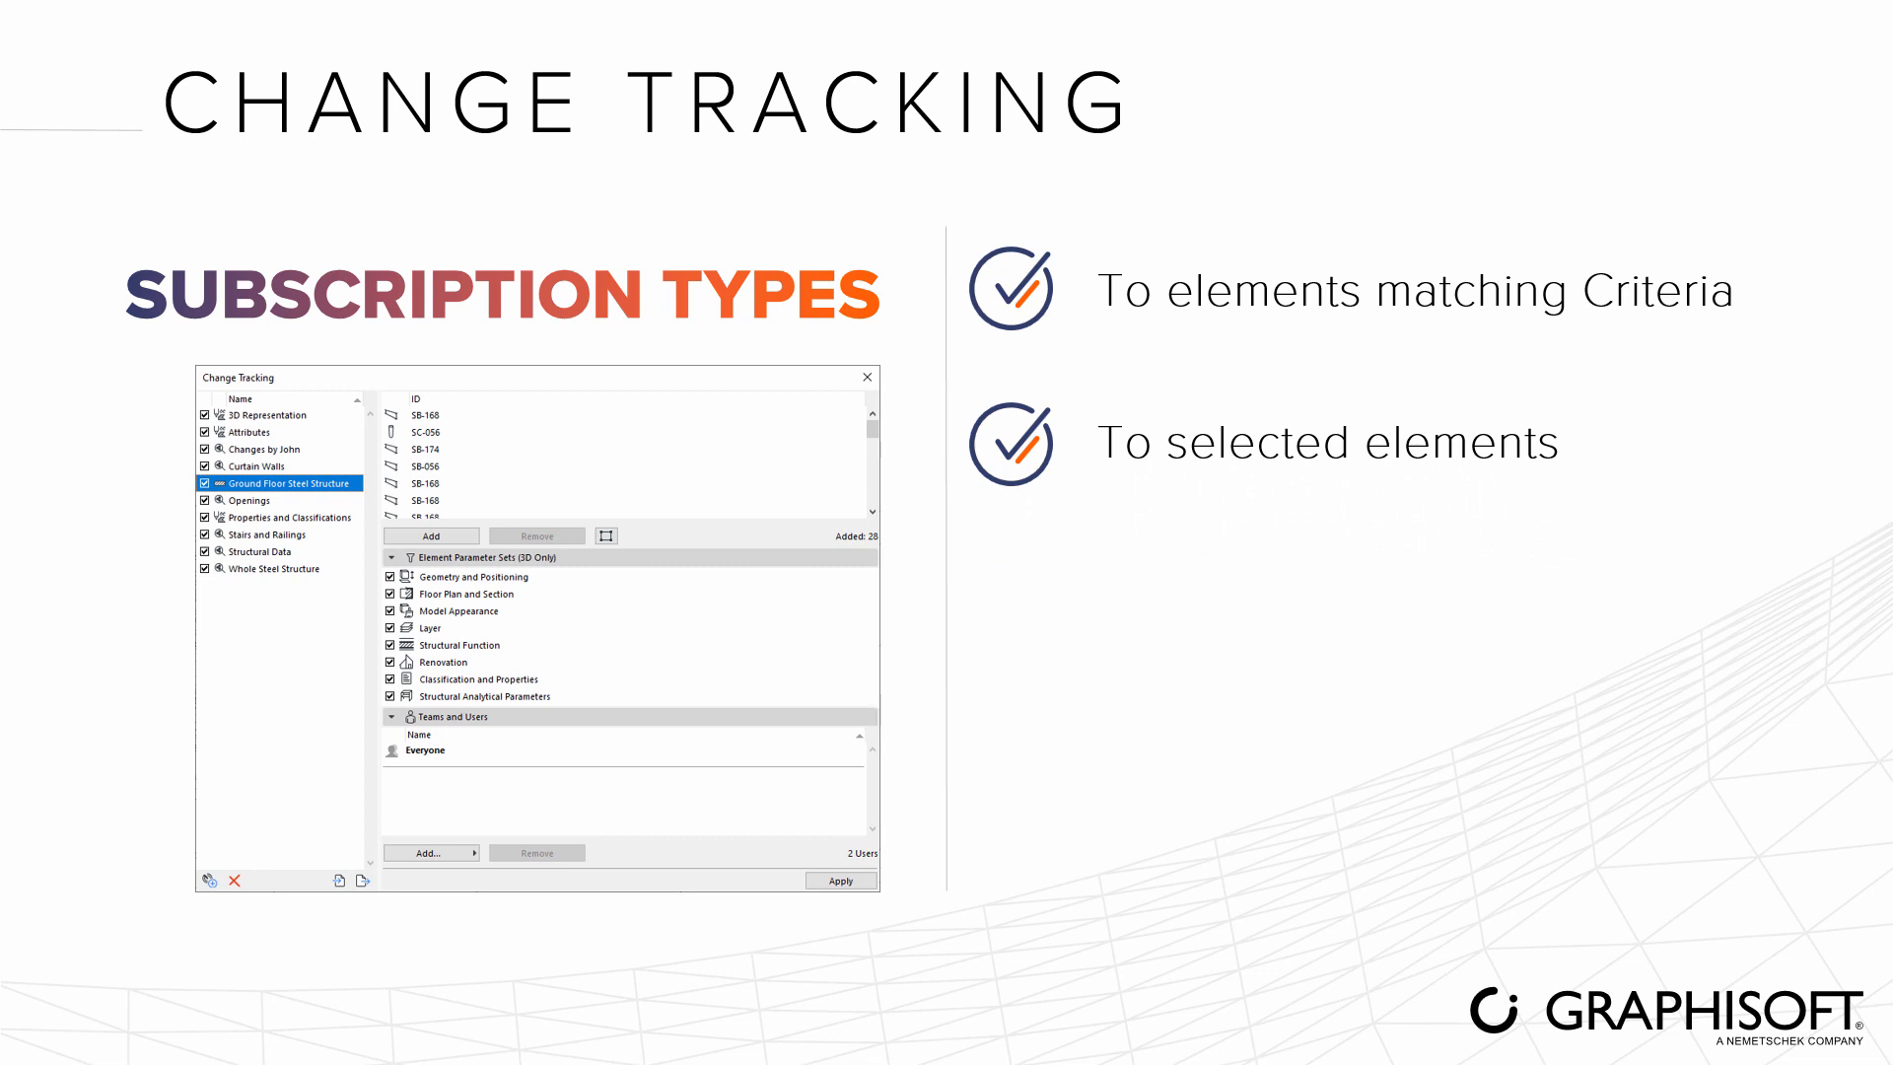
left_click(290, 517)
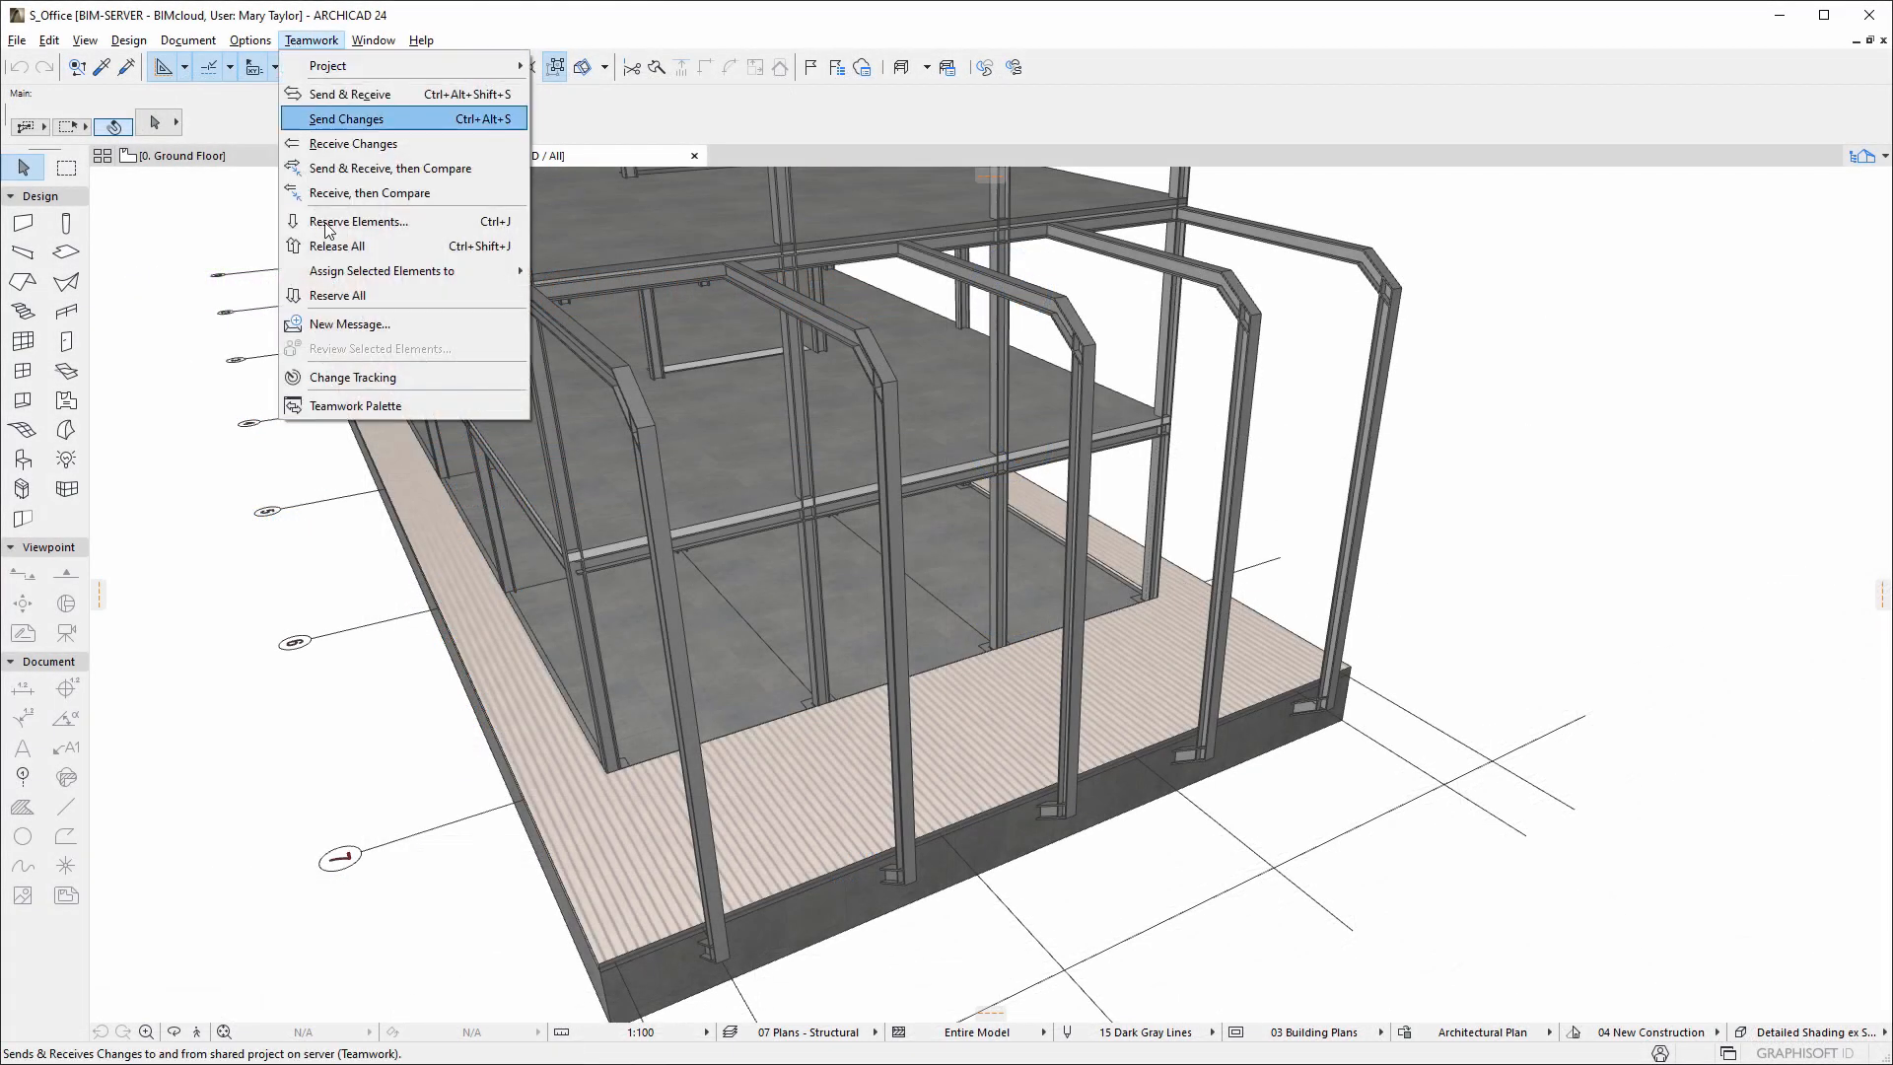
Create the Steel Structures subscription for columns and beams with a Complex Profile Name criterion
left_click(351, 377)
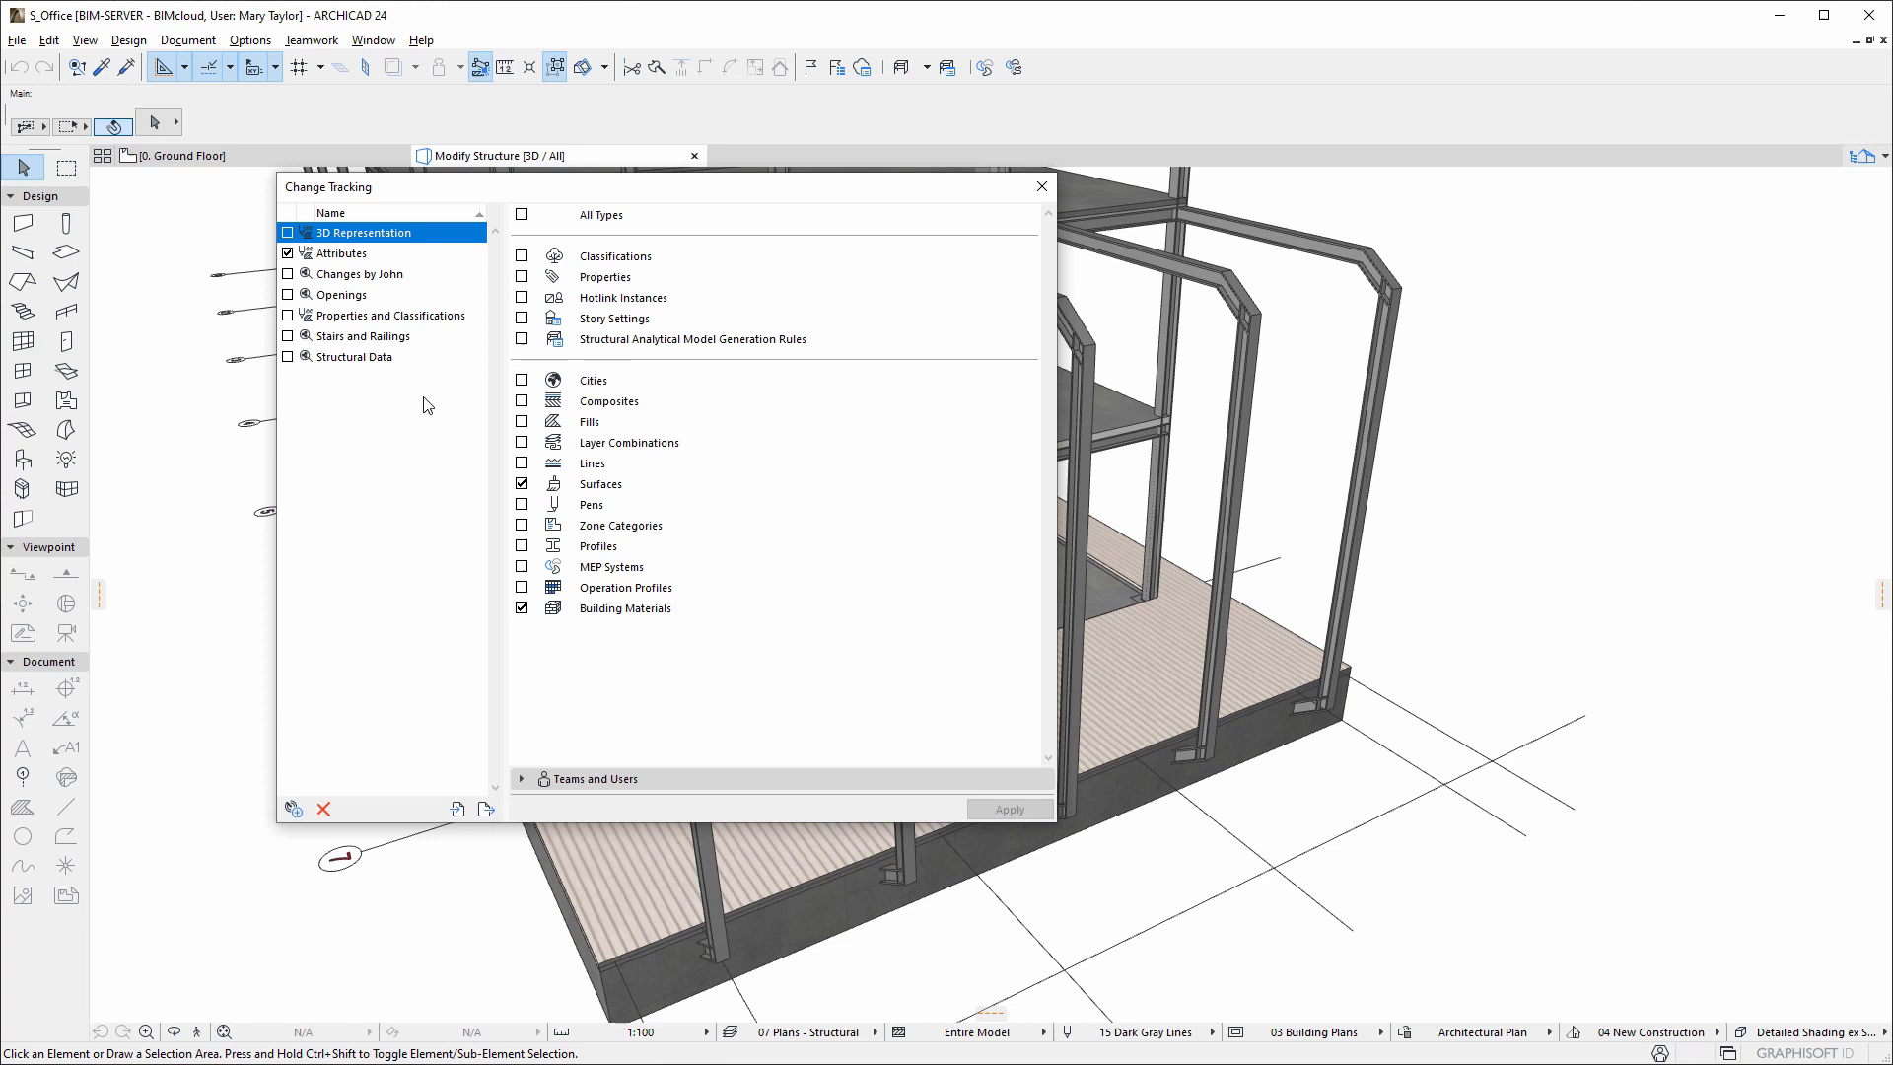
mouse_move(292, 808)
type("Steel Str")
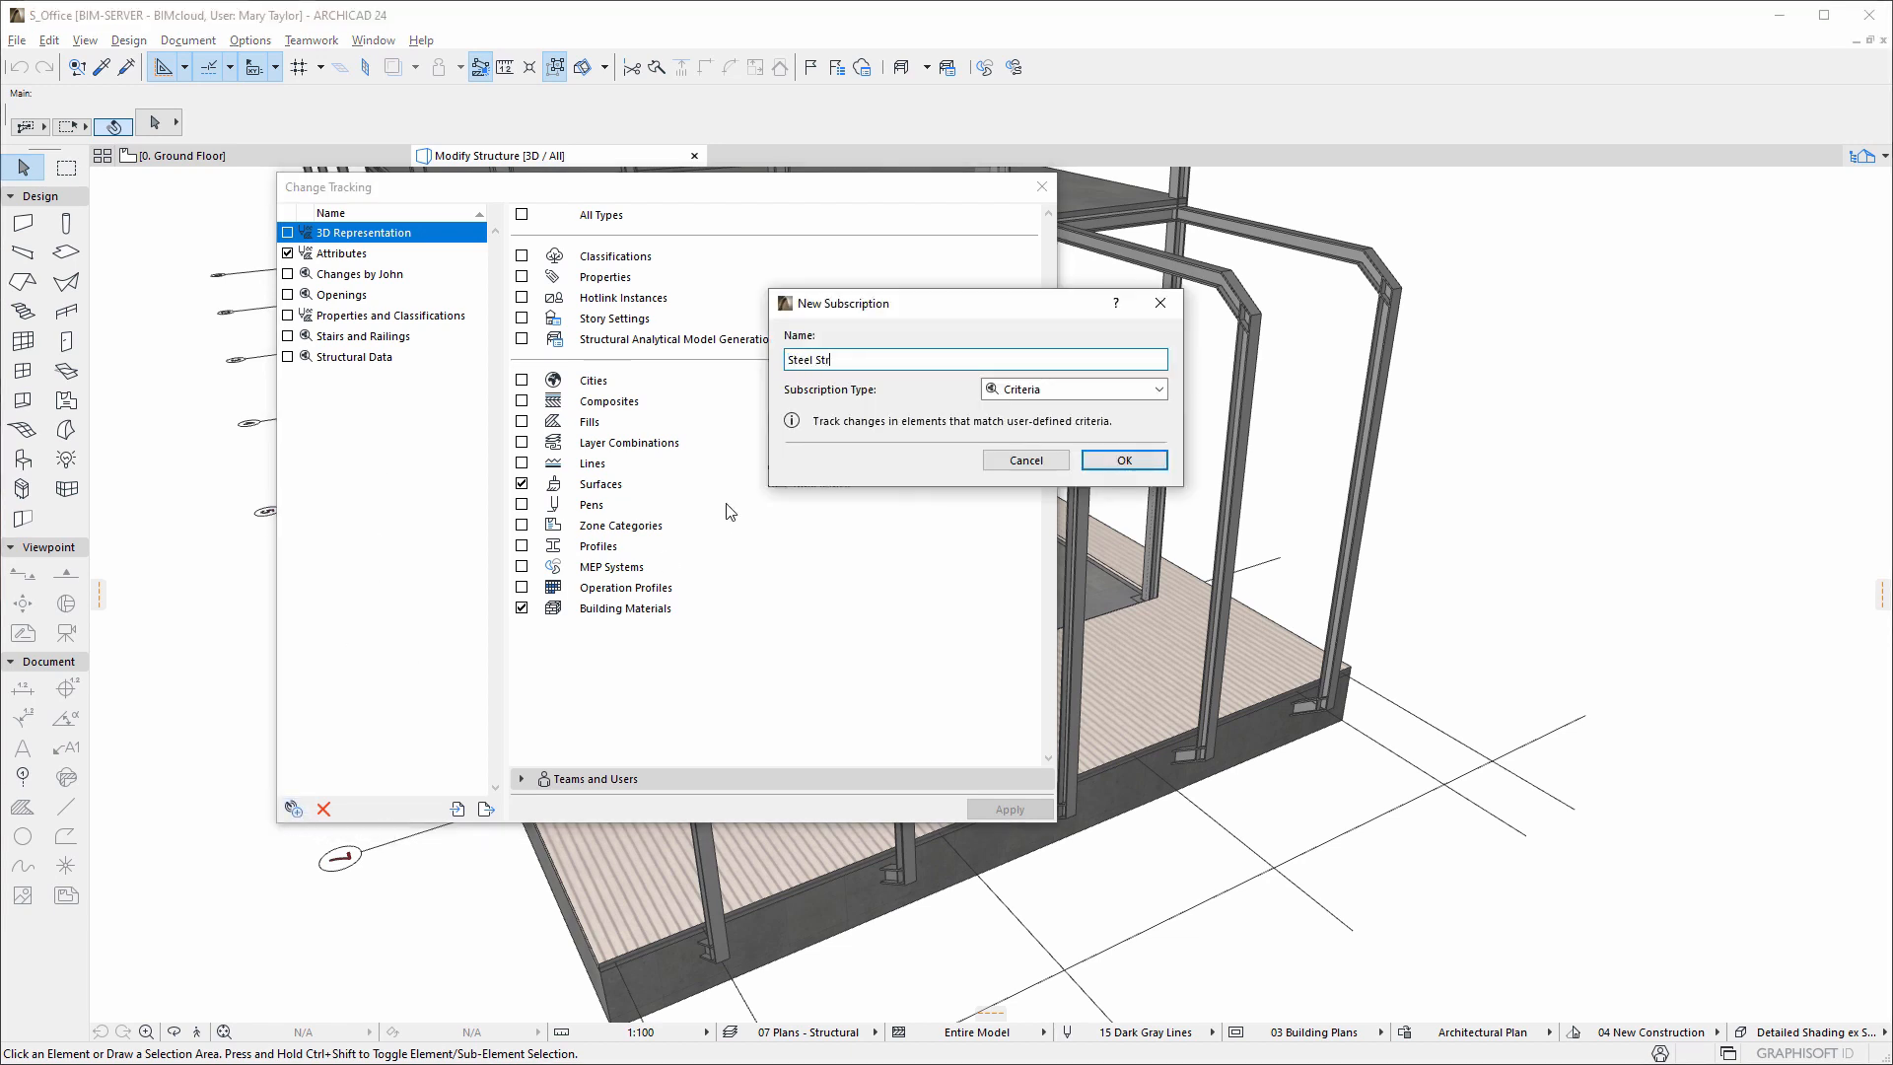
left_click(1122, 461)
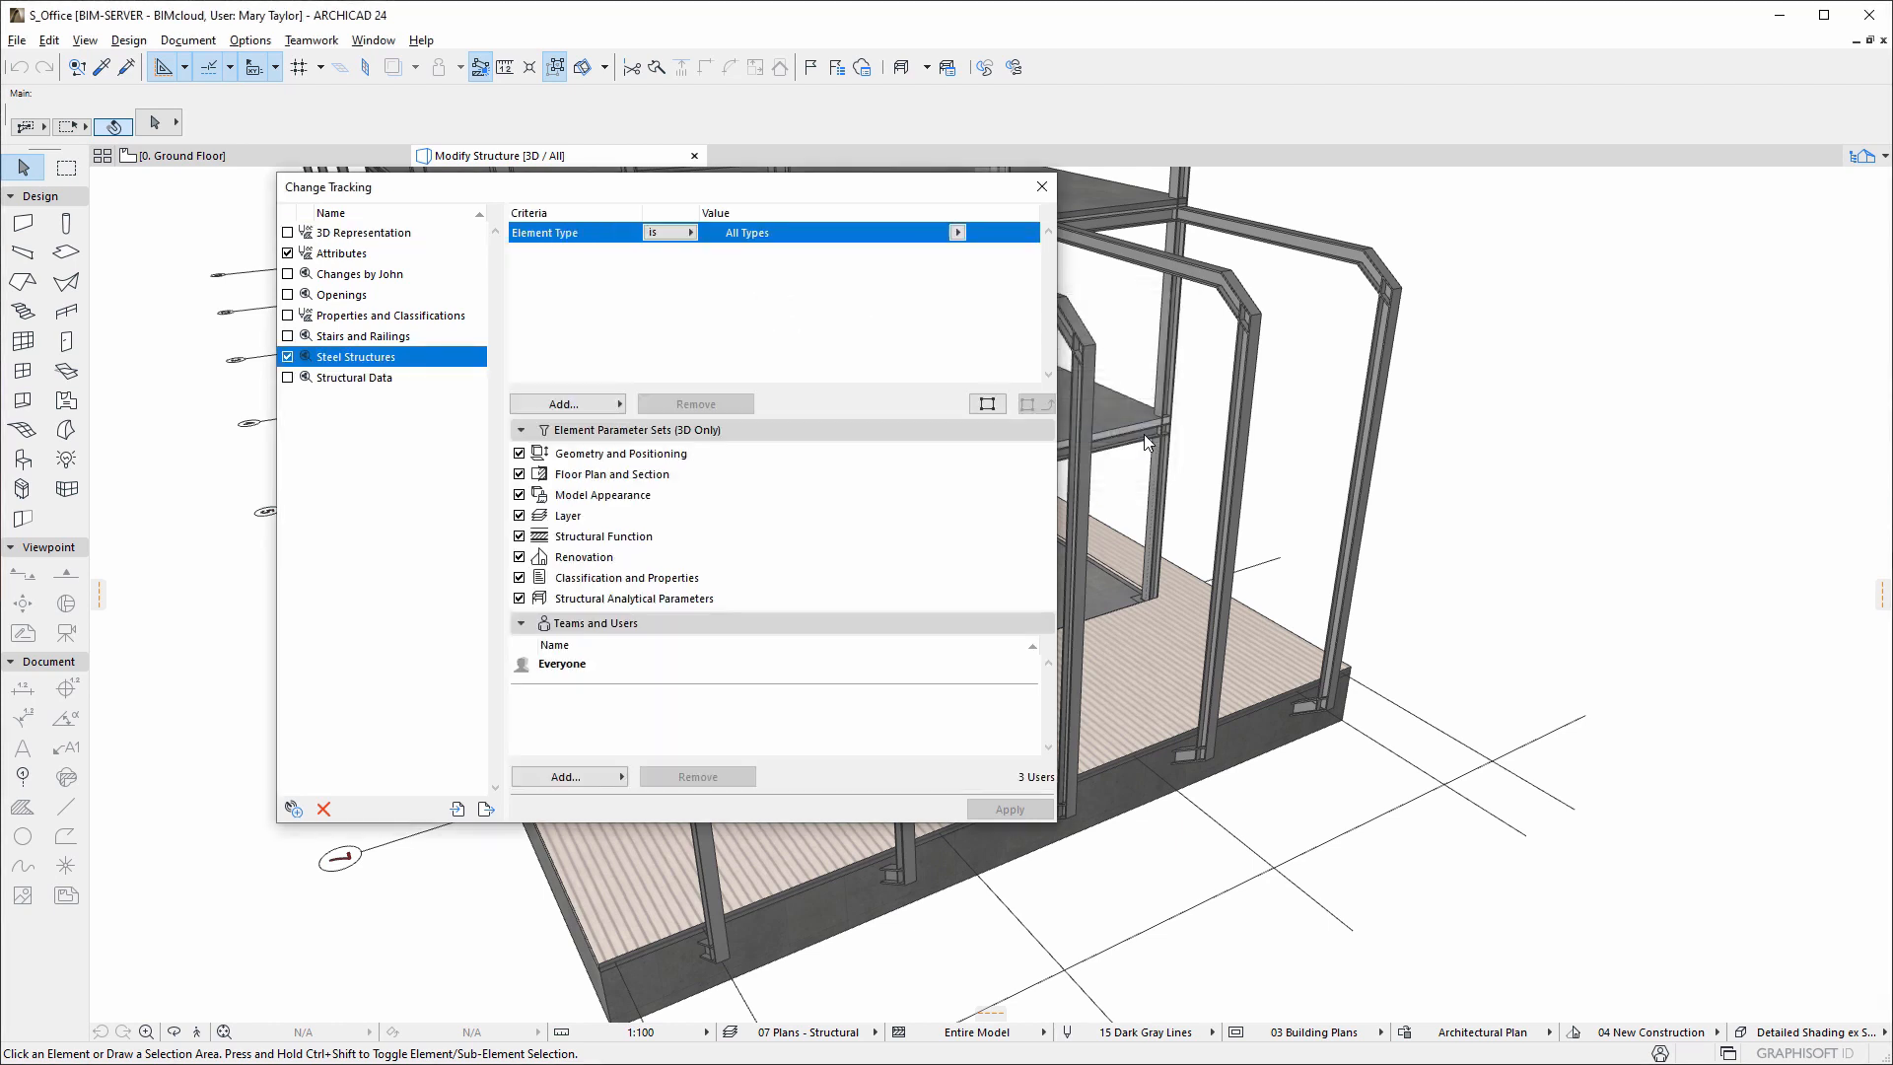
left_click(563, 403)
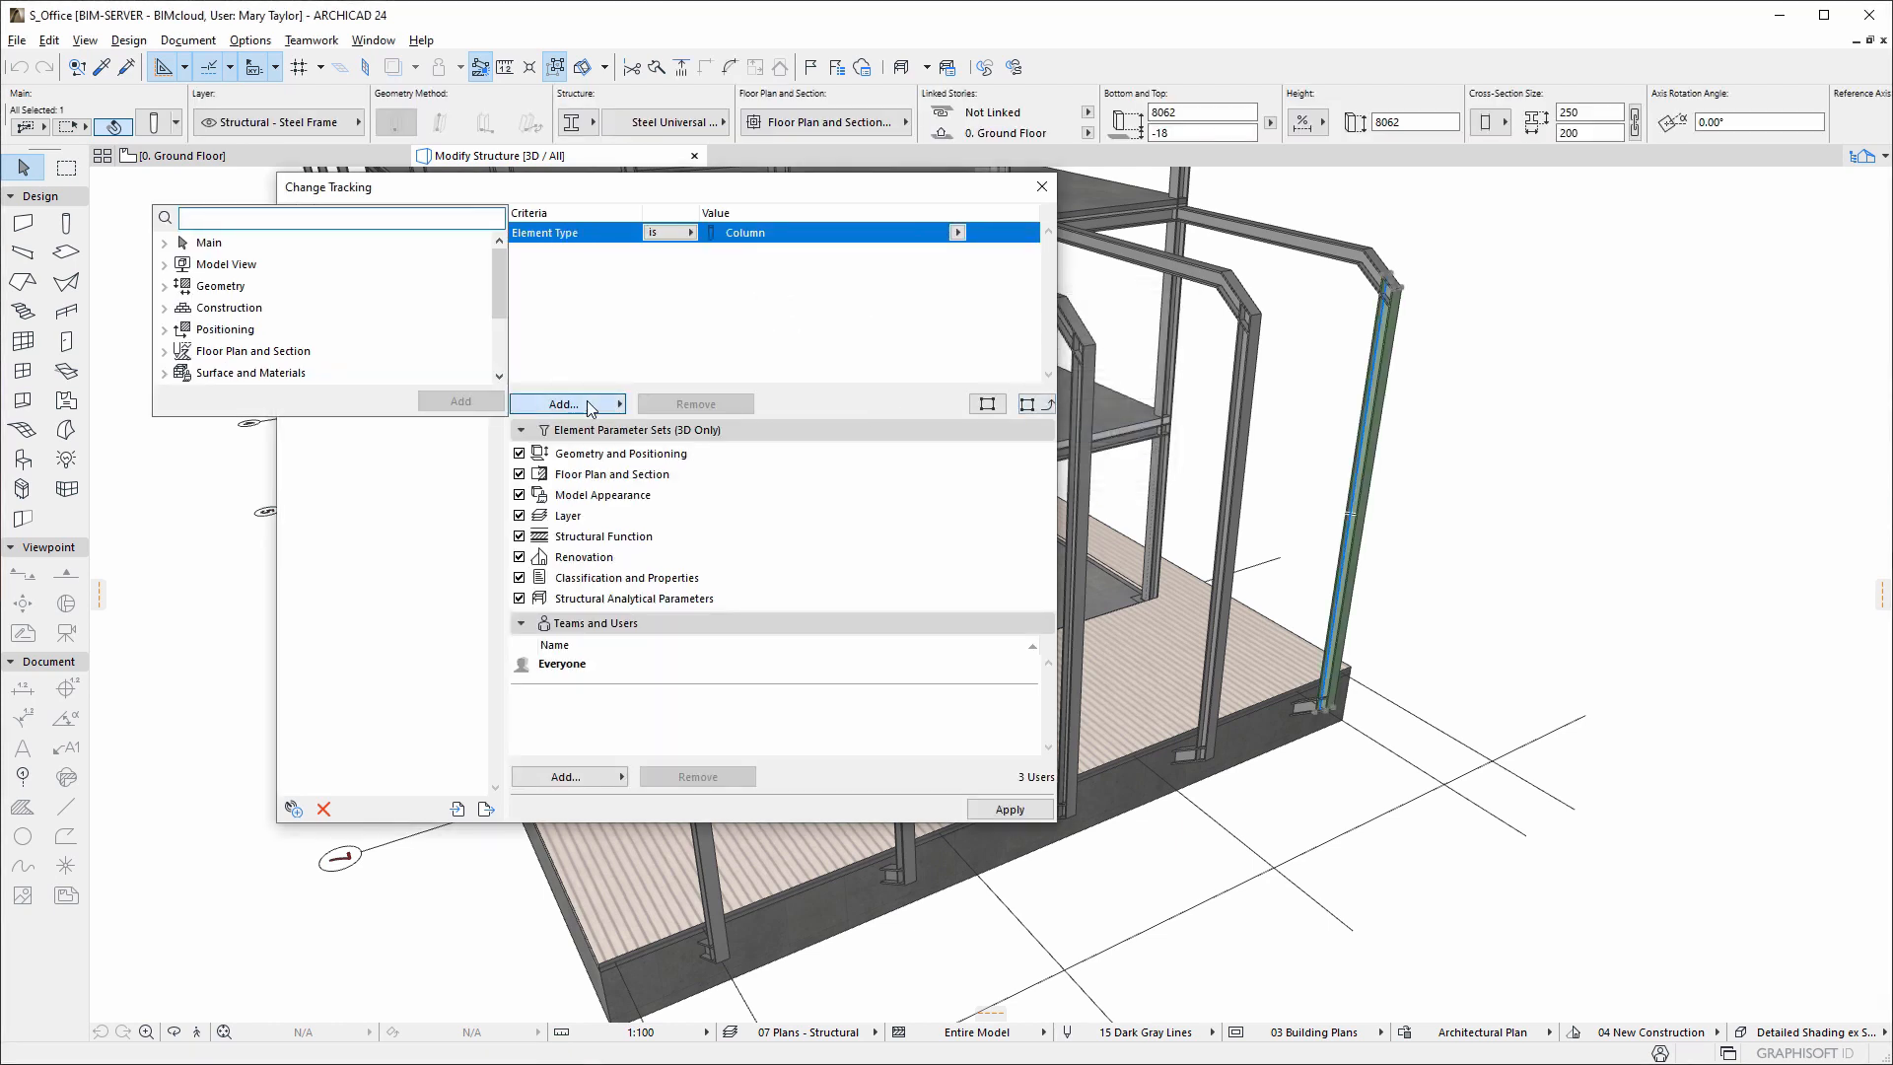
type("type")
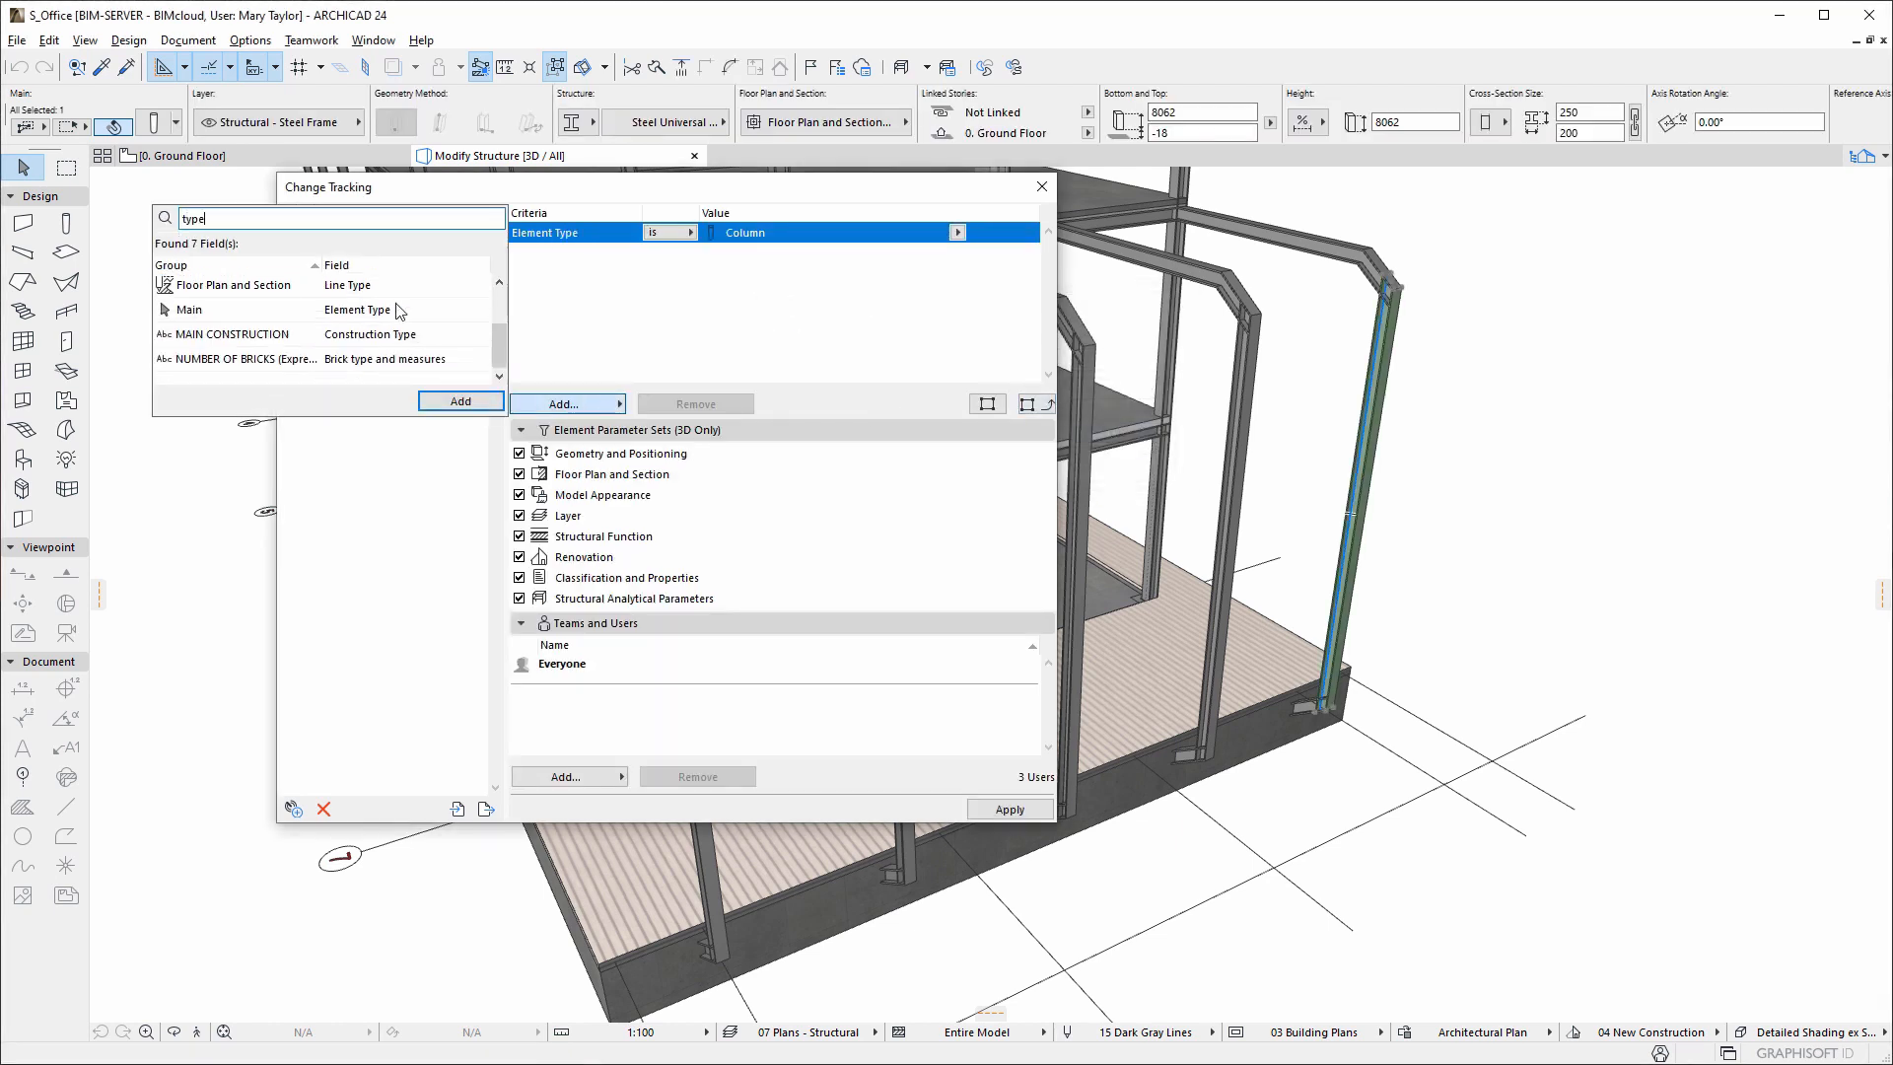
type("pro")
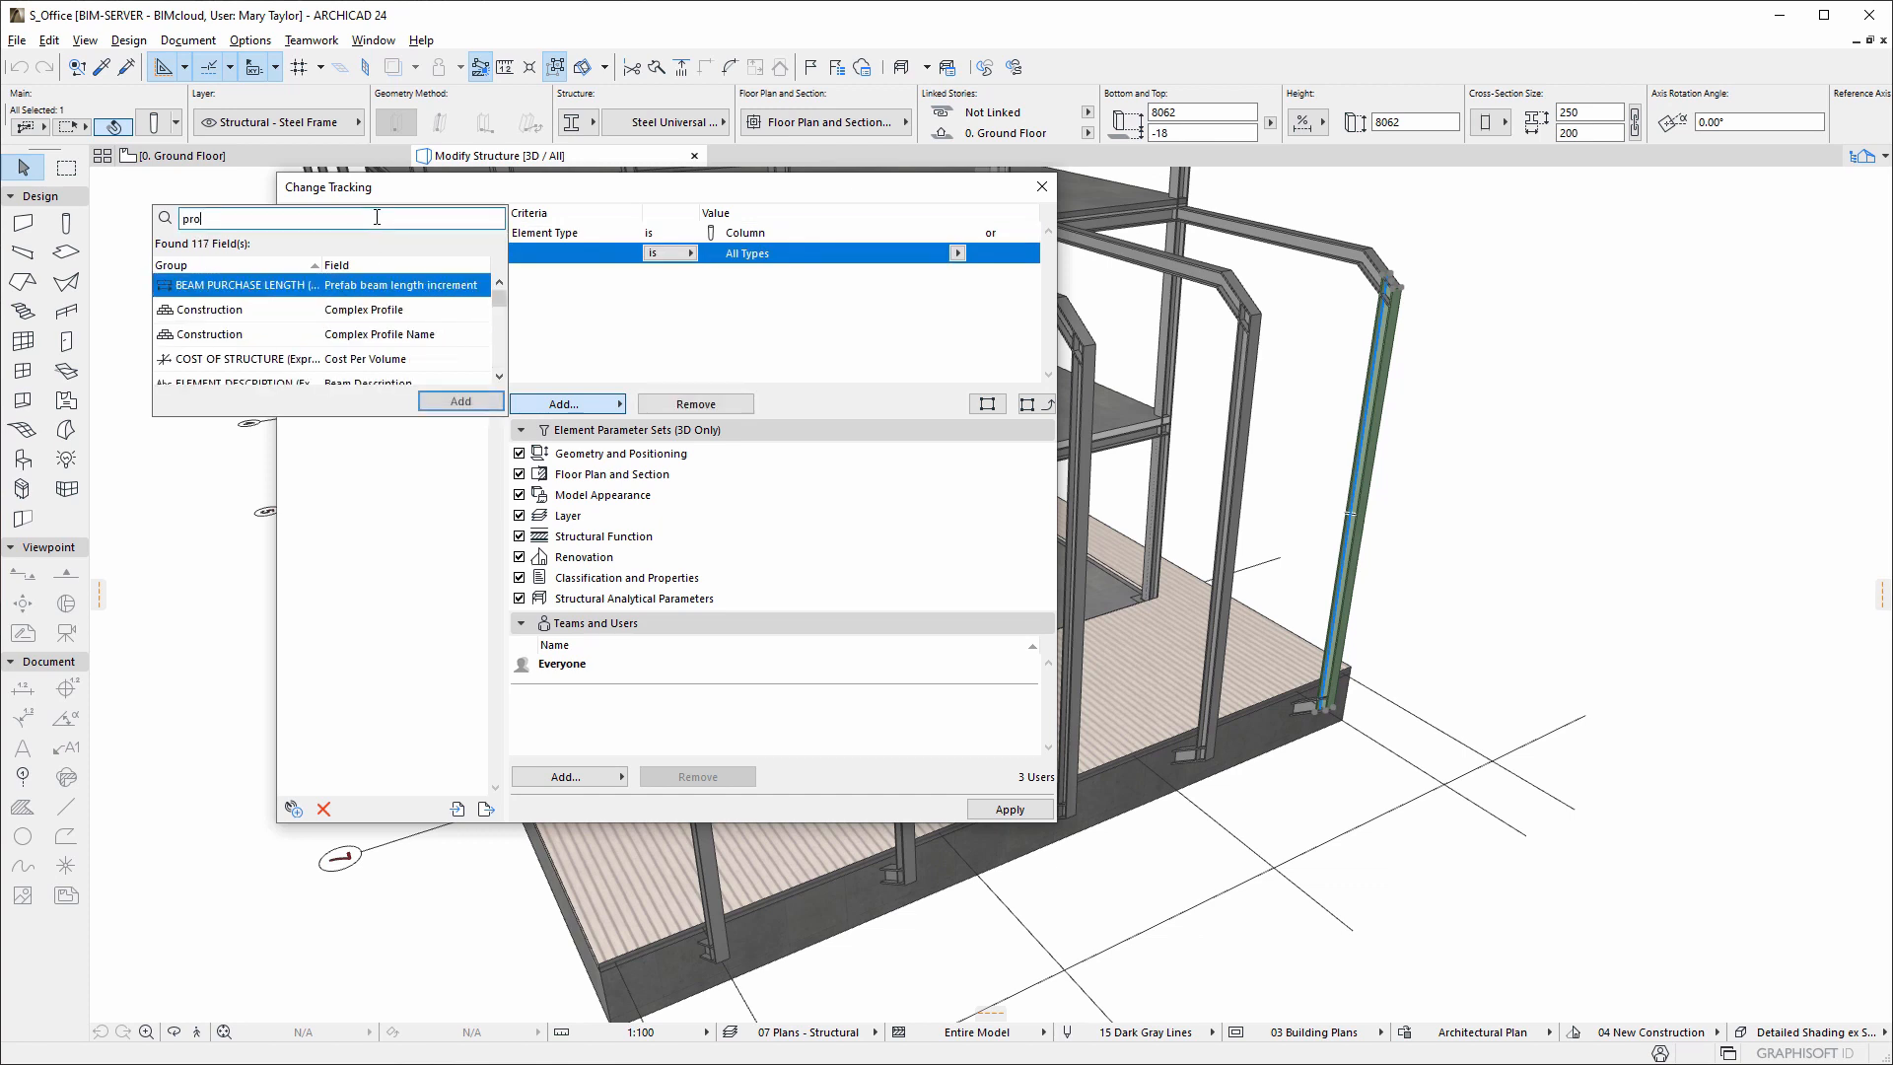
type("file")
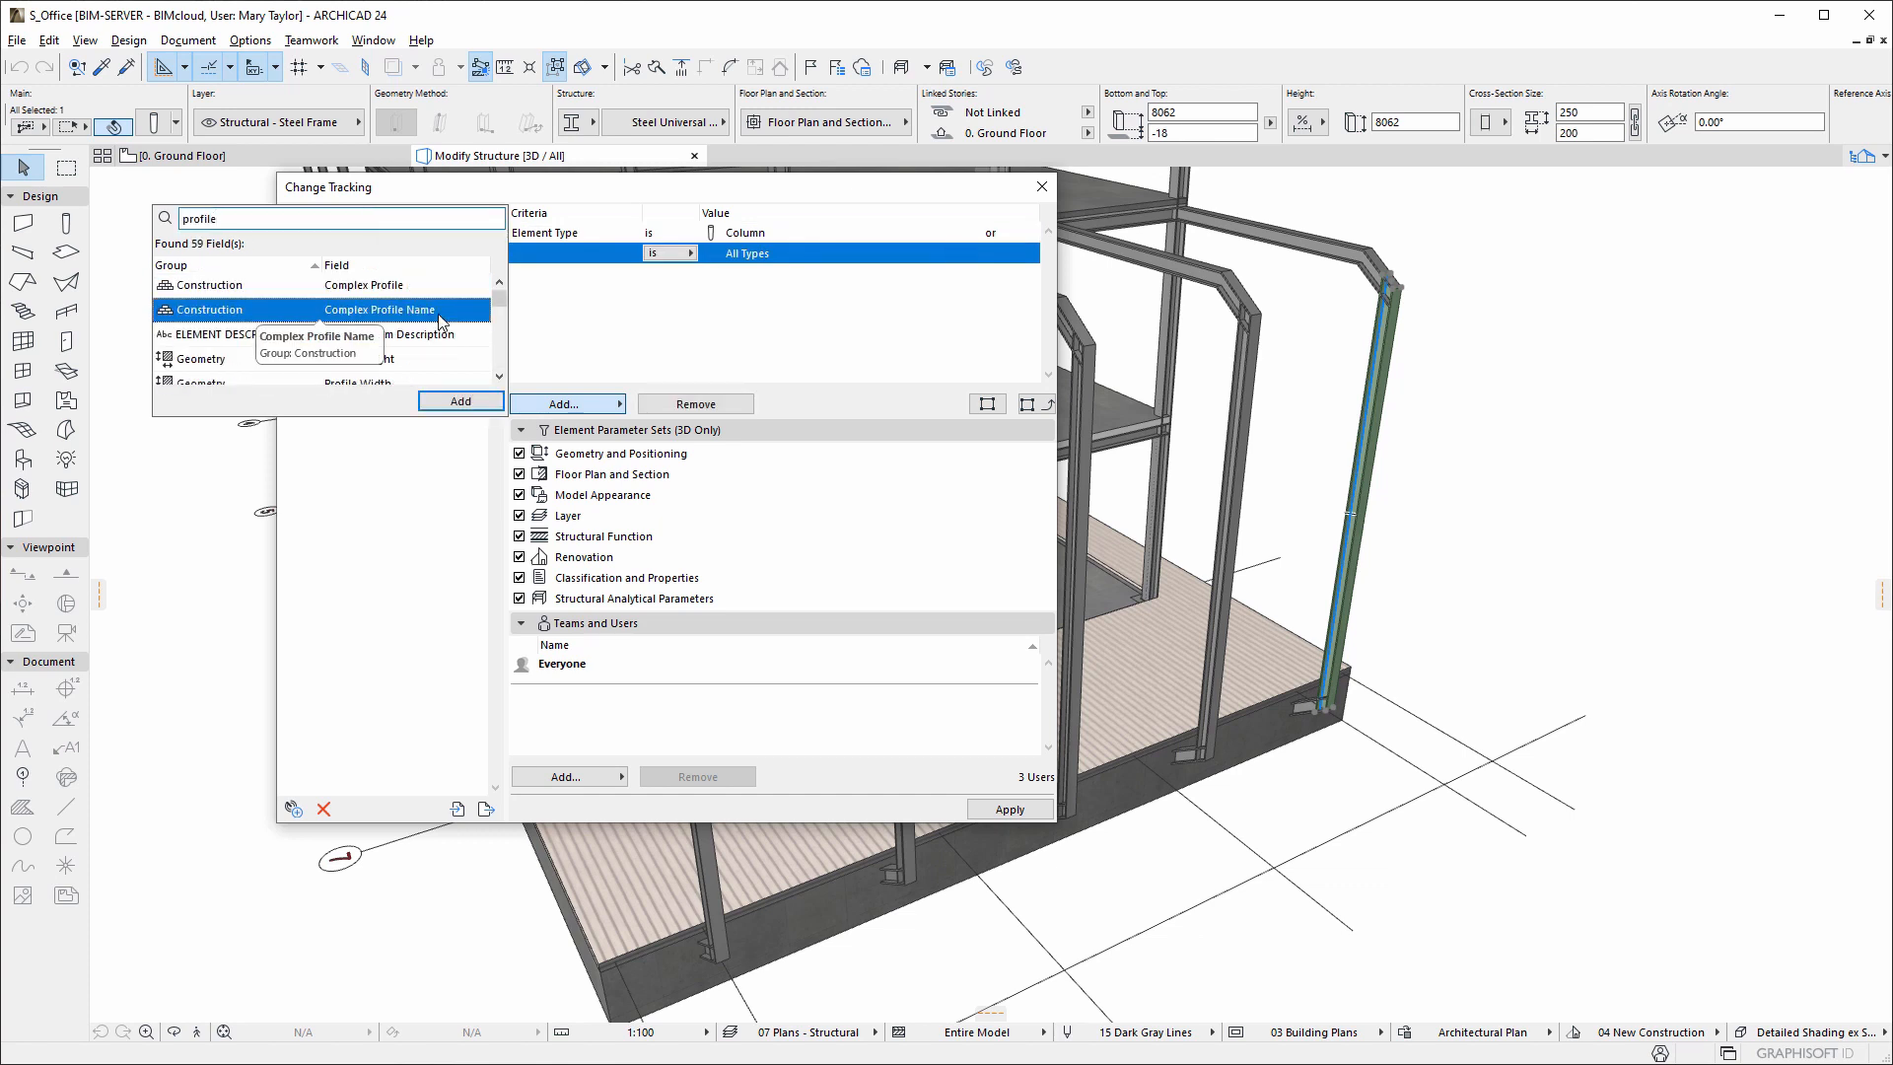
left_click(458, 402)
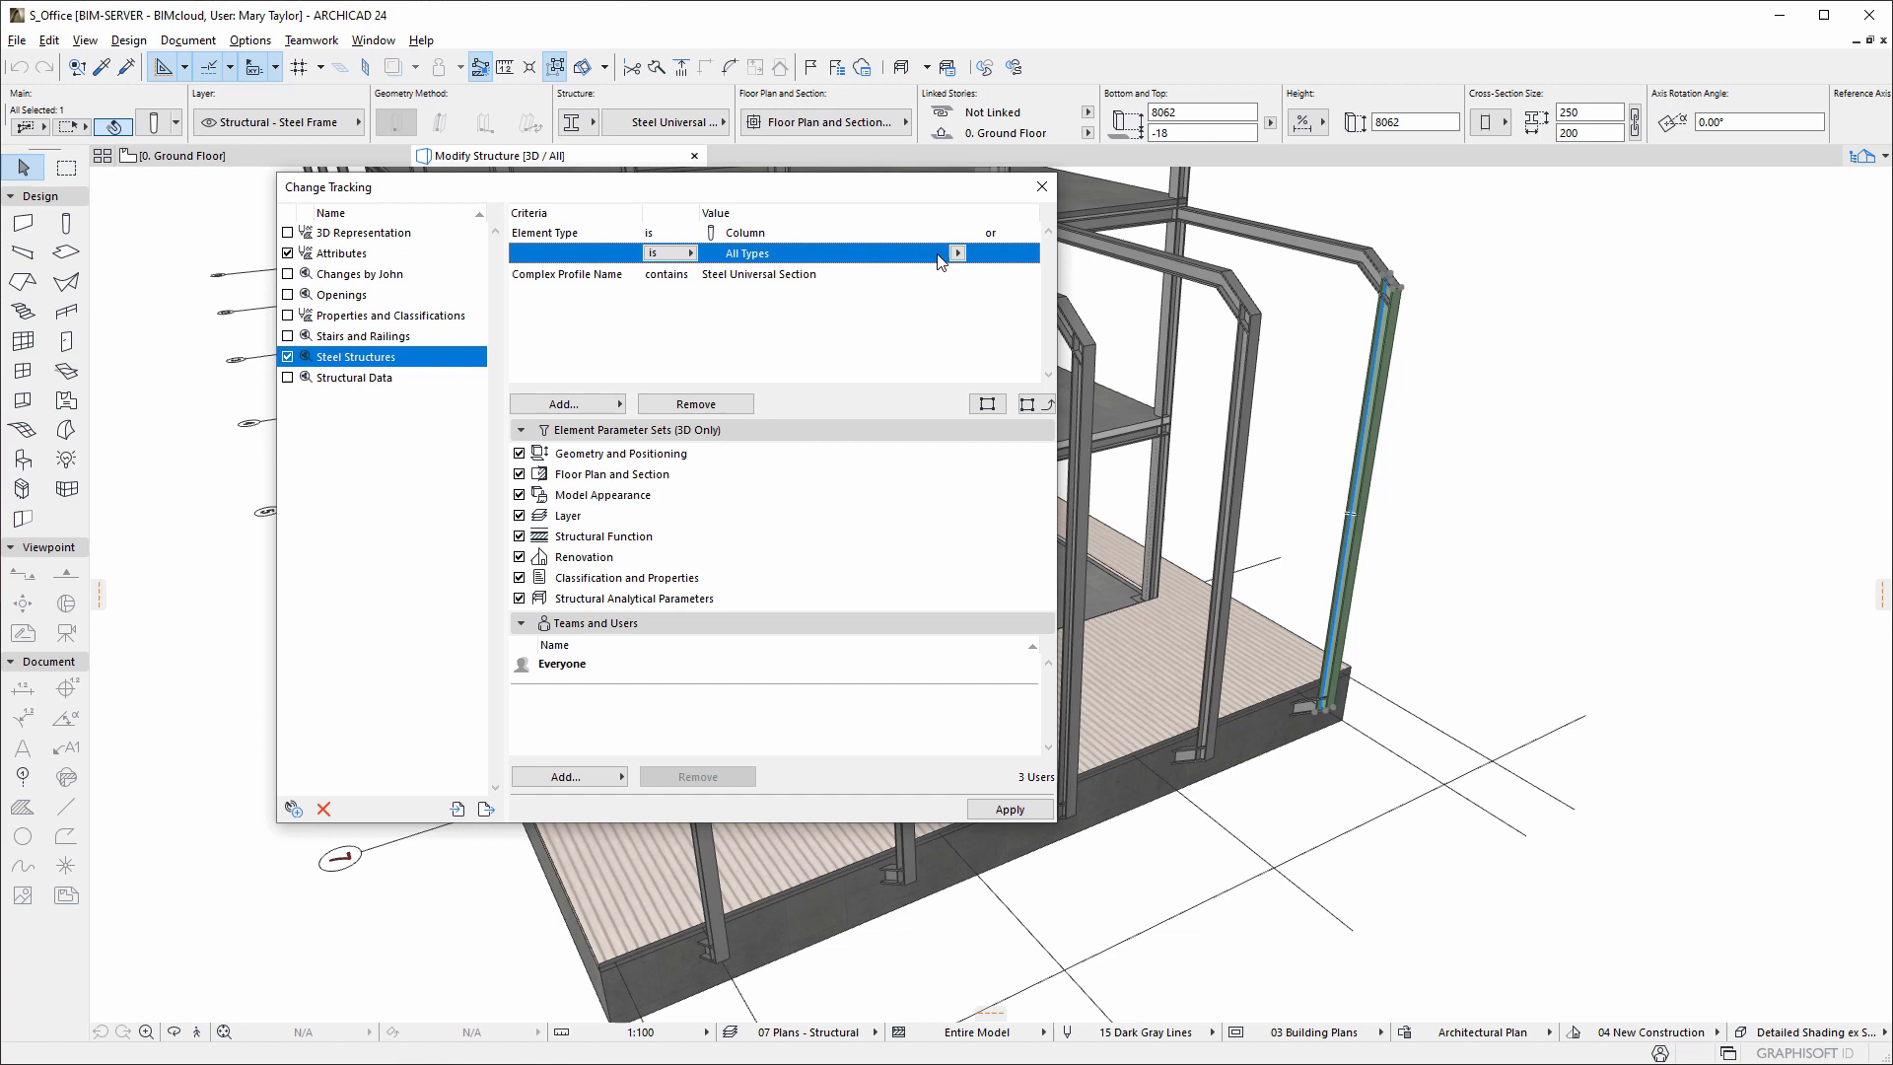
left_click(957, 253)
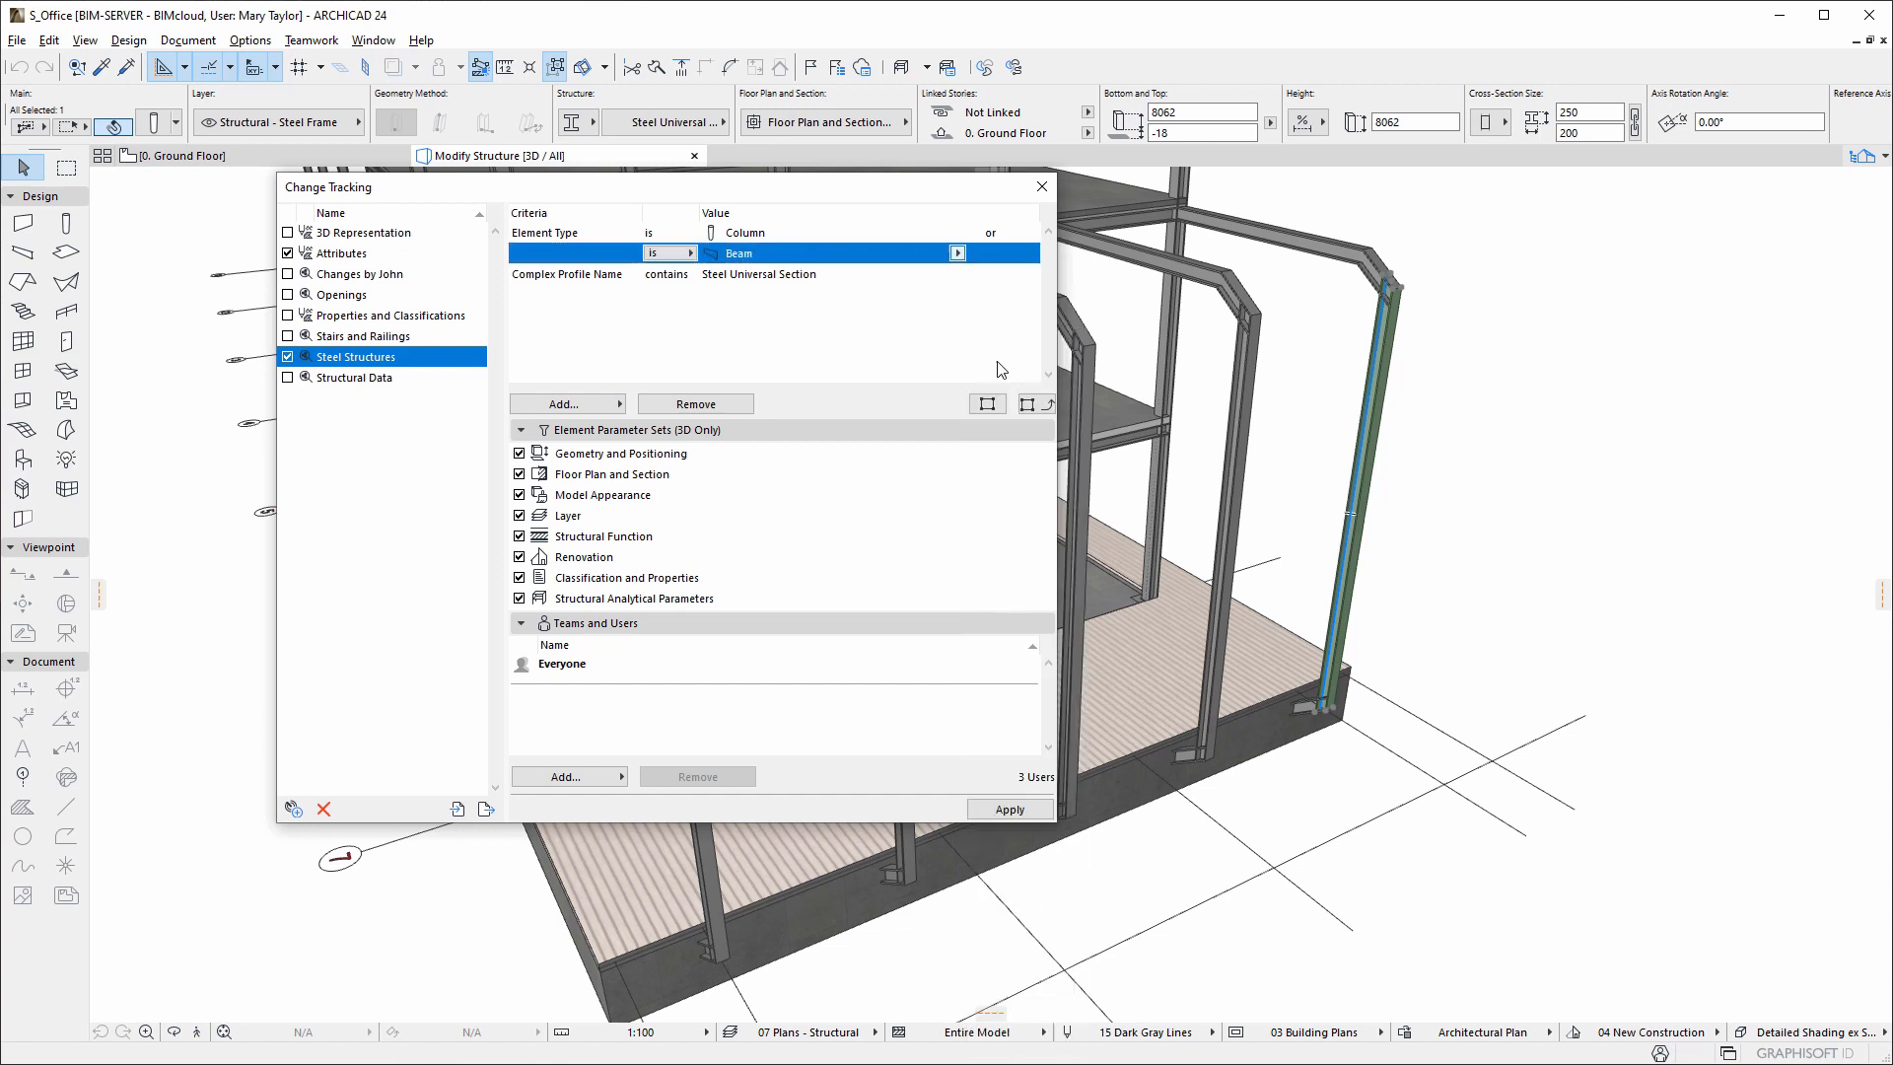
Track only geometry, layer and structural function, and choose which team members' changes count
left_click(612, 474)
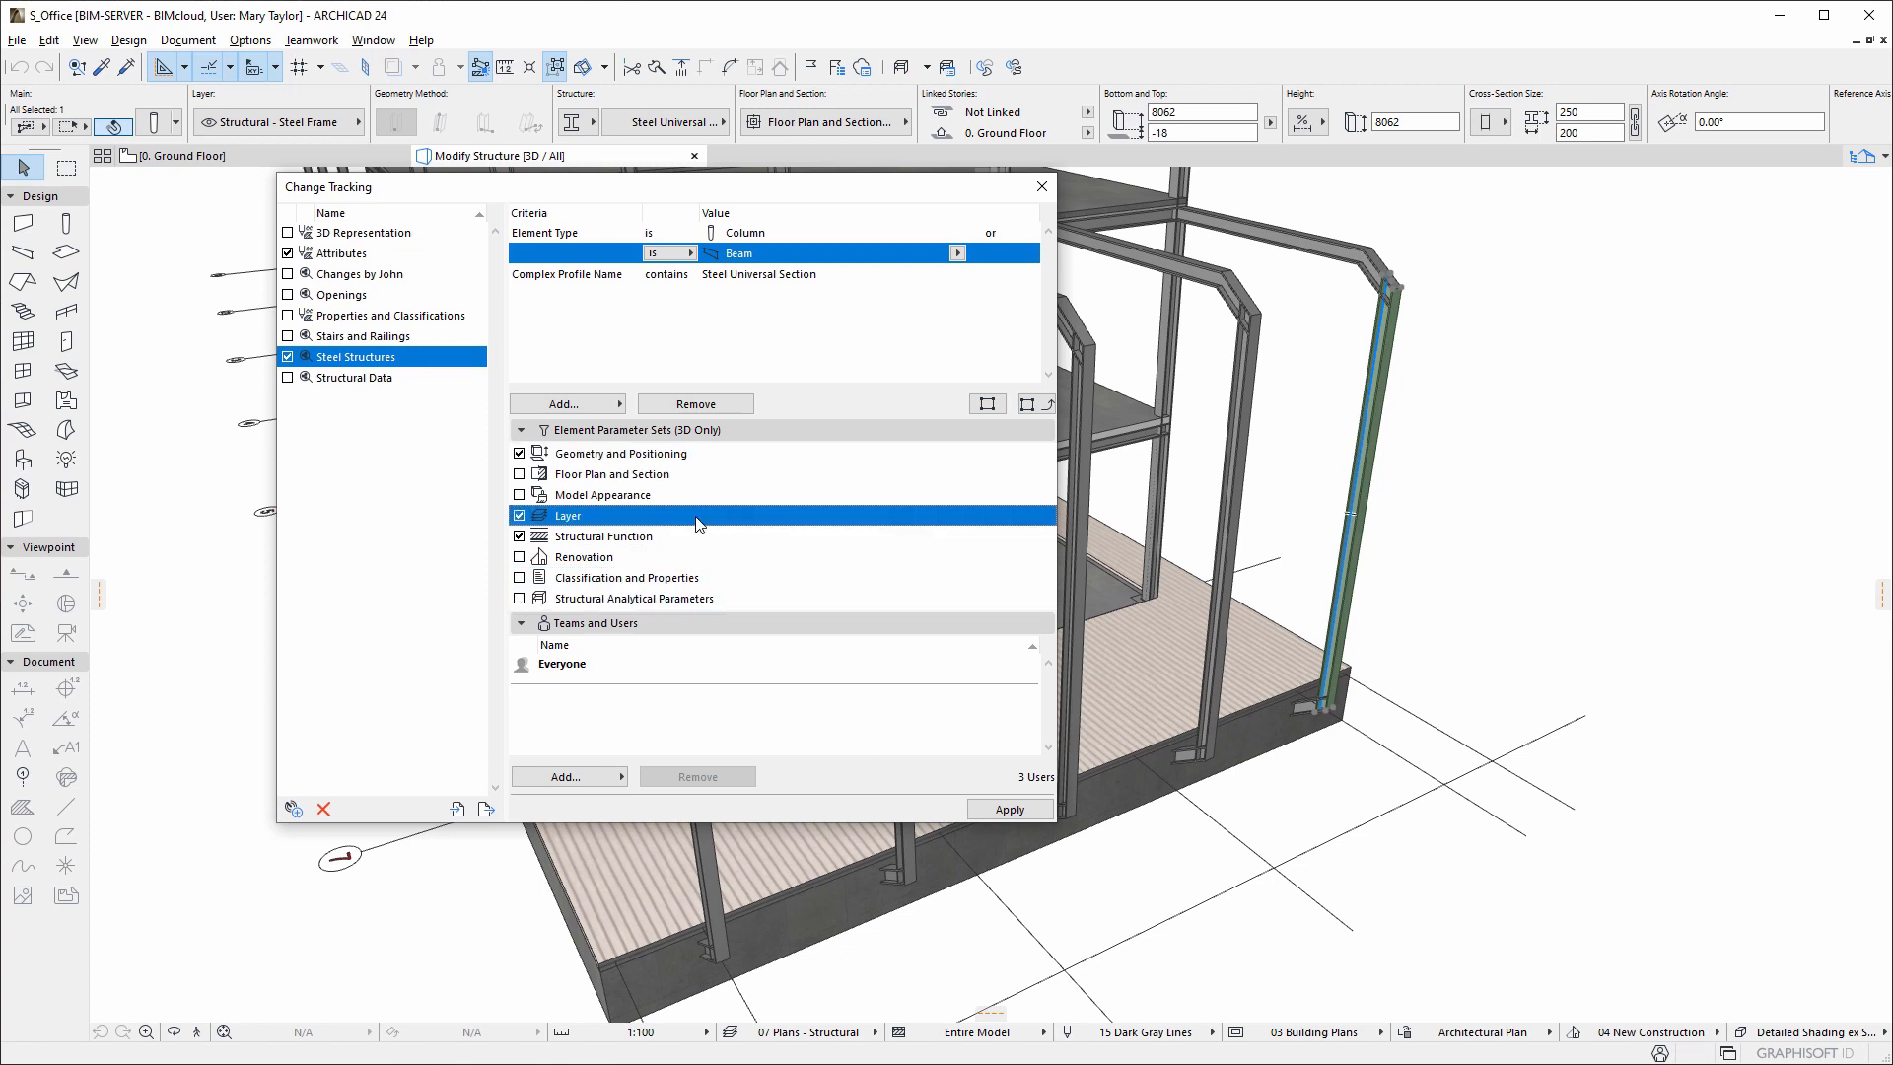
left_click(601, 537)
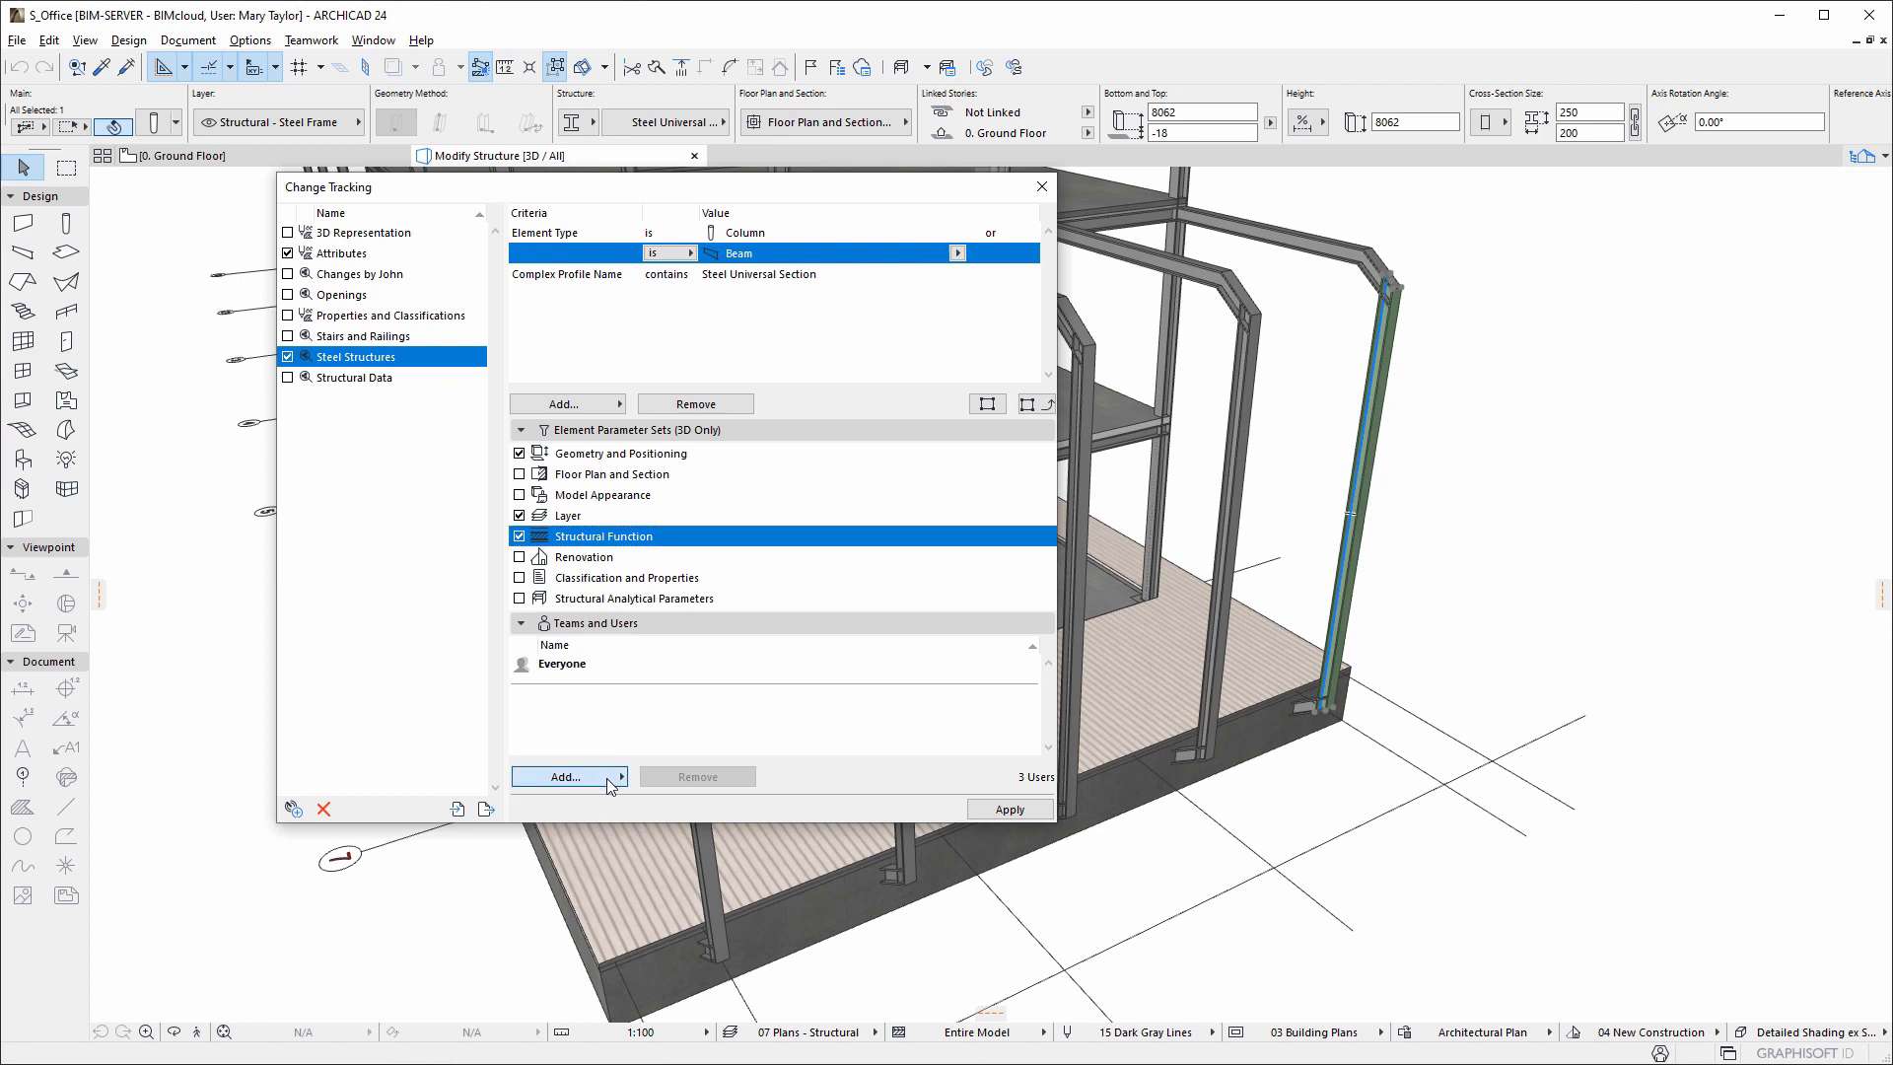
left_click(563, 776)
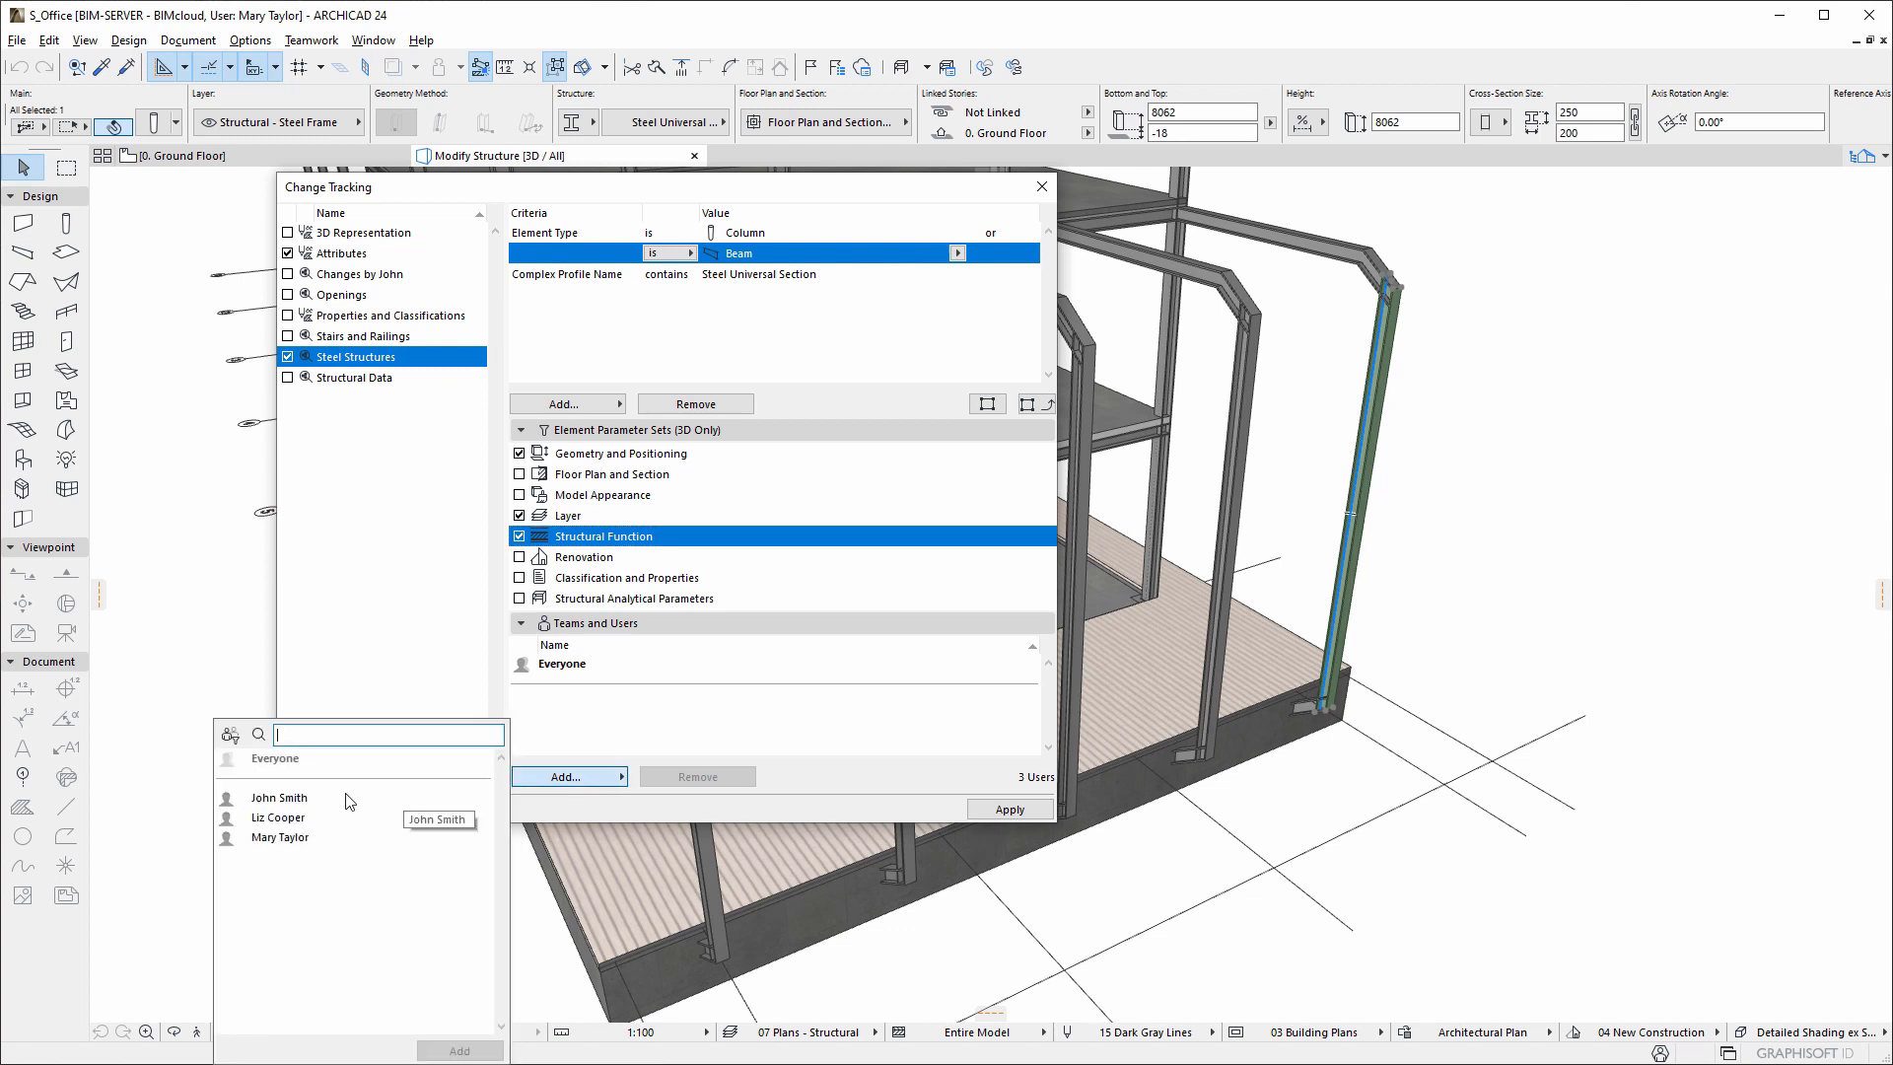
mouse_move(644, 715)
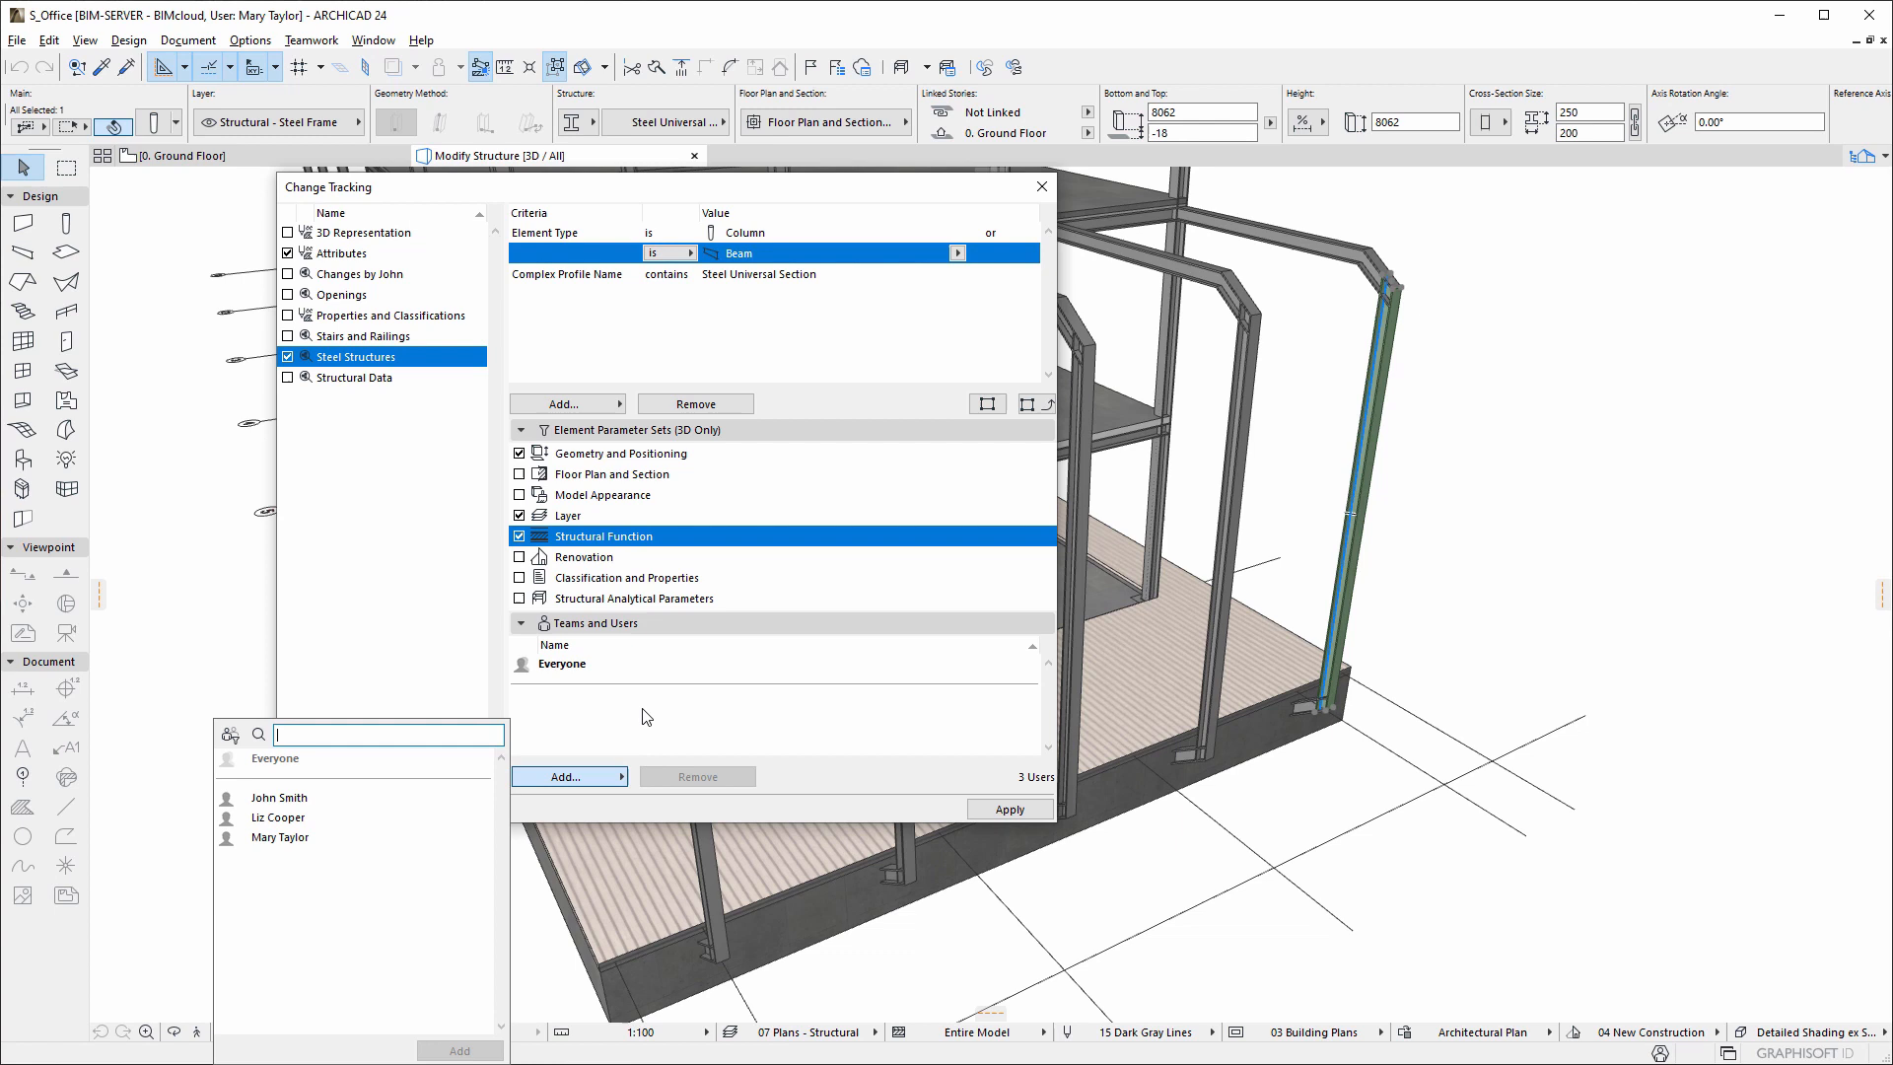
left_click(561, 662)
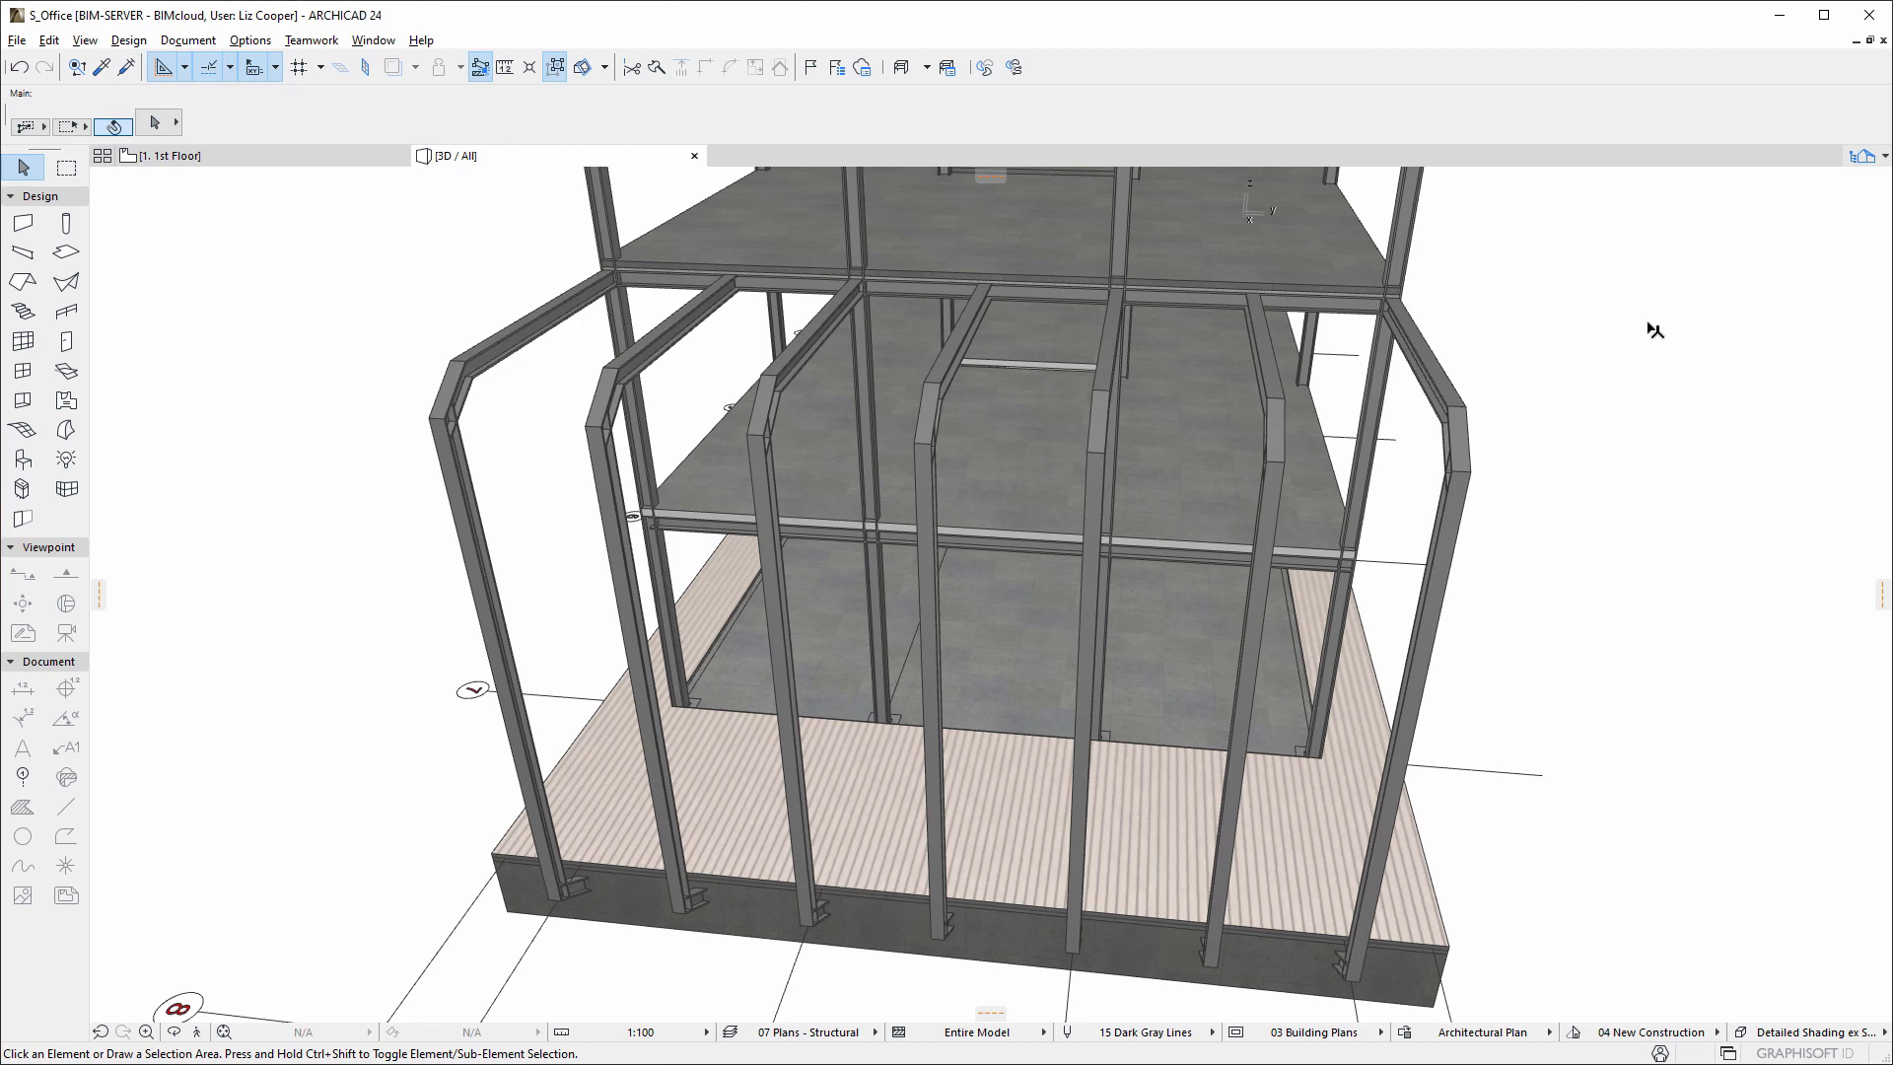
mouse_move(311, 40)
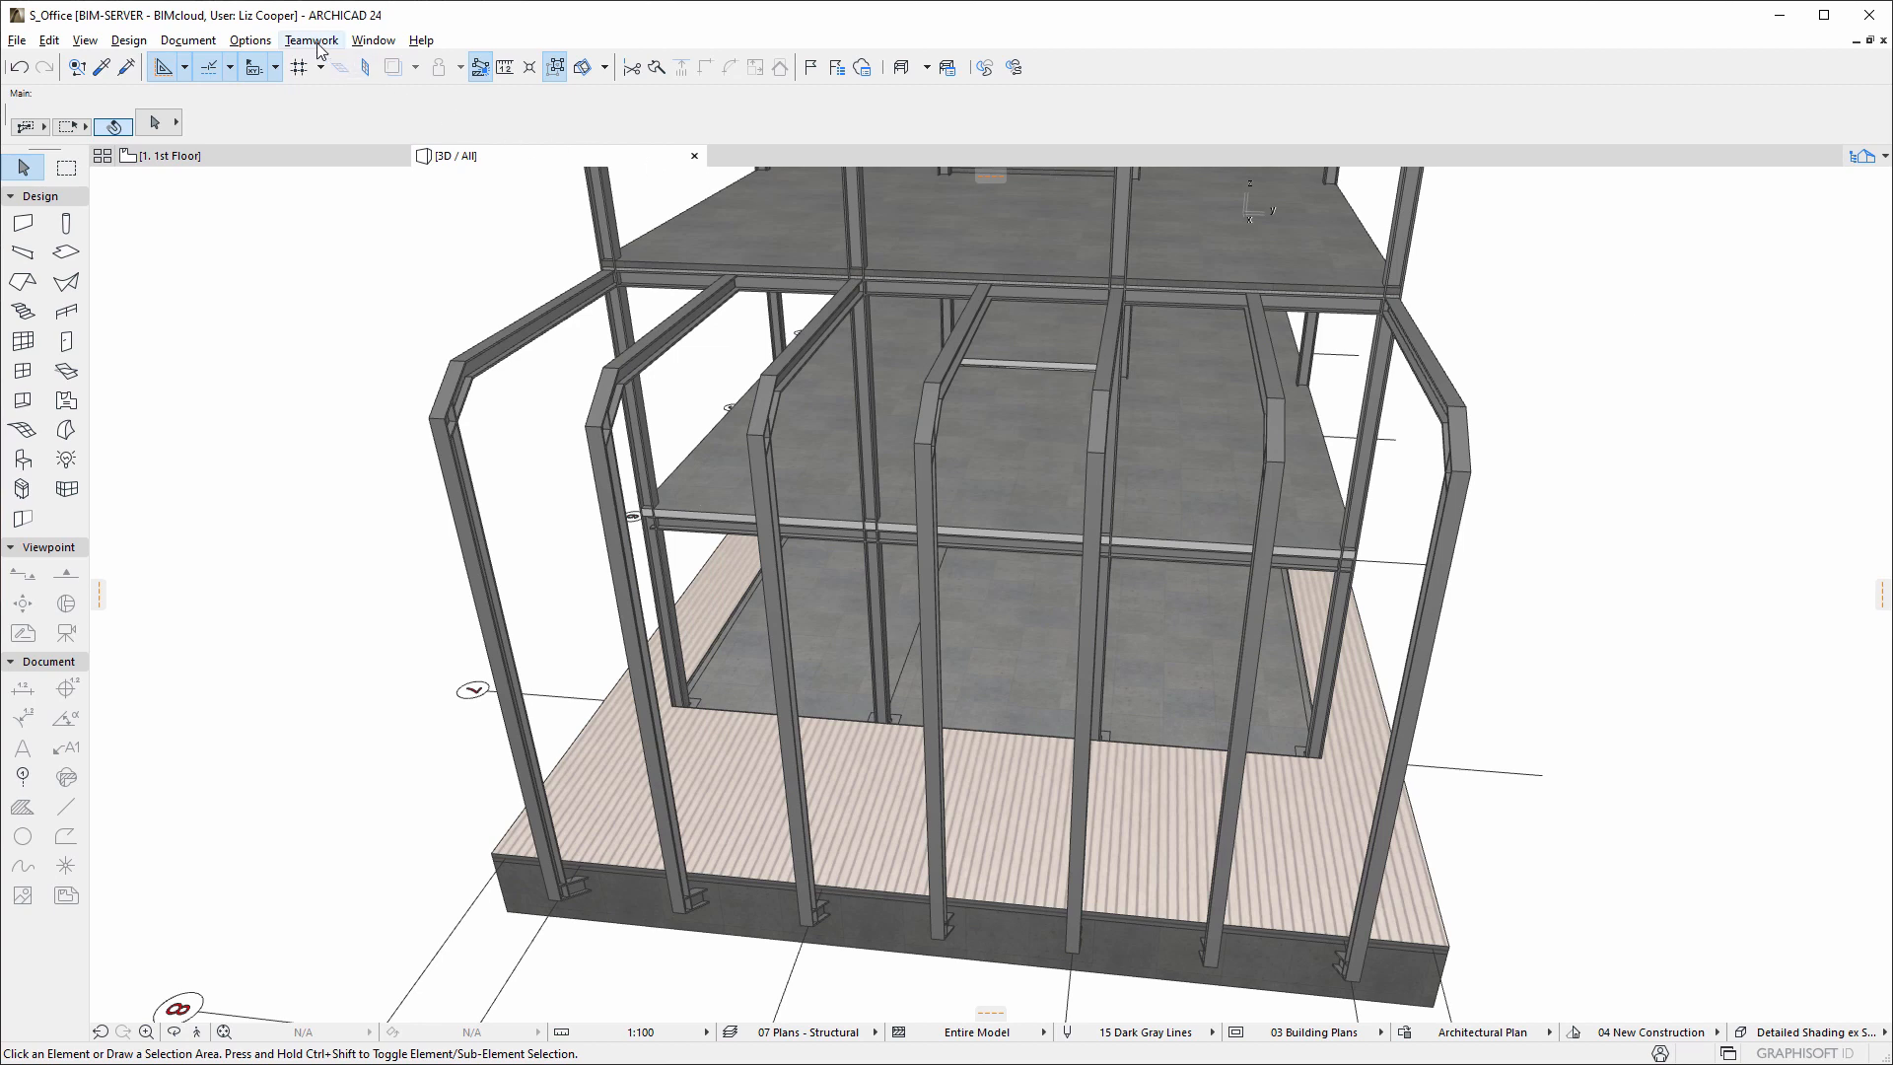
Open the Teamwork menu to send the teammate's steel structure changes
left_click(311, 39)
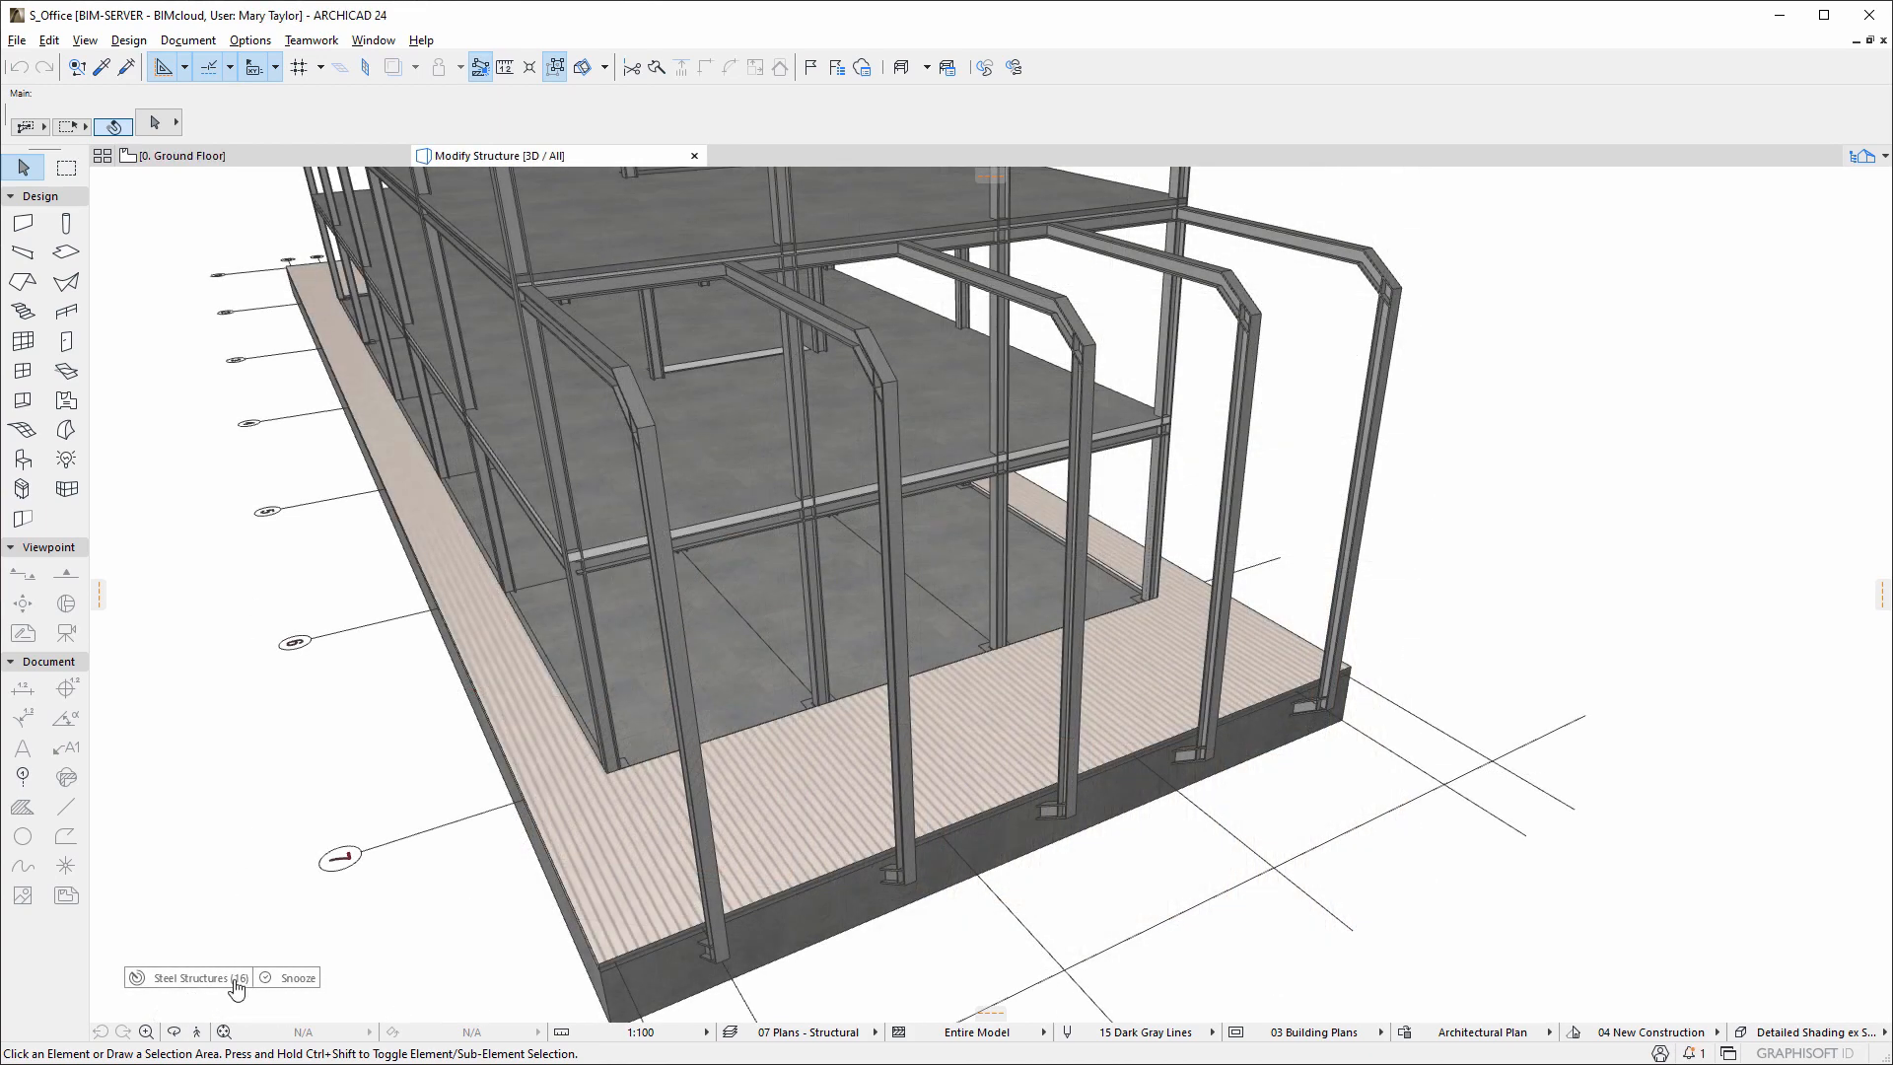
List the 16 Steel Structures changes, expanding the teammate's new and modified beams and columns
left_click(189, 977)
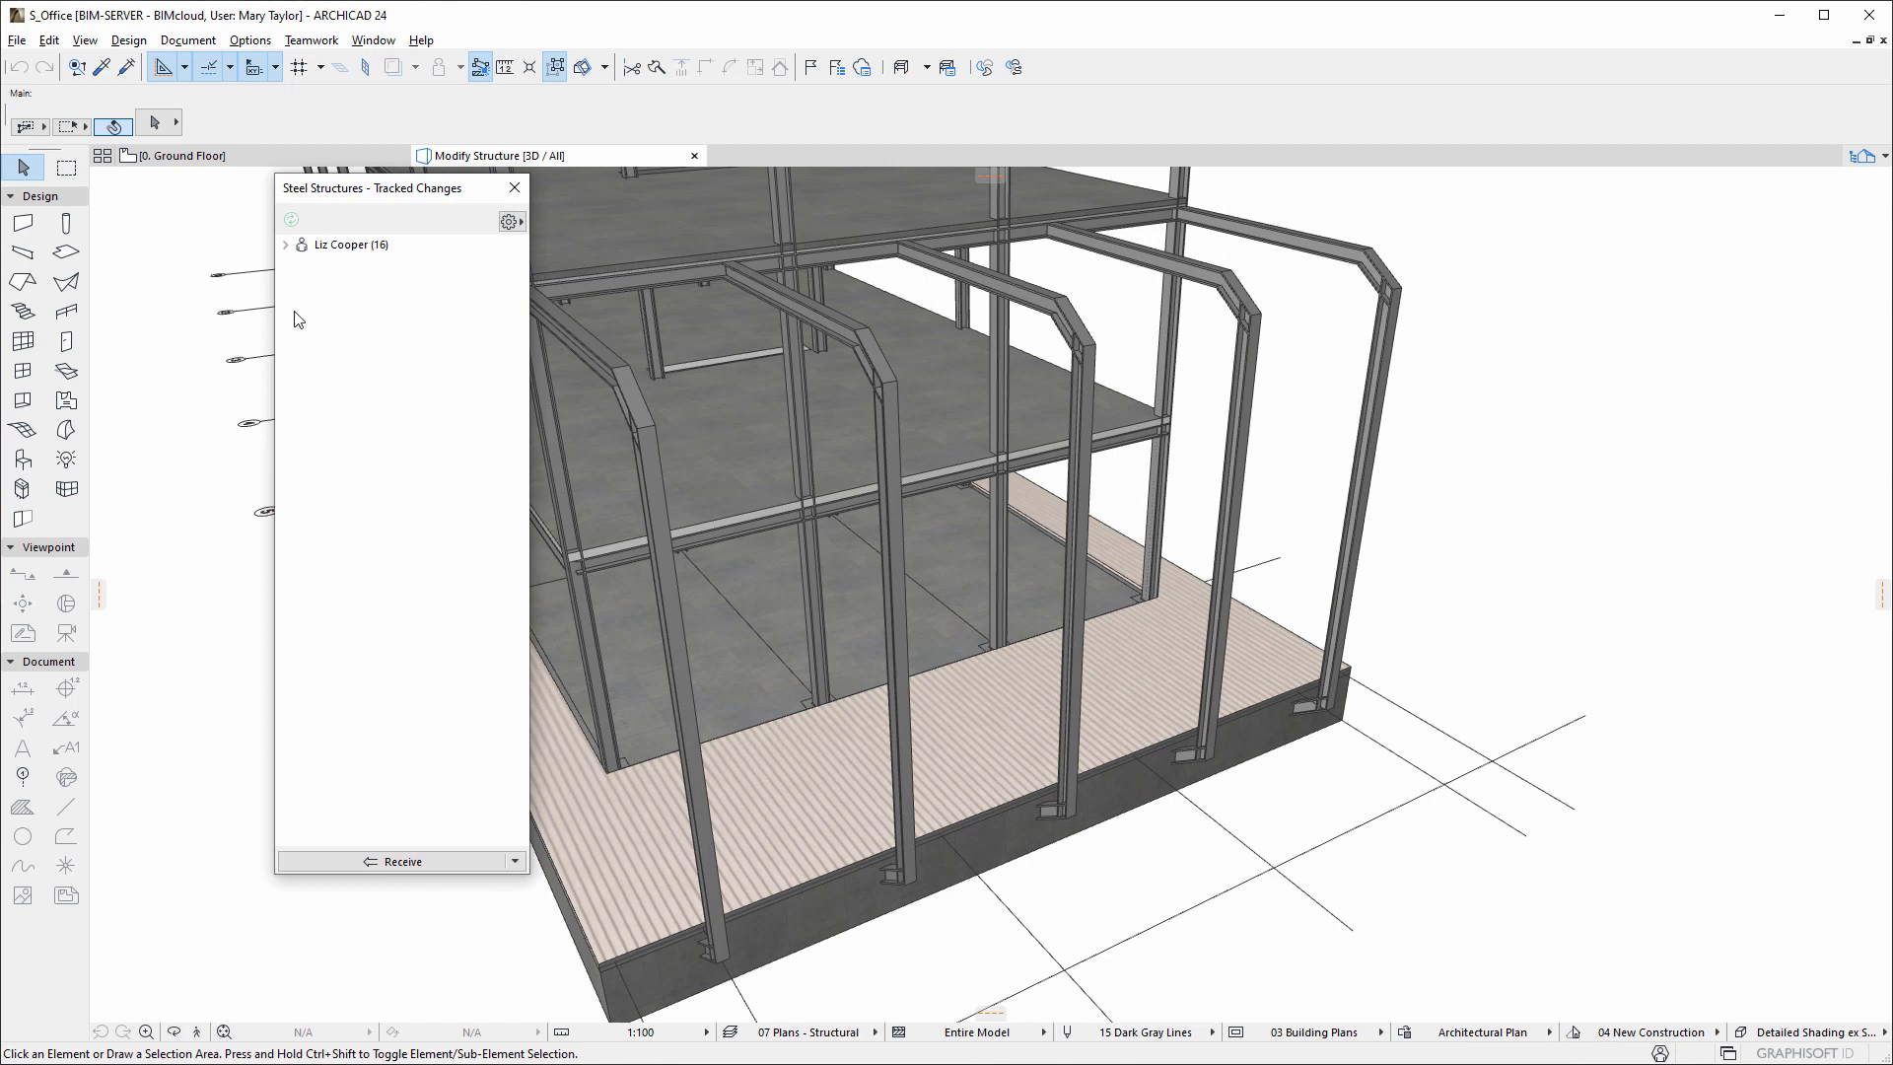
left_click(286, 243)
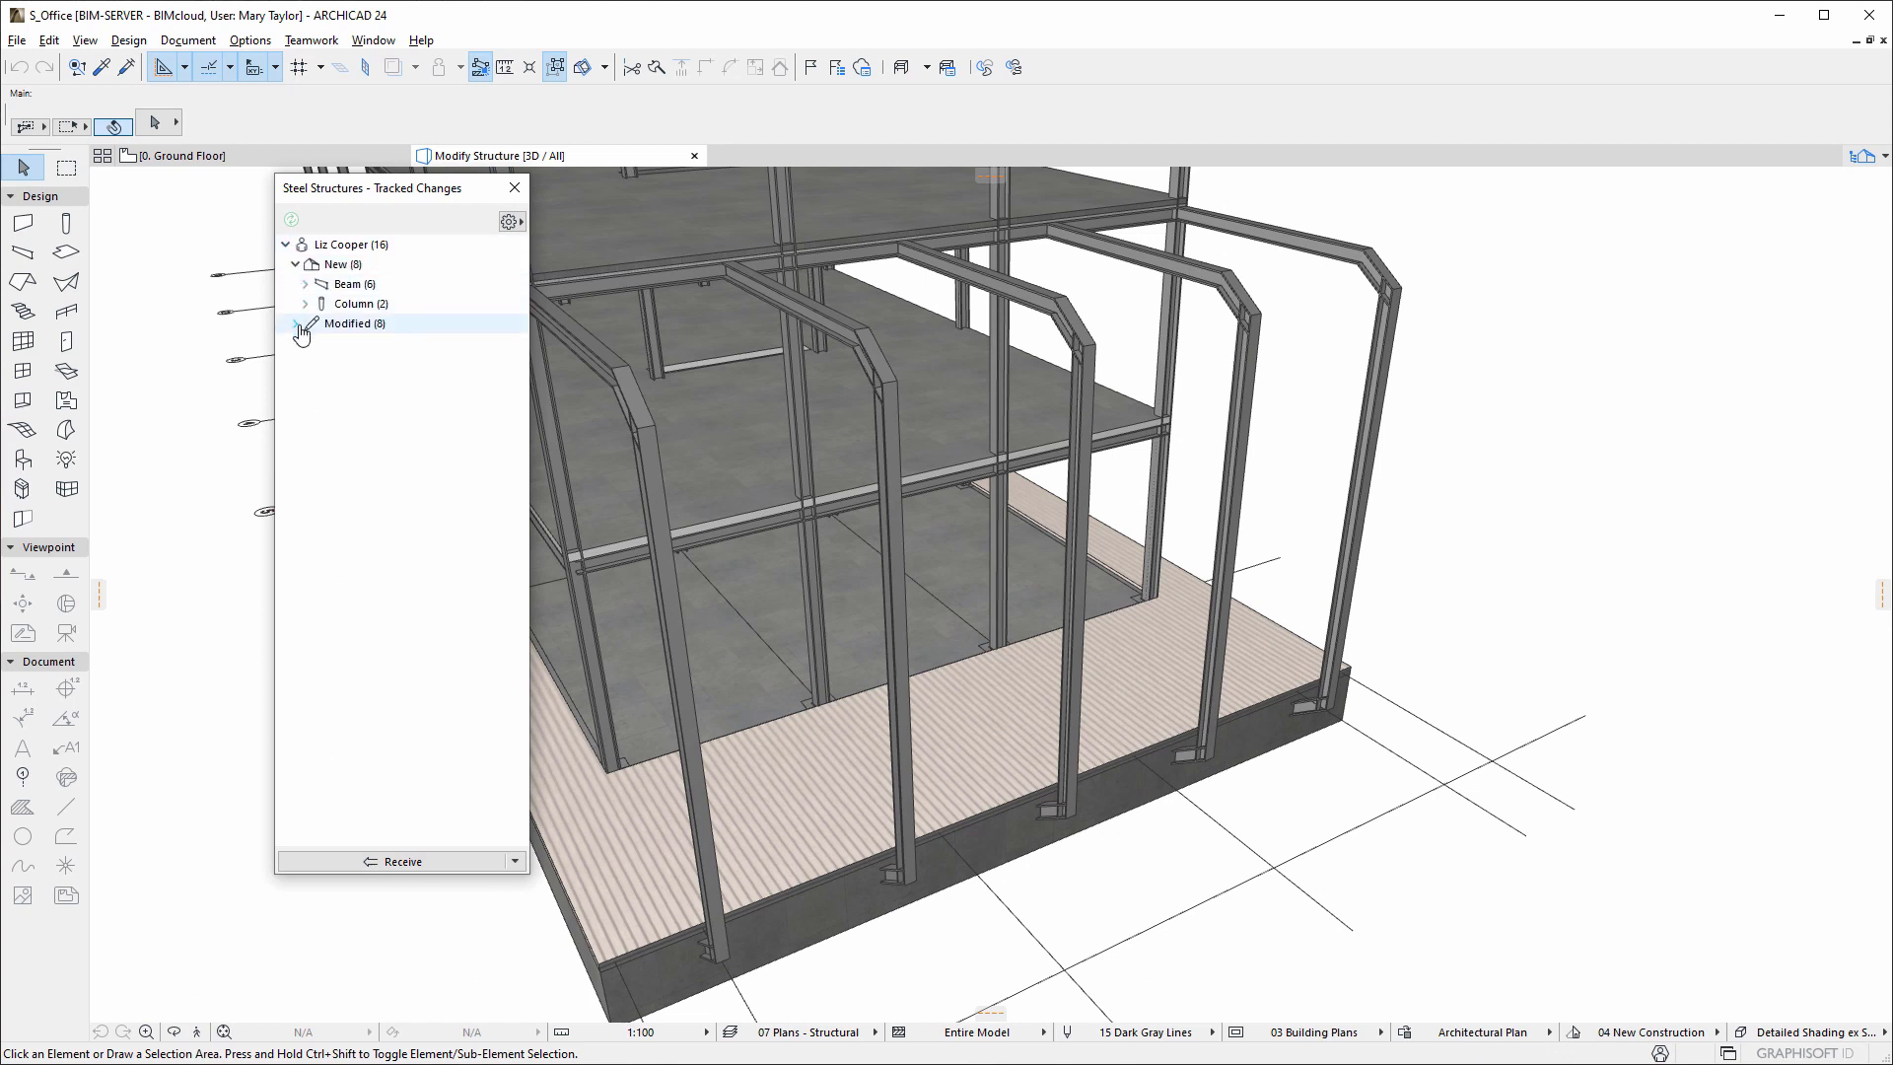
left_click(305, 323)
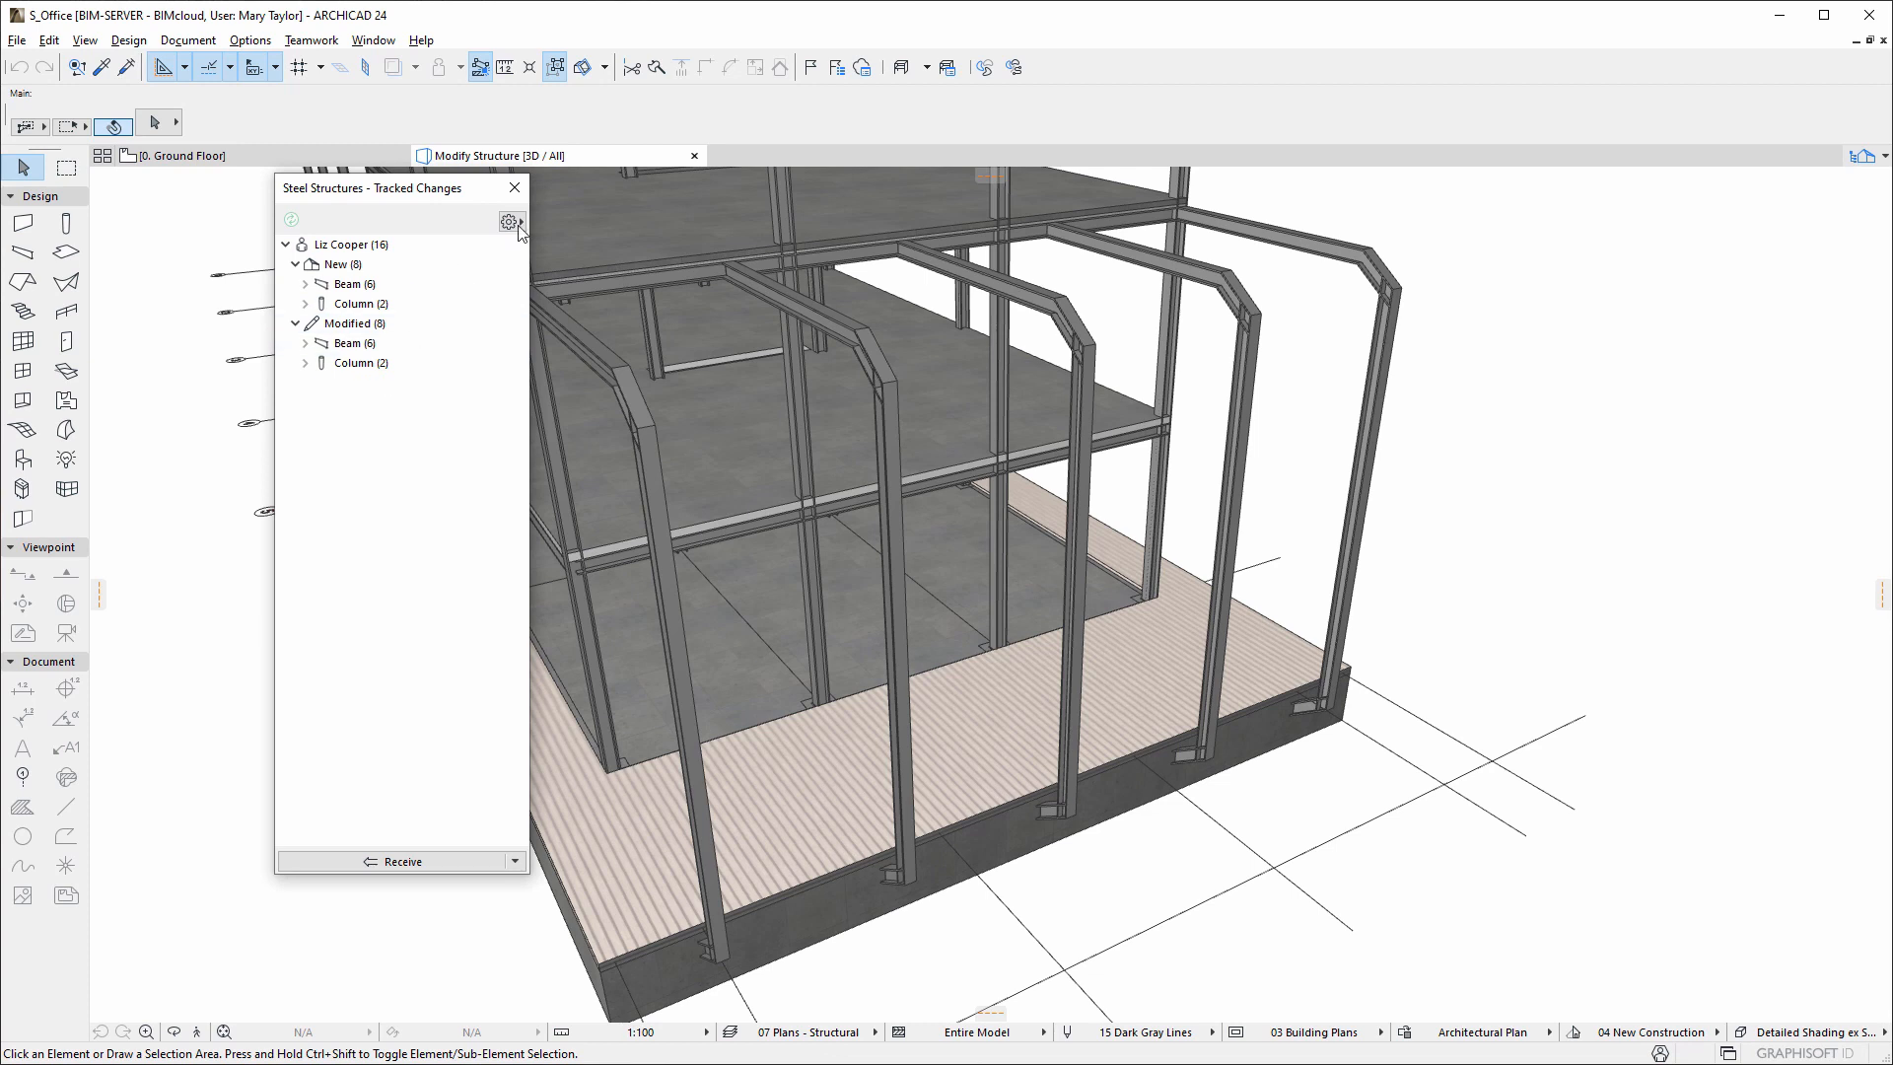
left_click(509, 221)
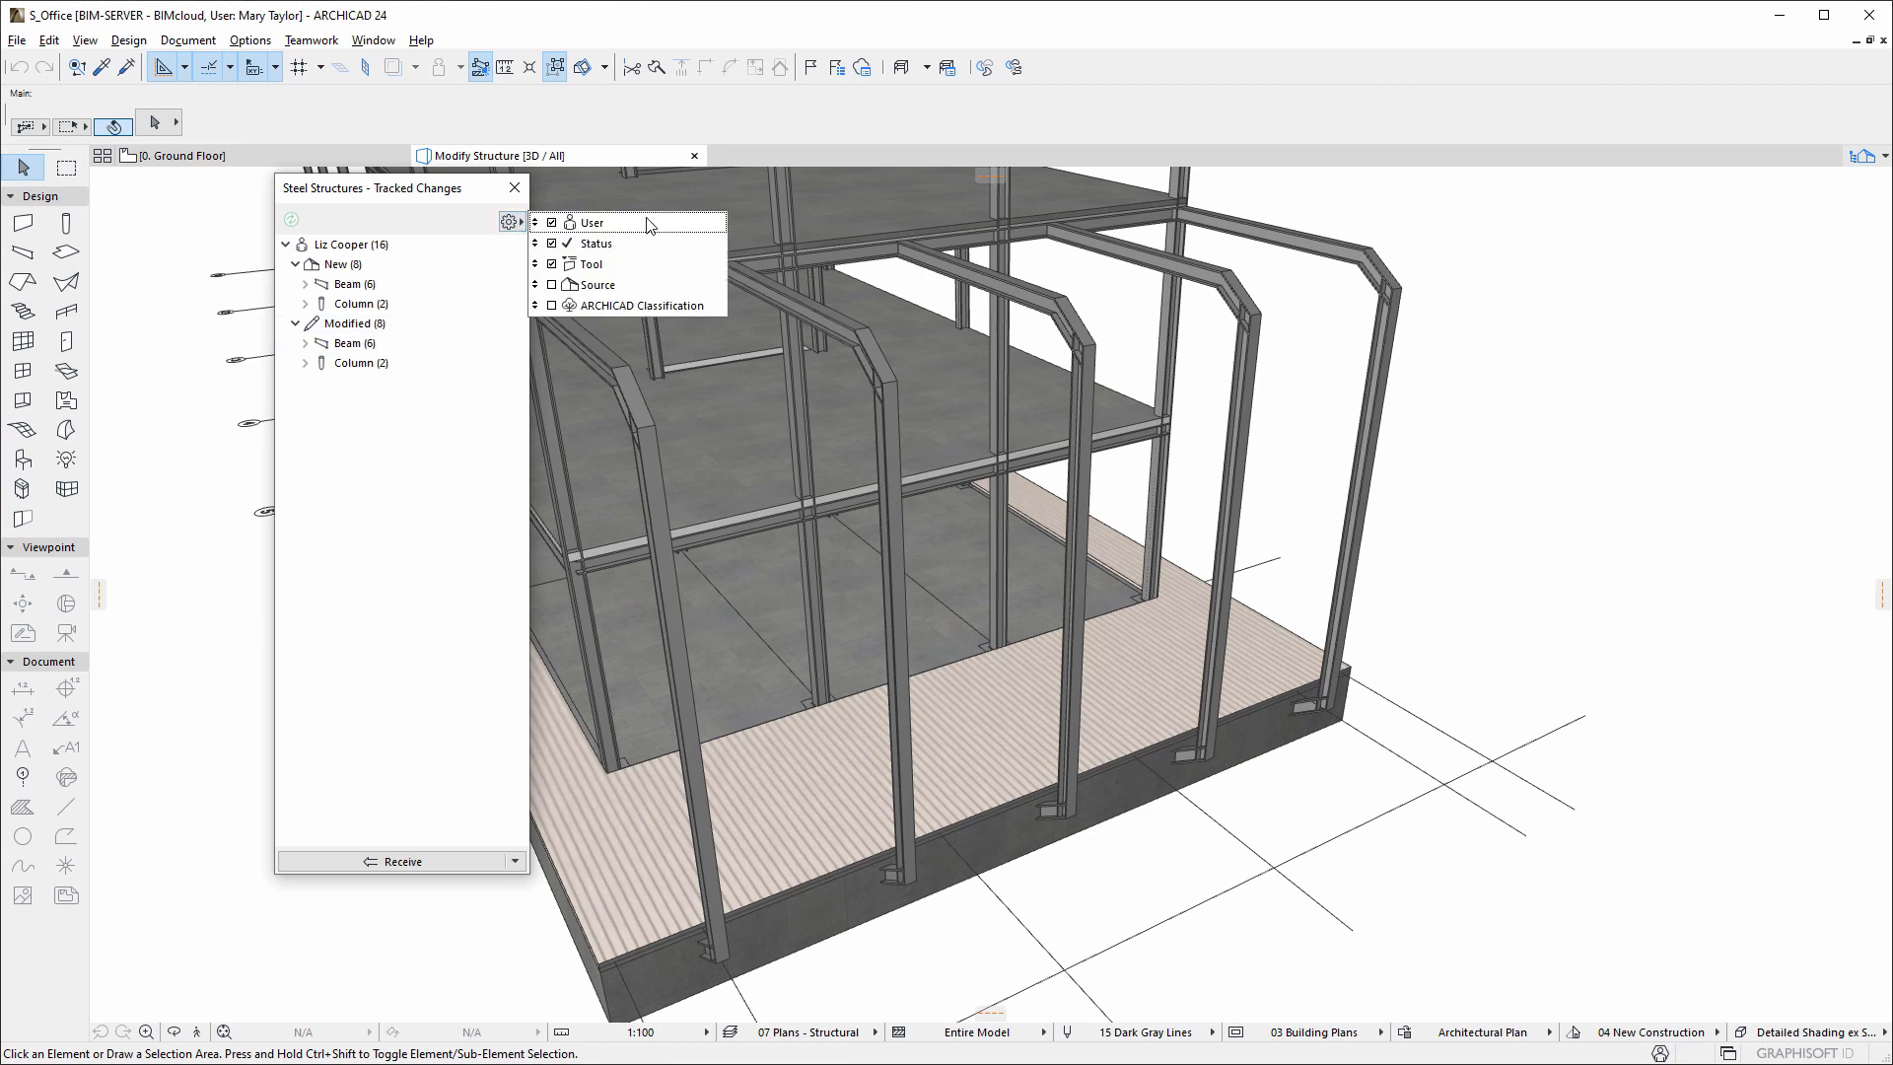
mouse_move(634, 305)
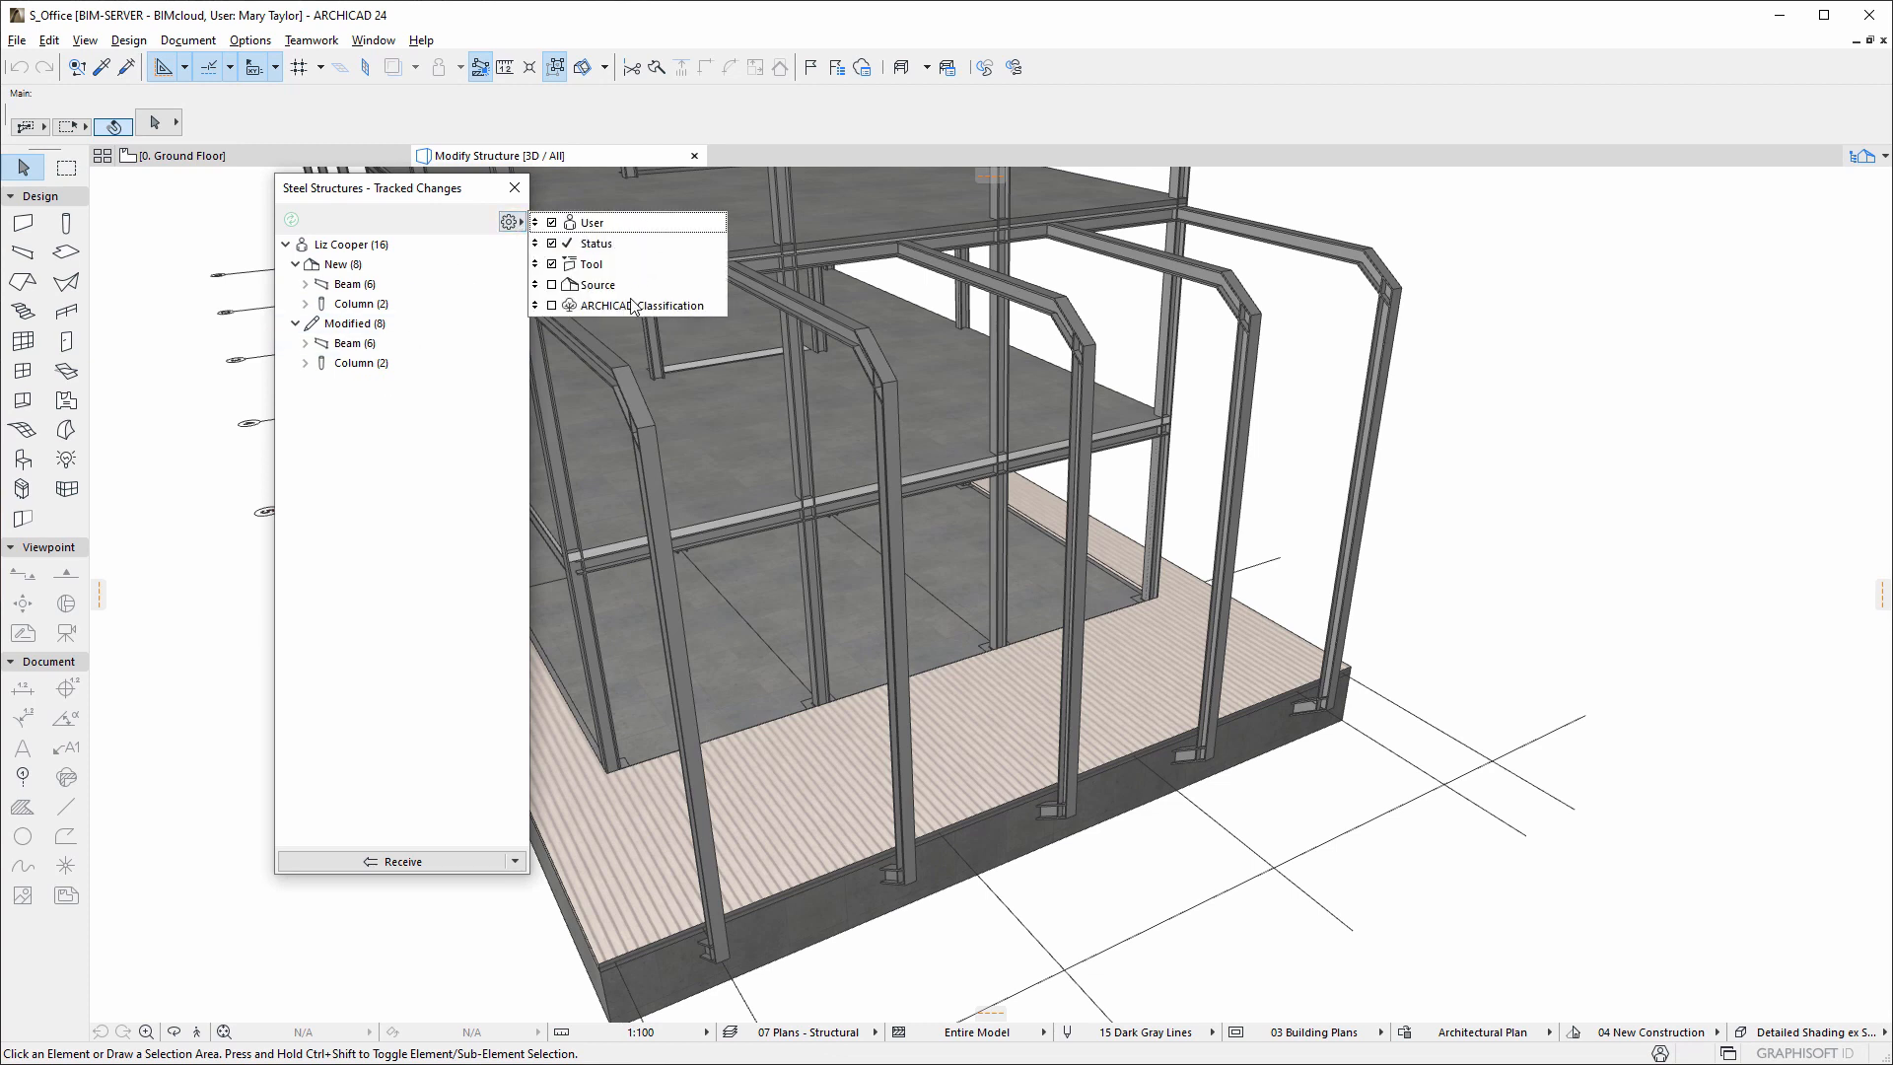
left_click(310, 39)
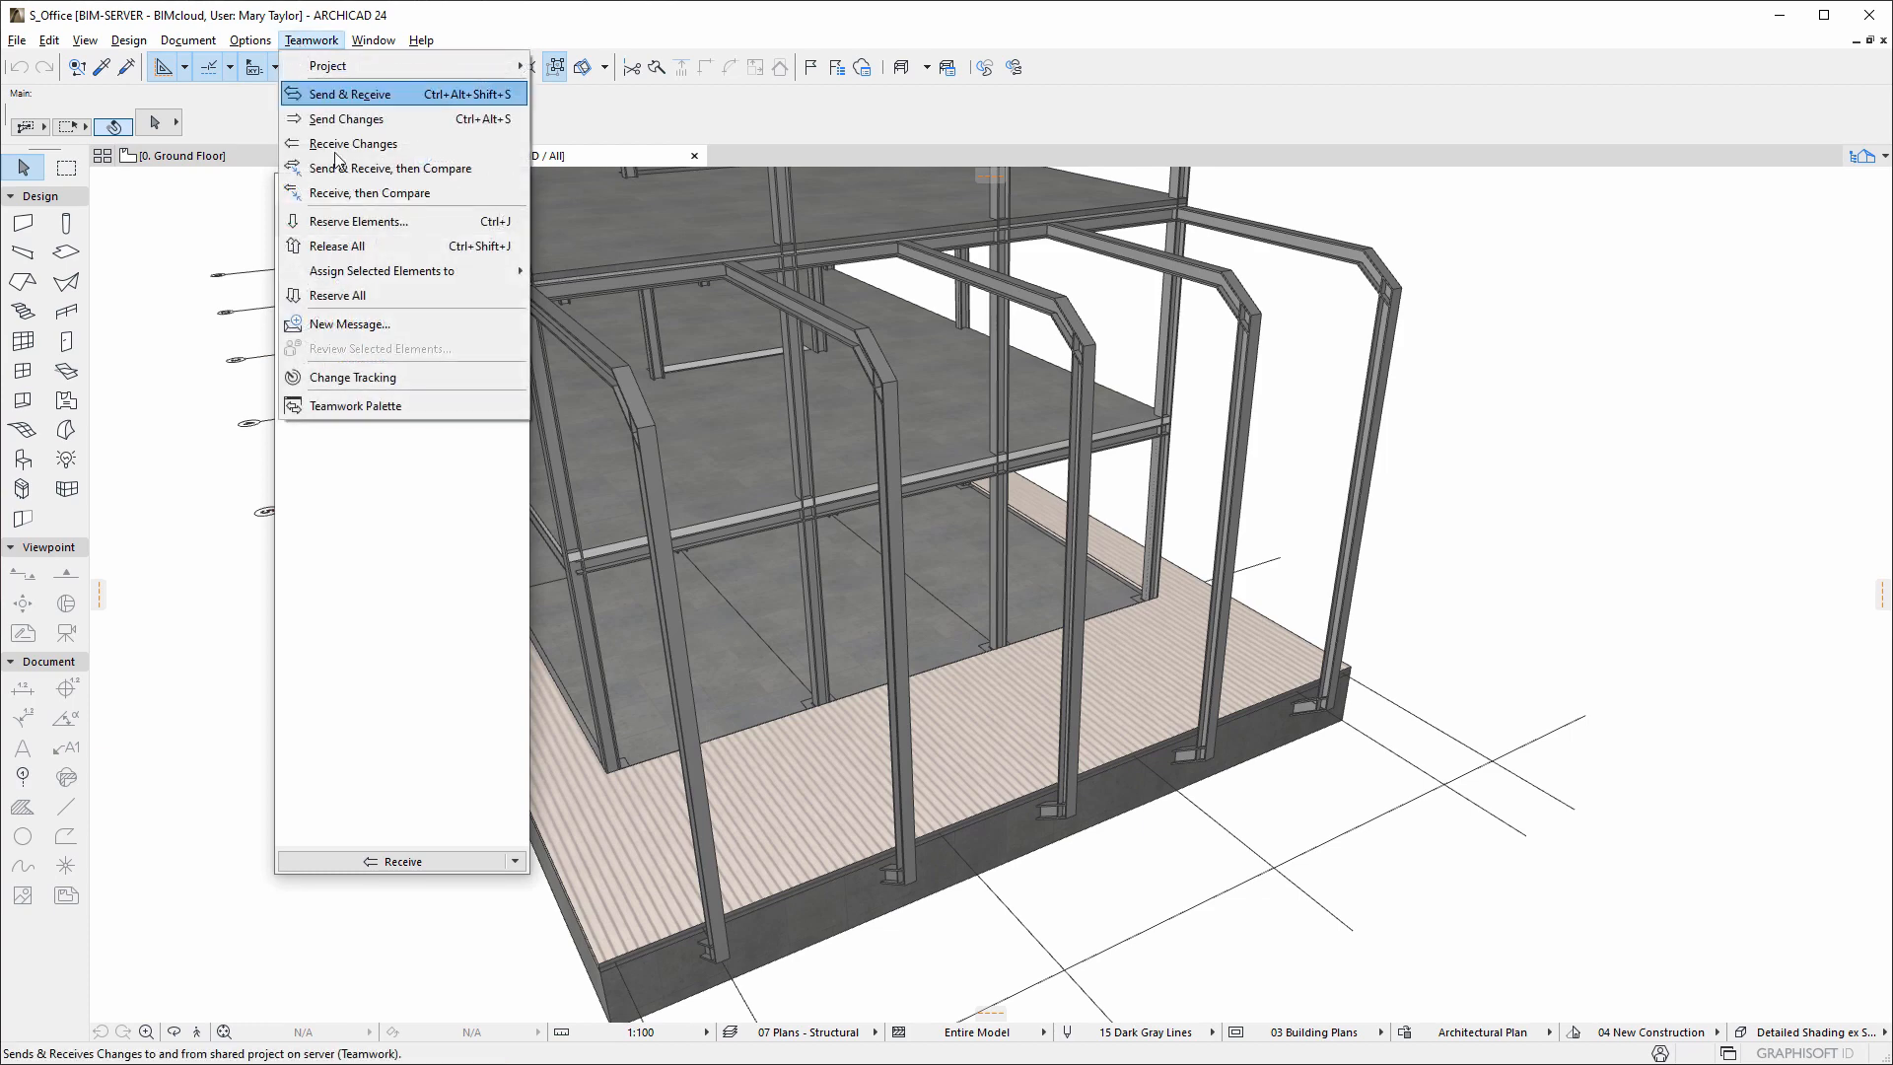
Open the Teamwork Palette and highlight the Steel Structures tracked changes in the 3D workspace
left_click(351, 377)
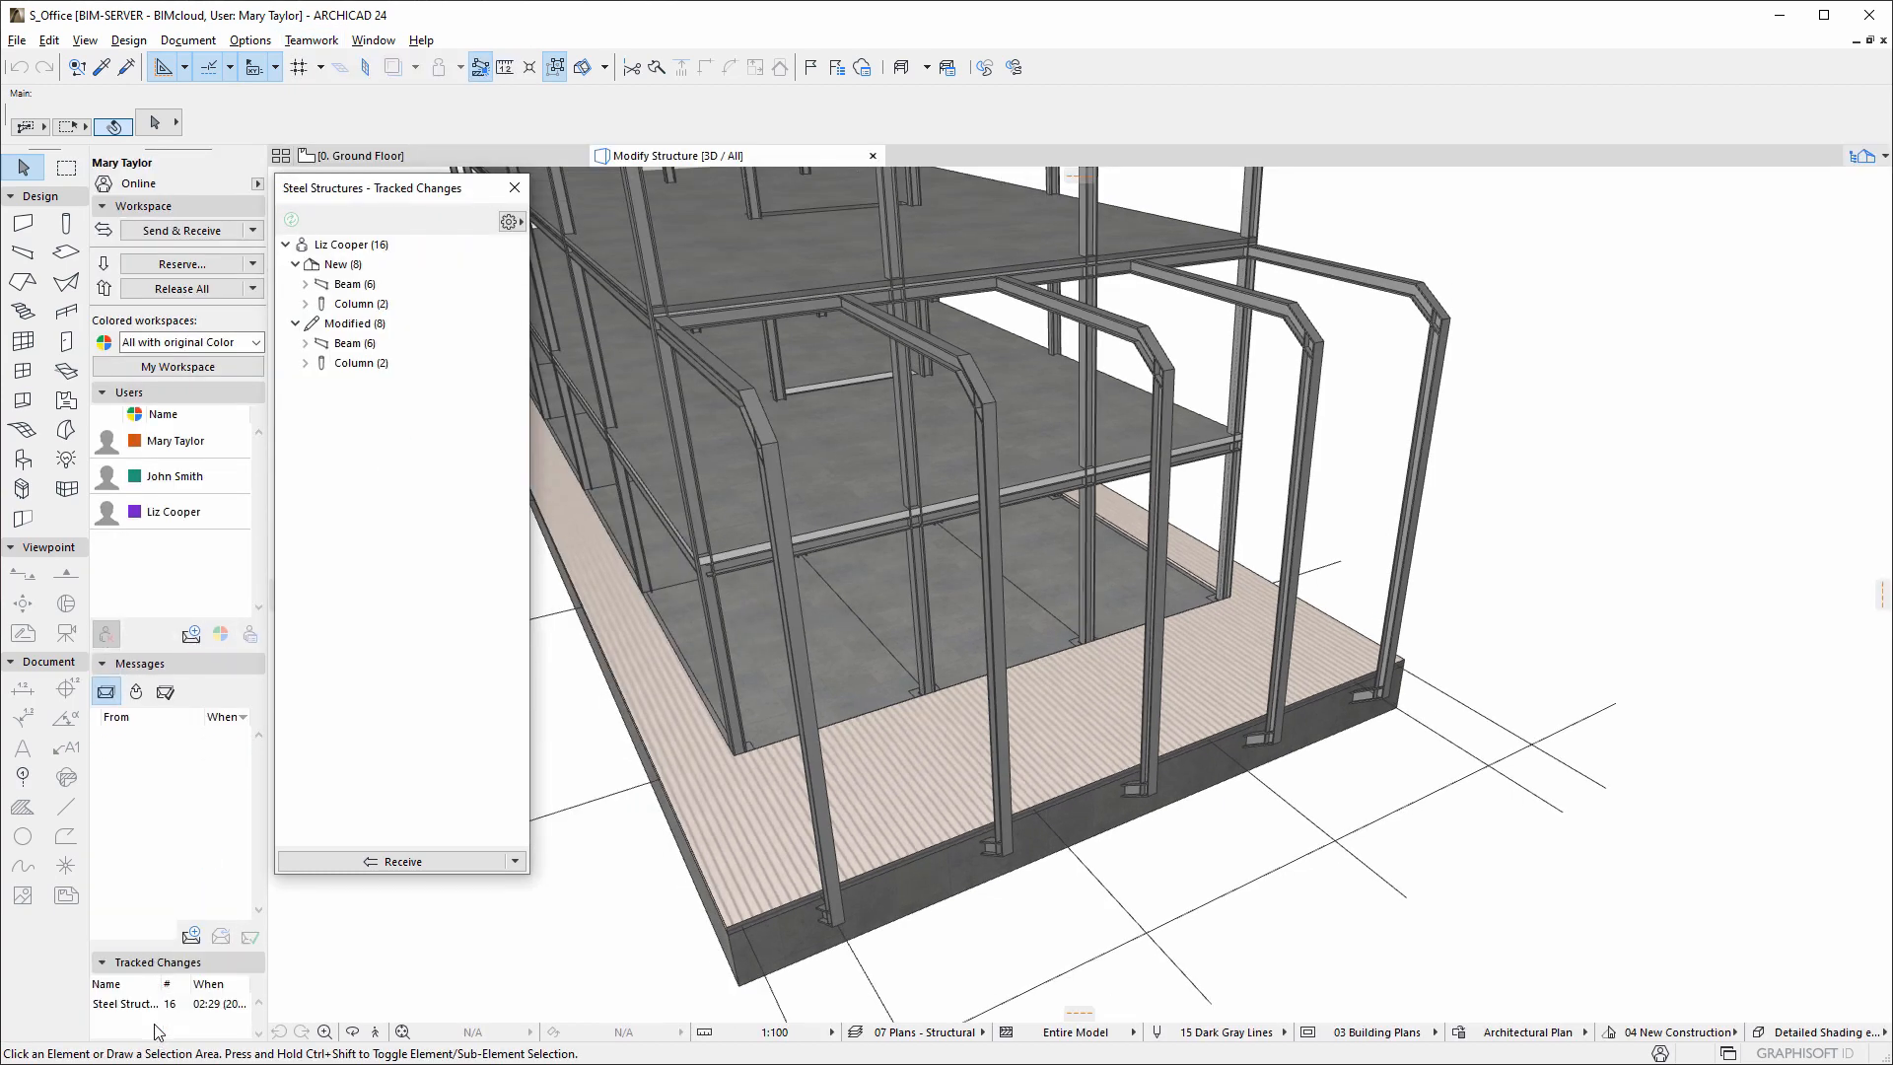
right_click(127, 1002)
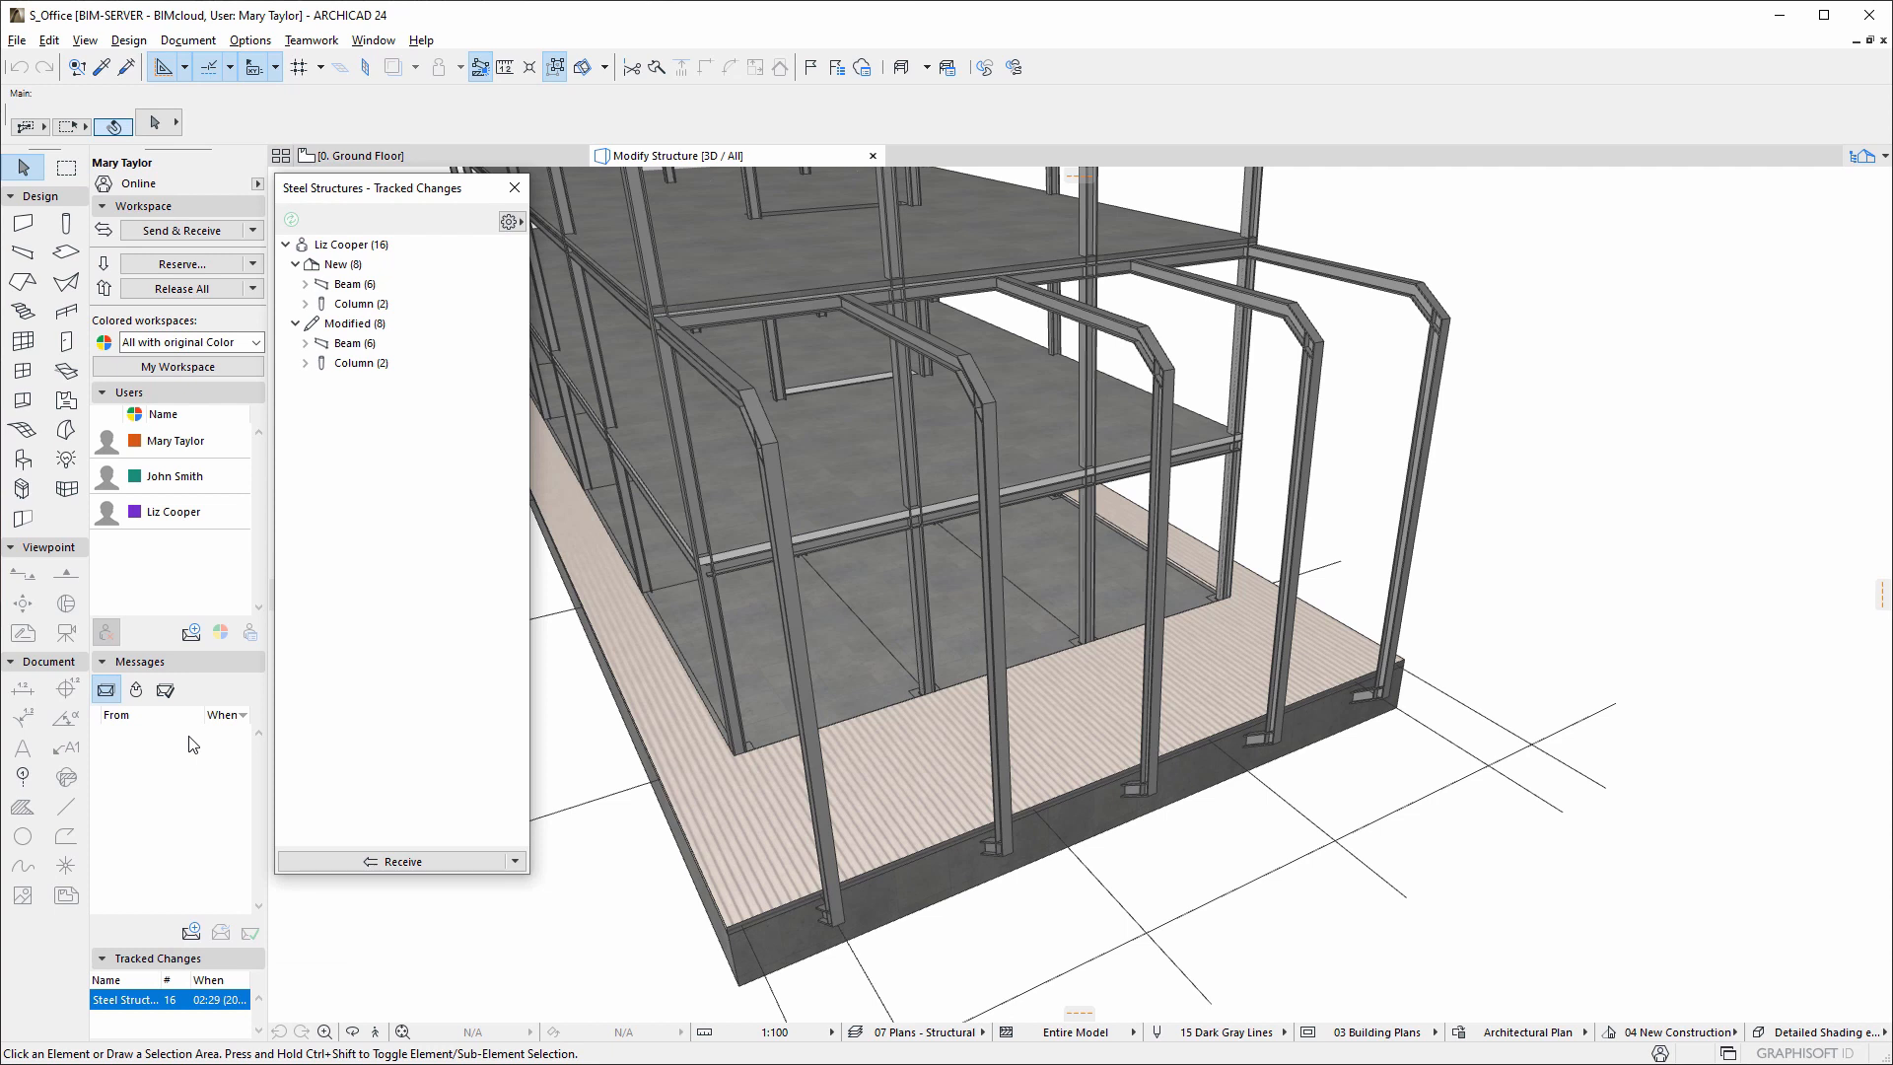
left_click(258, 342)
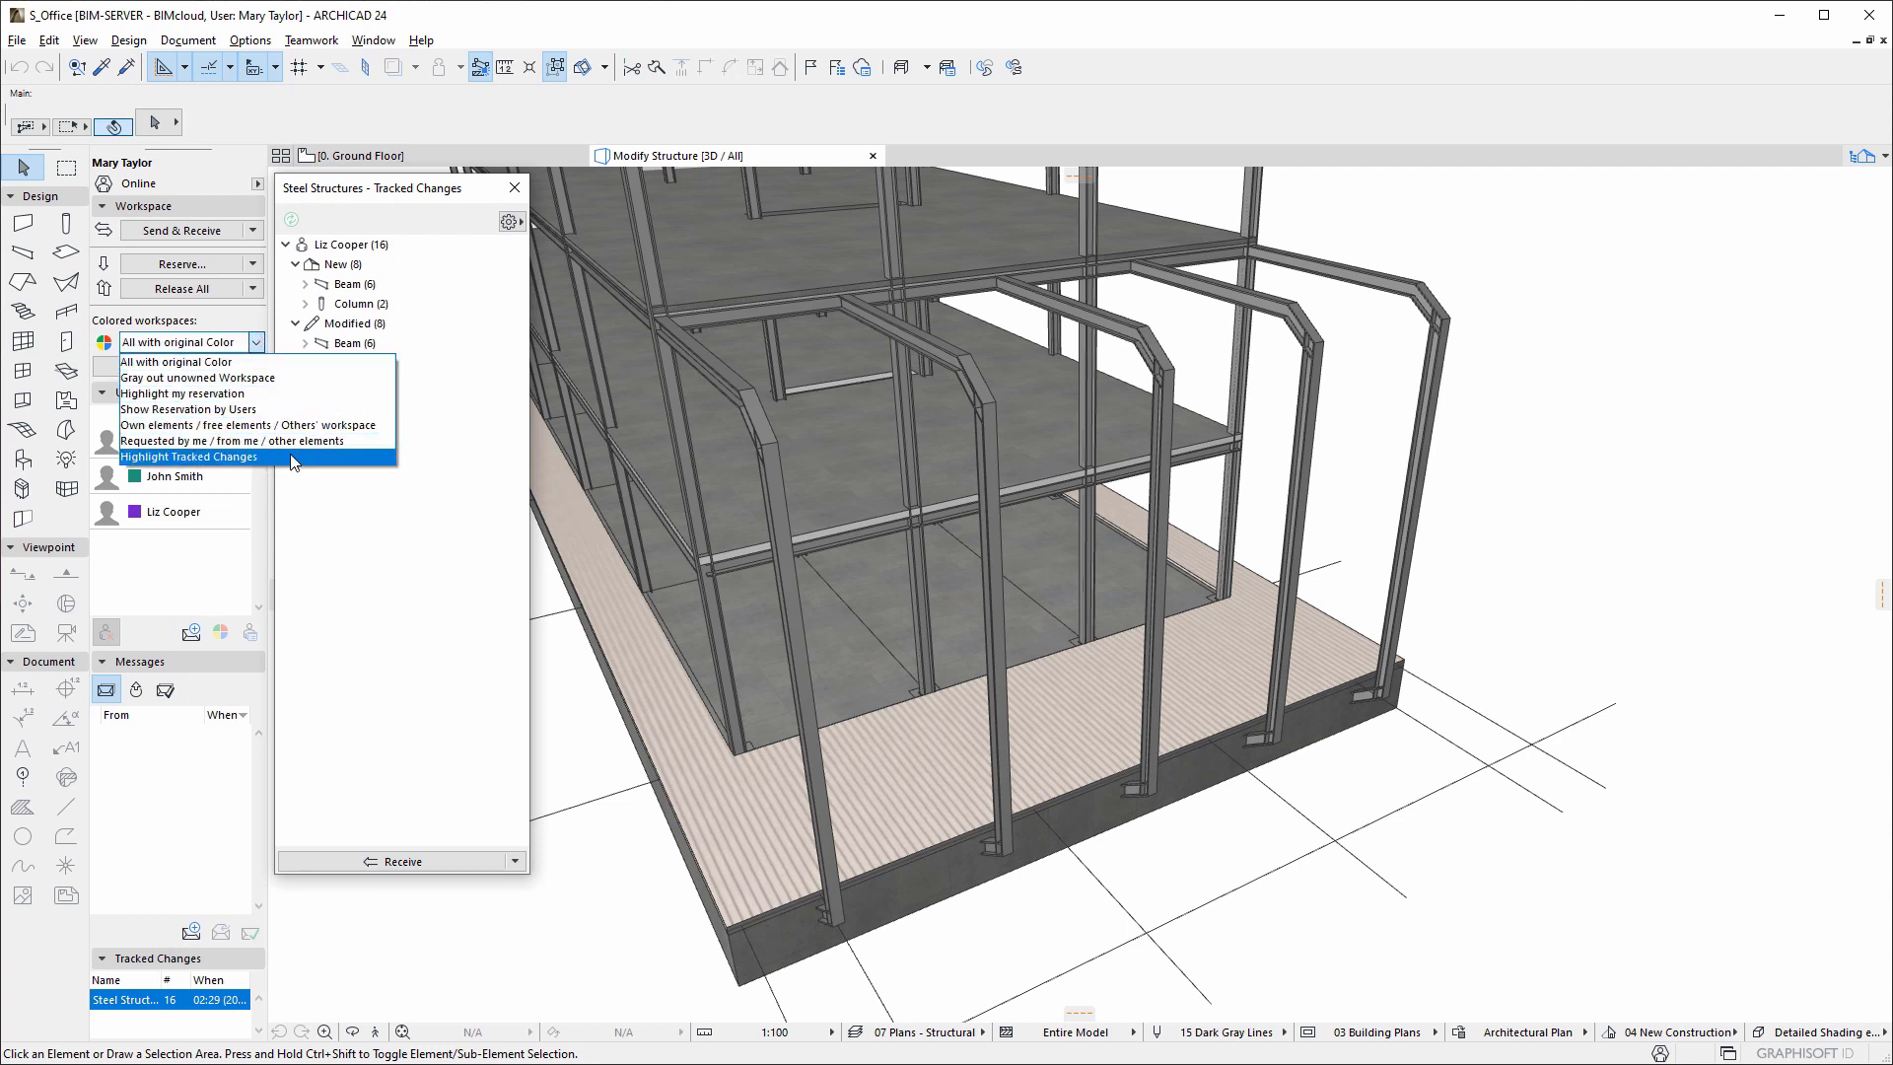
left_click(188, 457)
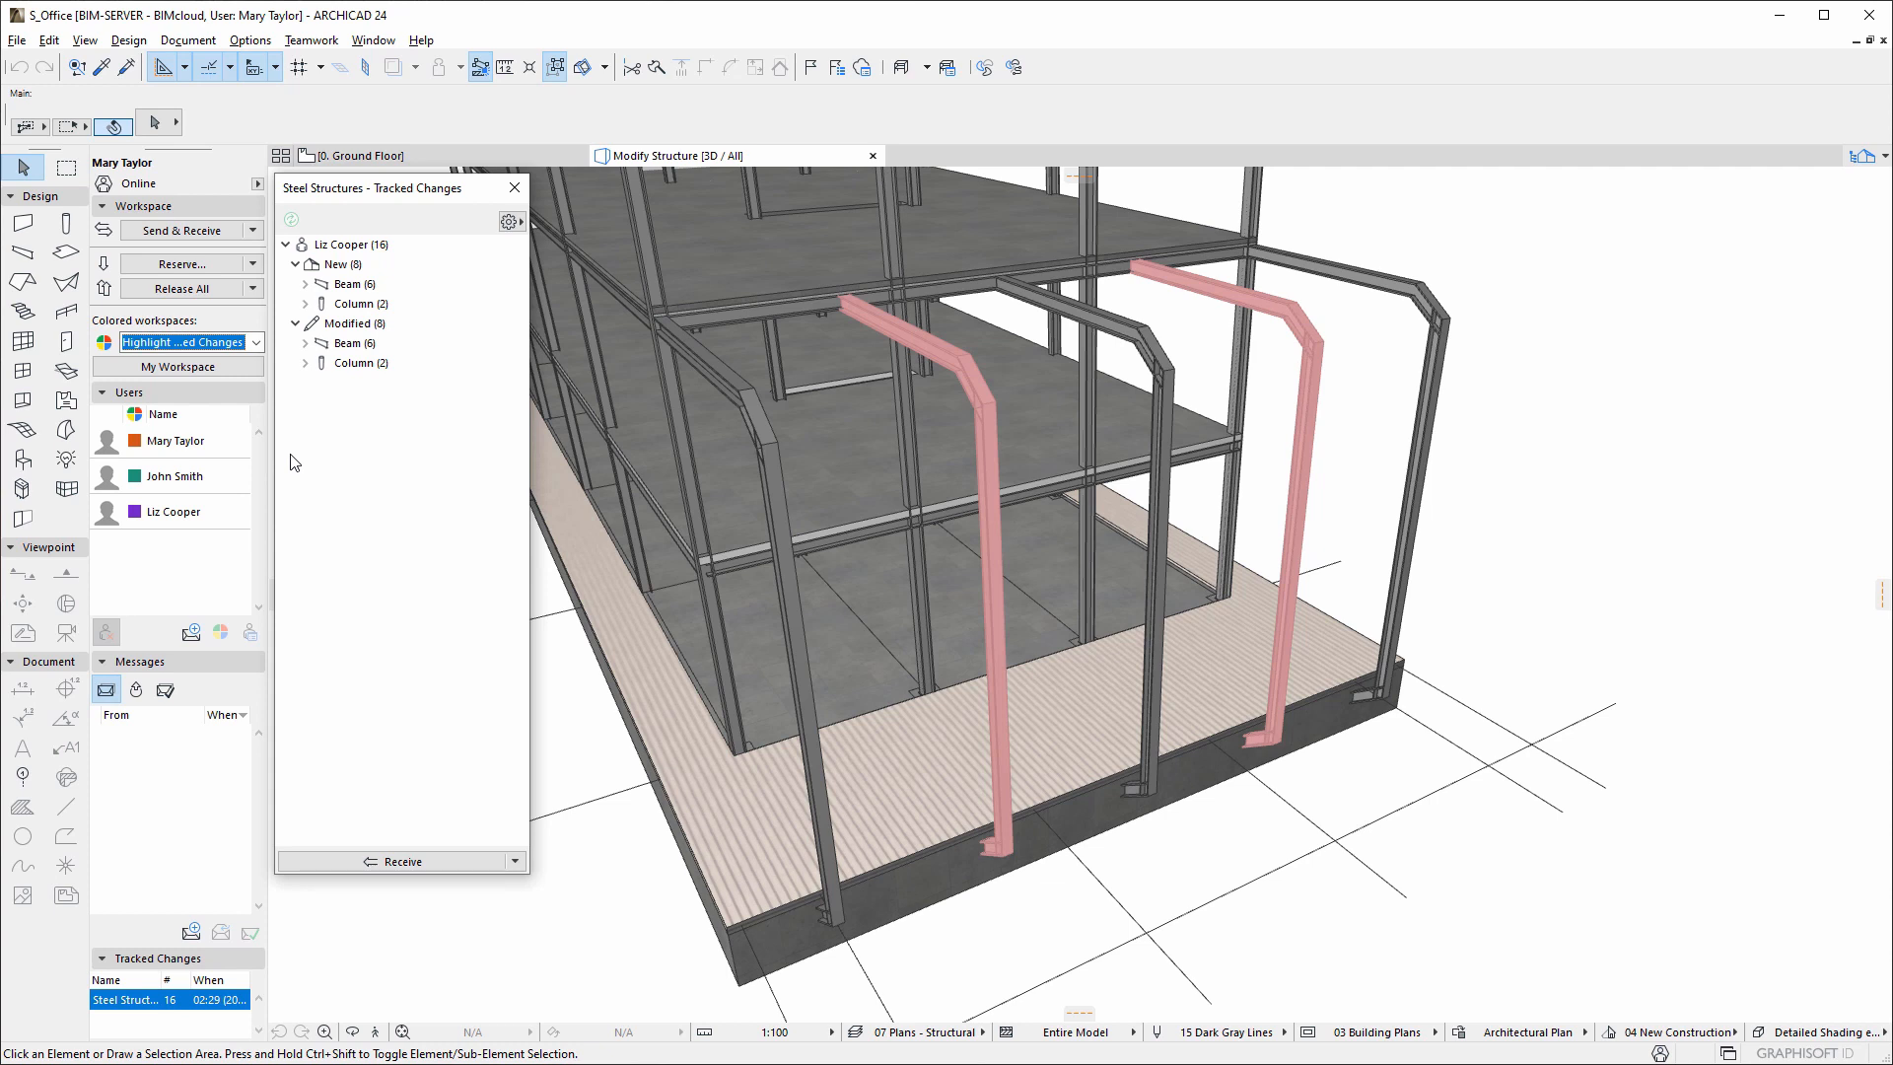
mouse_move(515, 862)
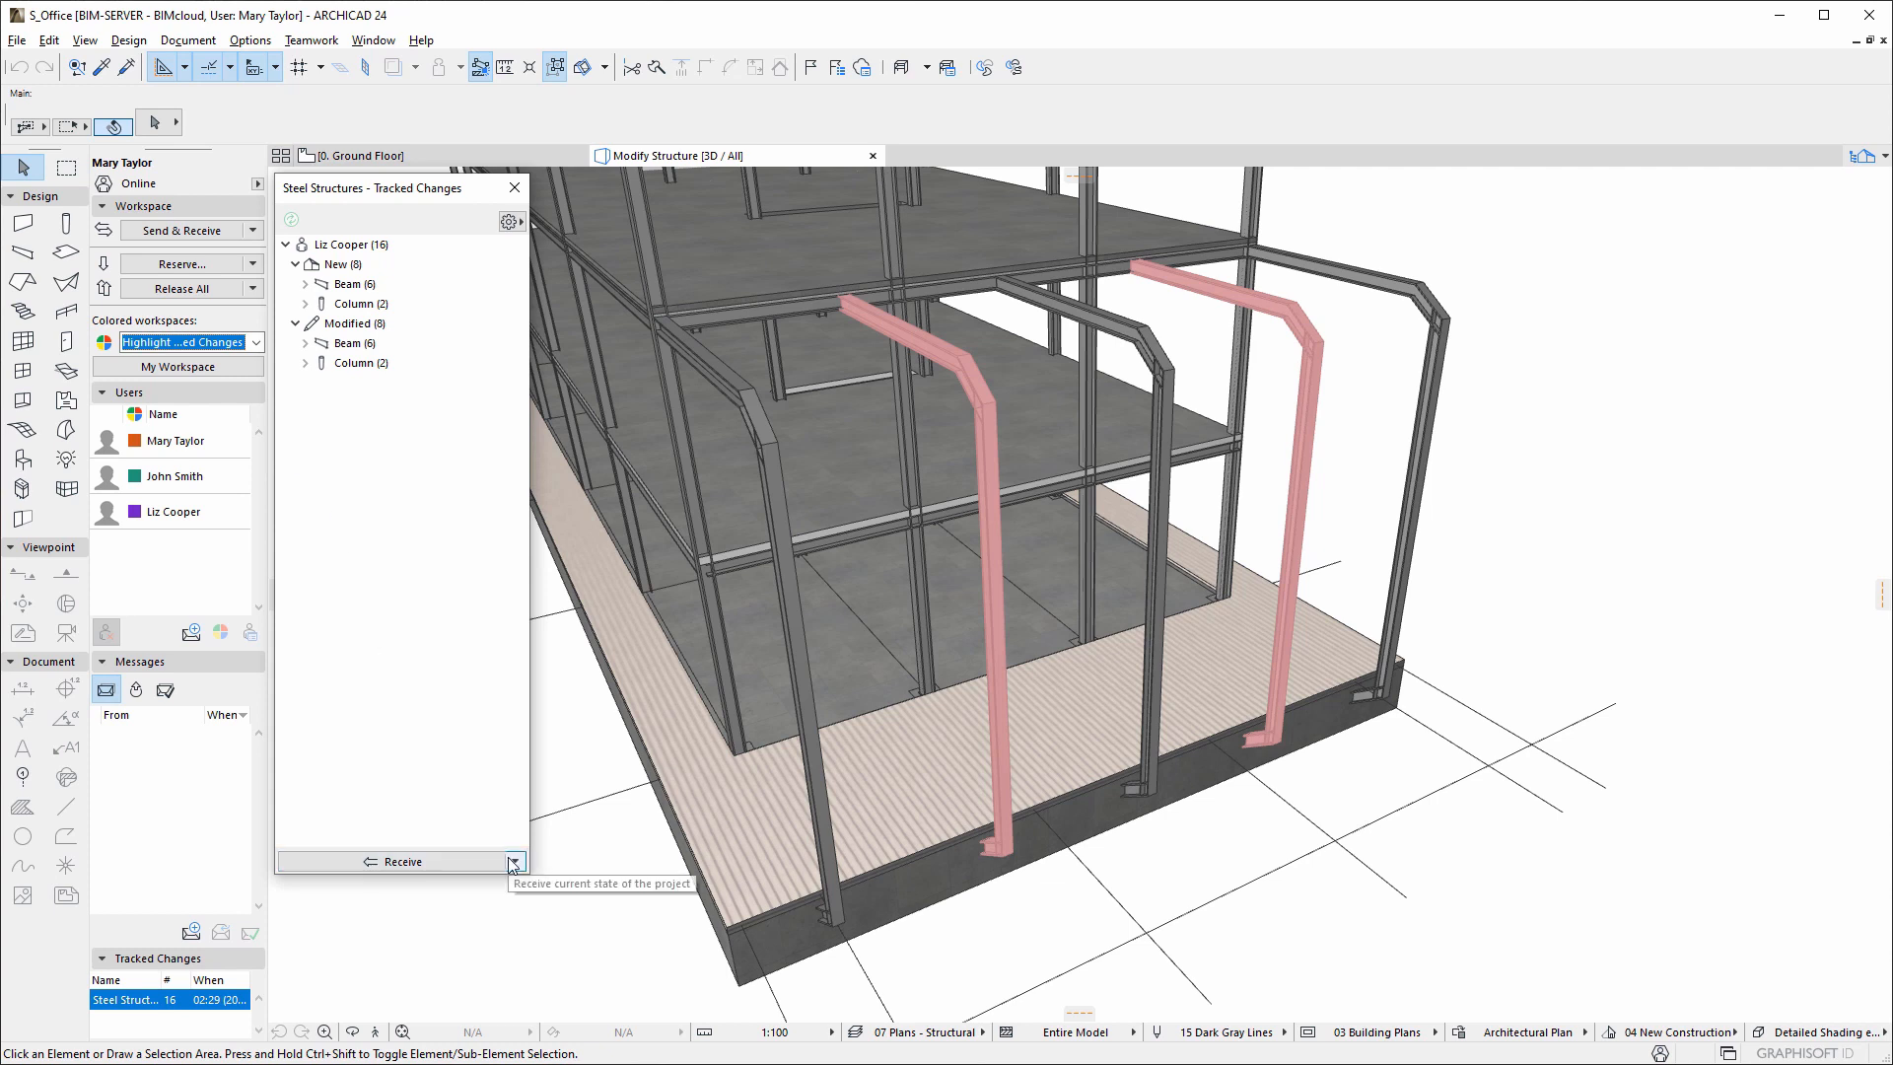
Receive the steel changes and compare old frames in red with received frames in blue
left_click(513, 861)
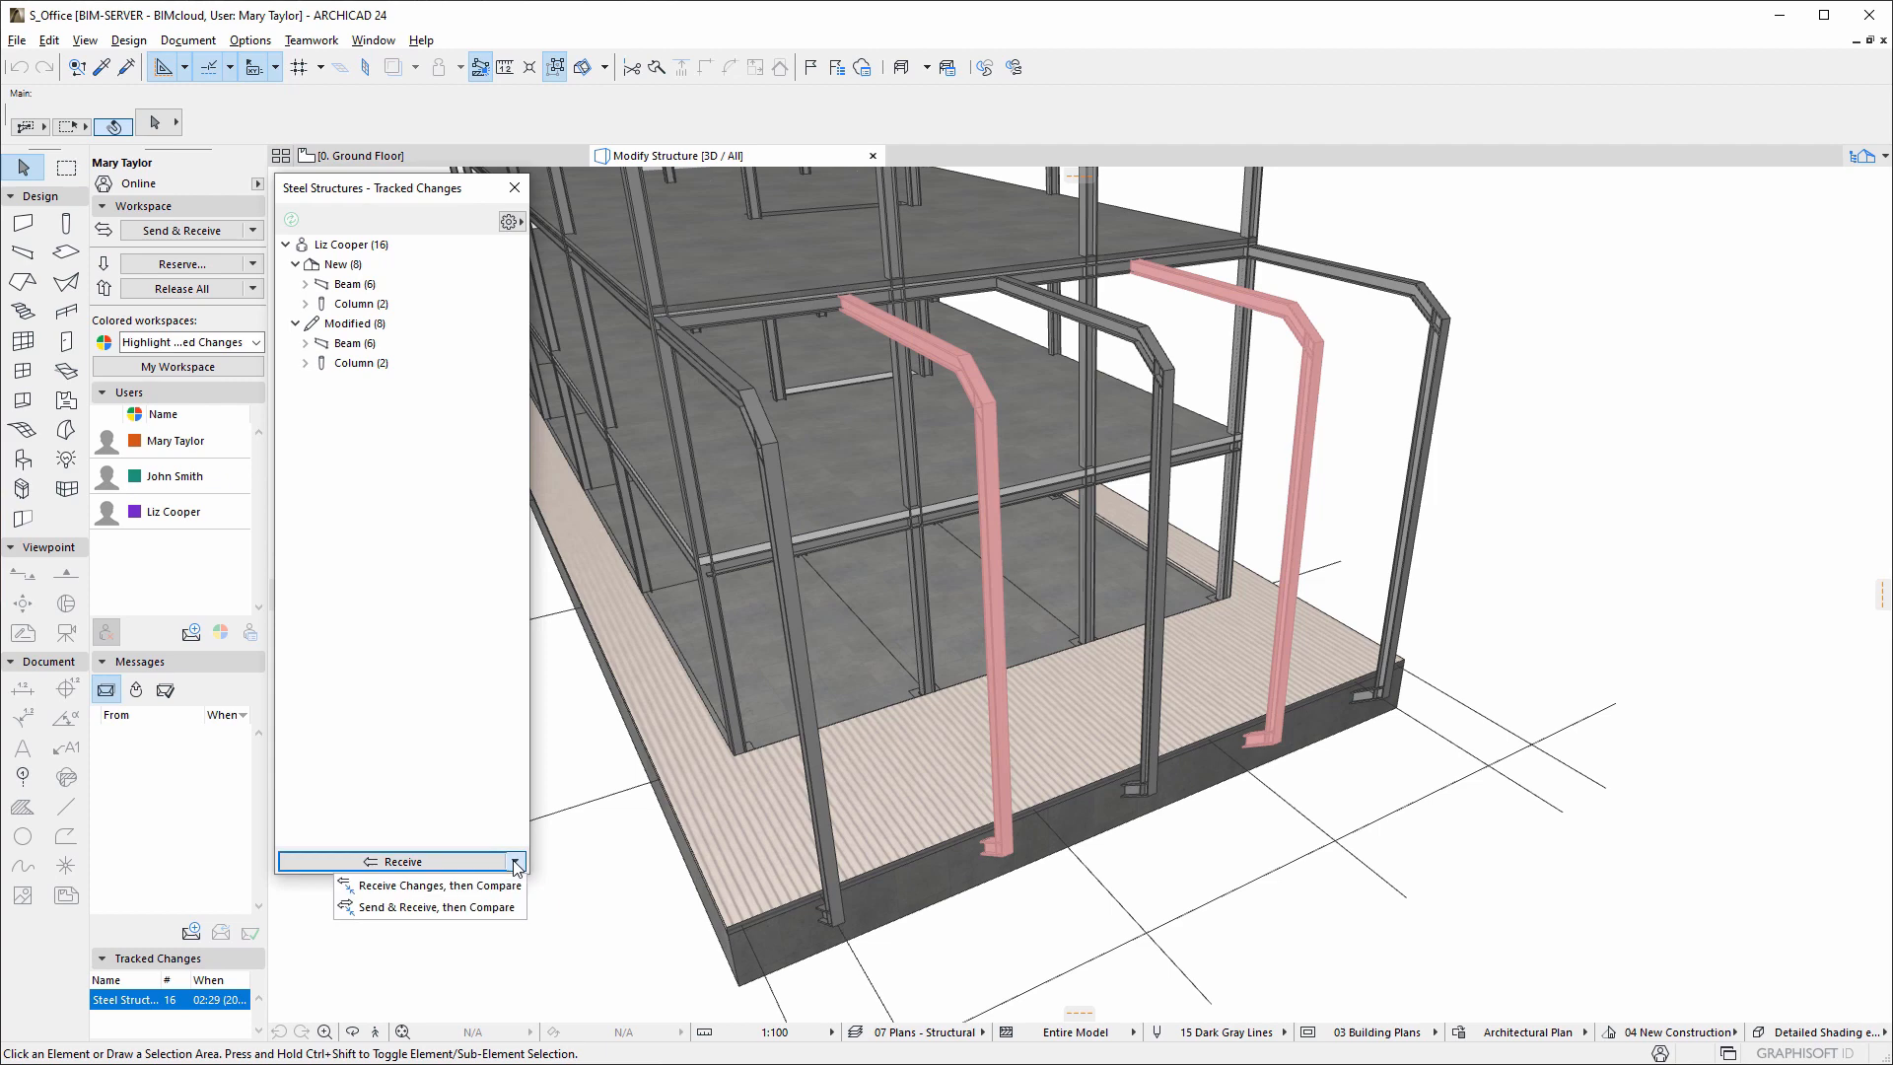
mouse_move(434, 885)
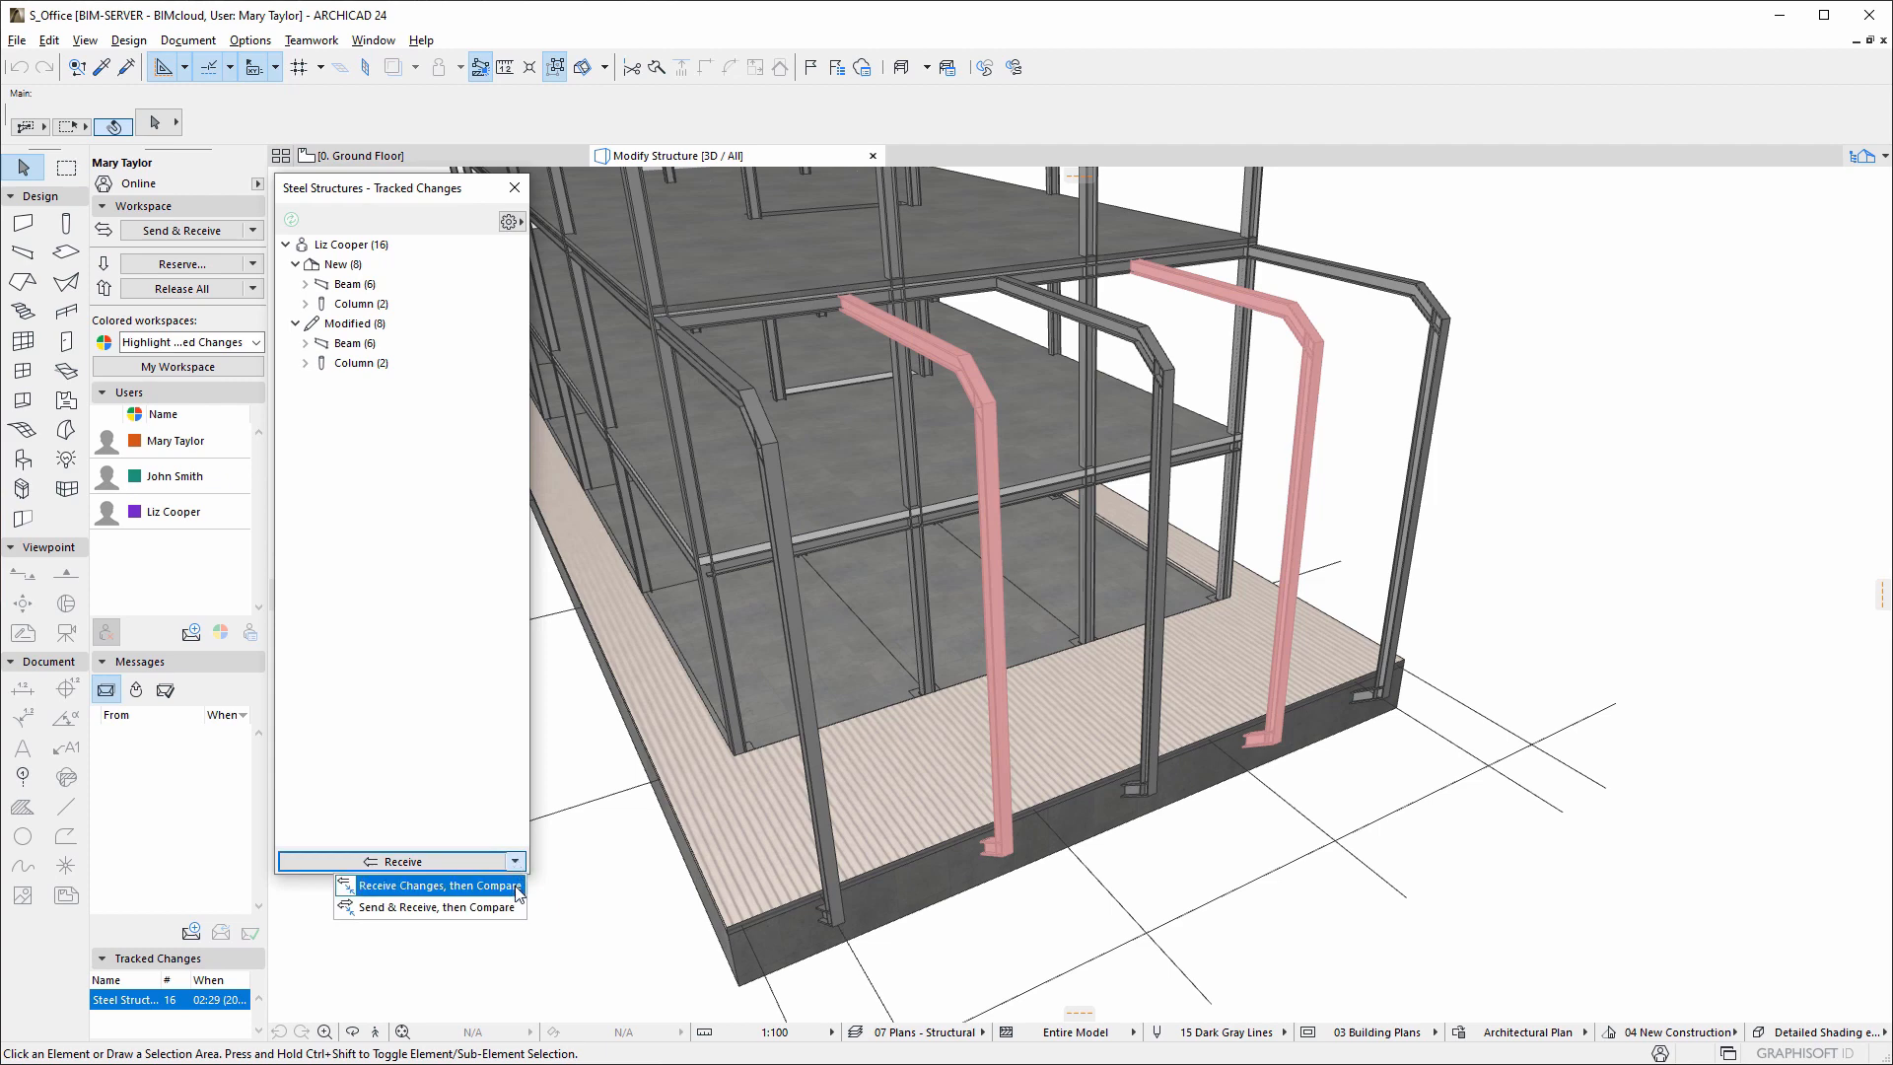
left_click(436, 886)
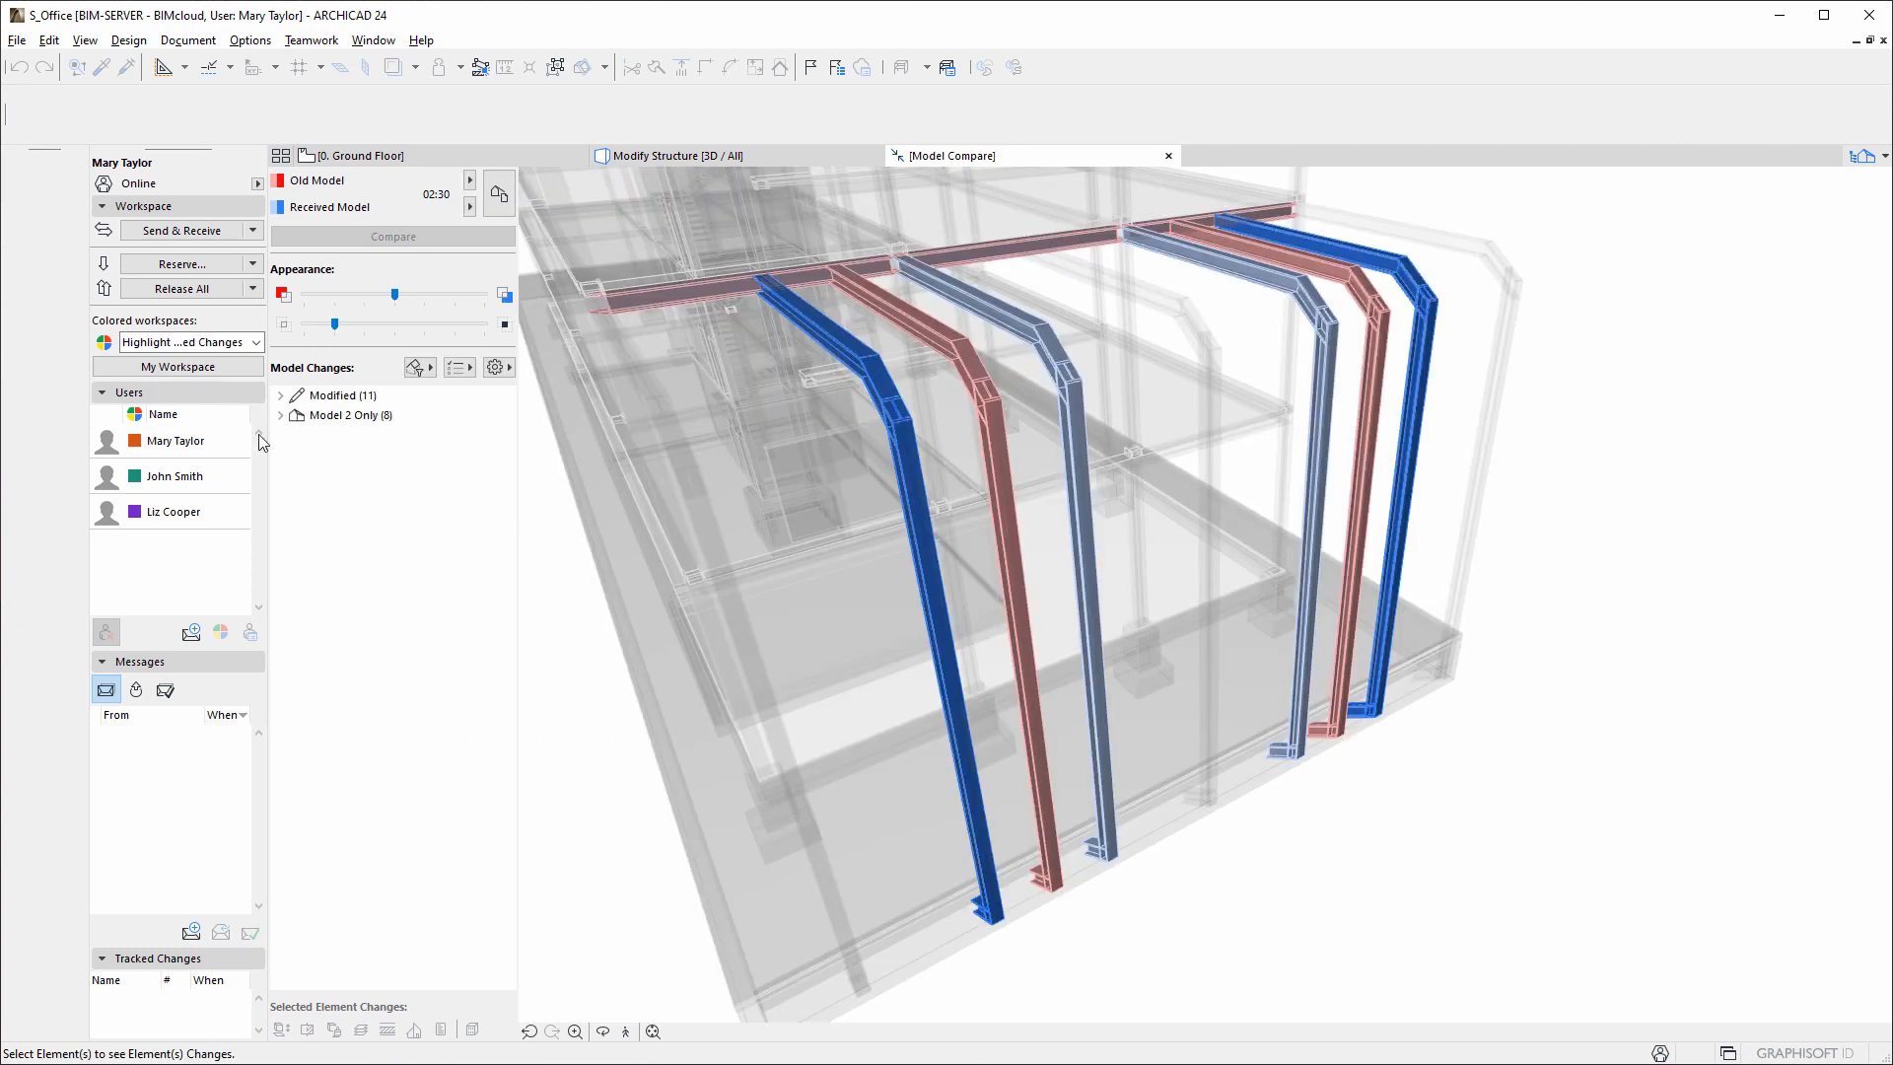
Expand and select the Modified (11) and Model 2 Only (8) beam and column groups, then open their context menu
left_click(280, 394)
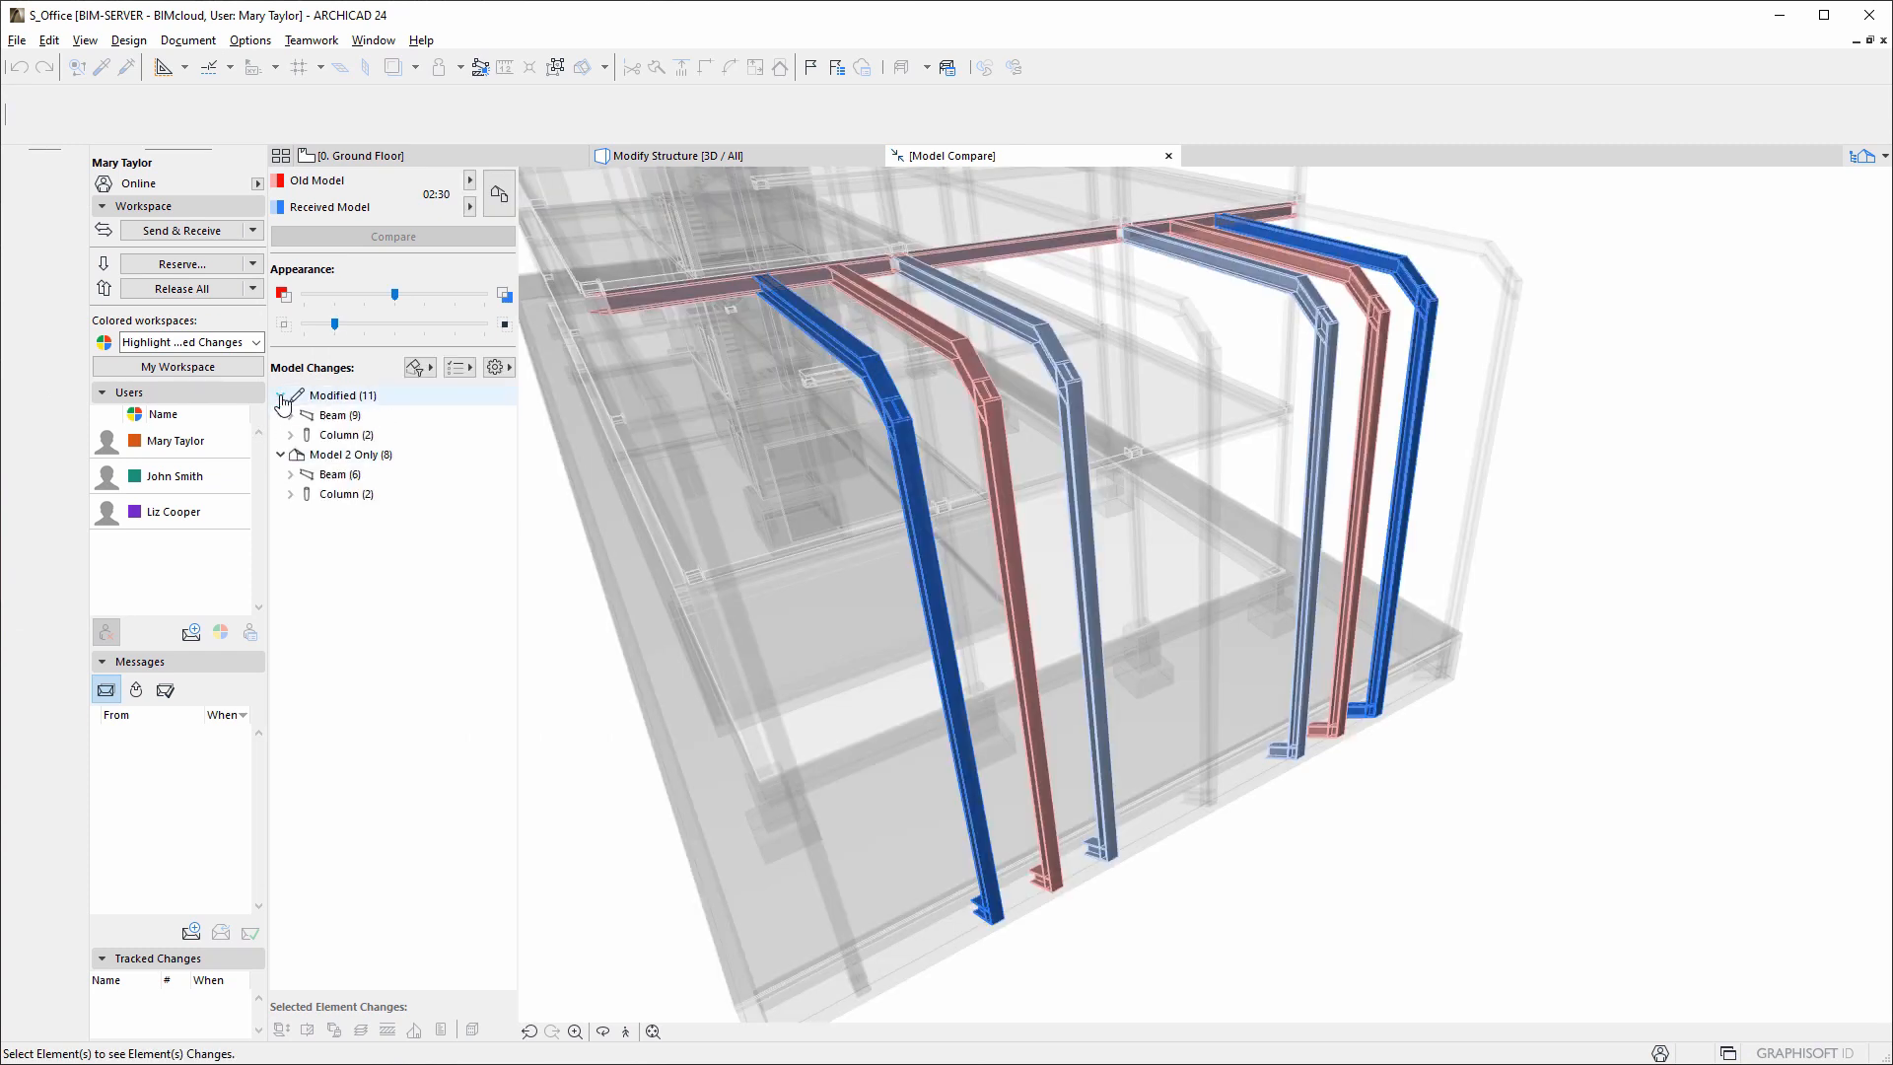
left_click(344, 394)
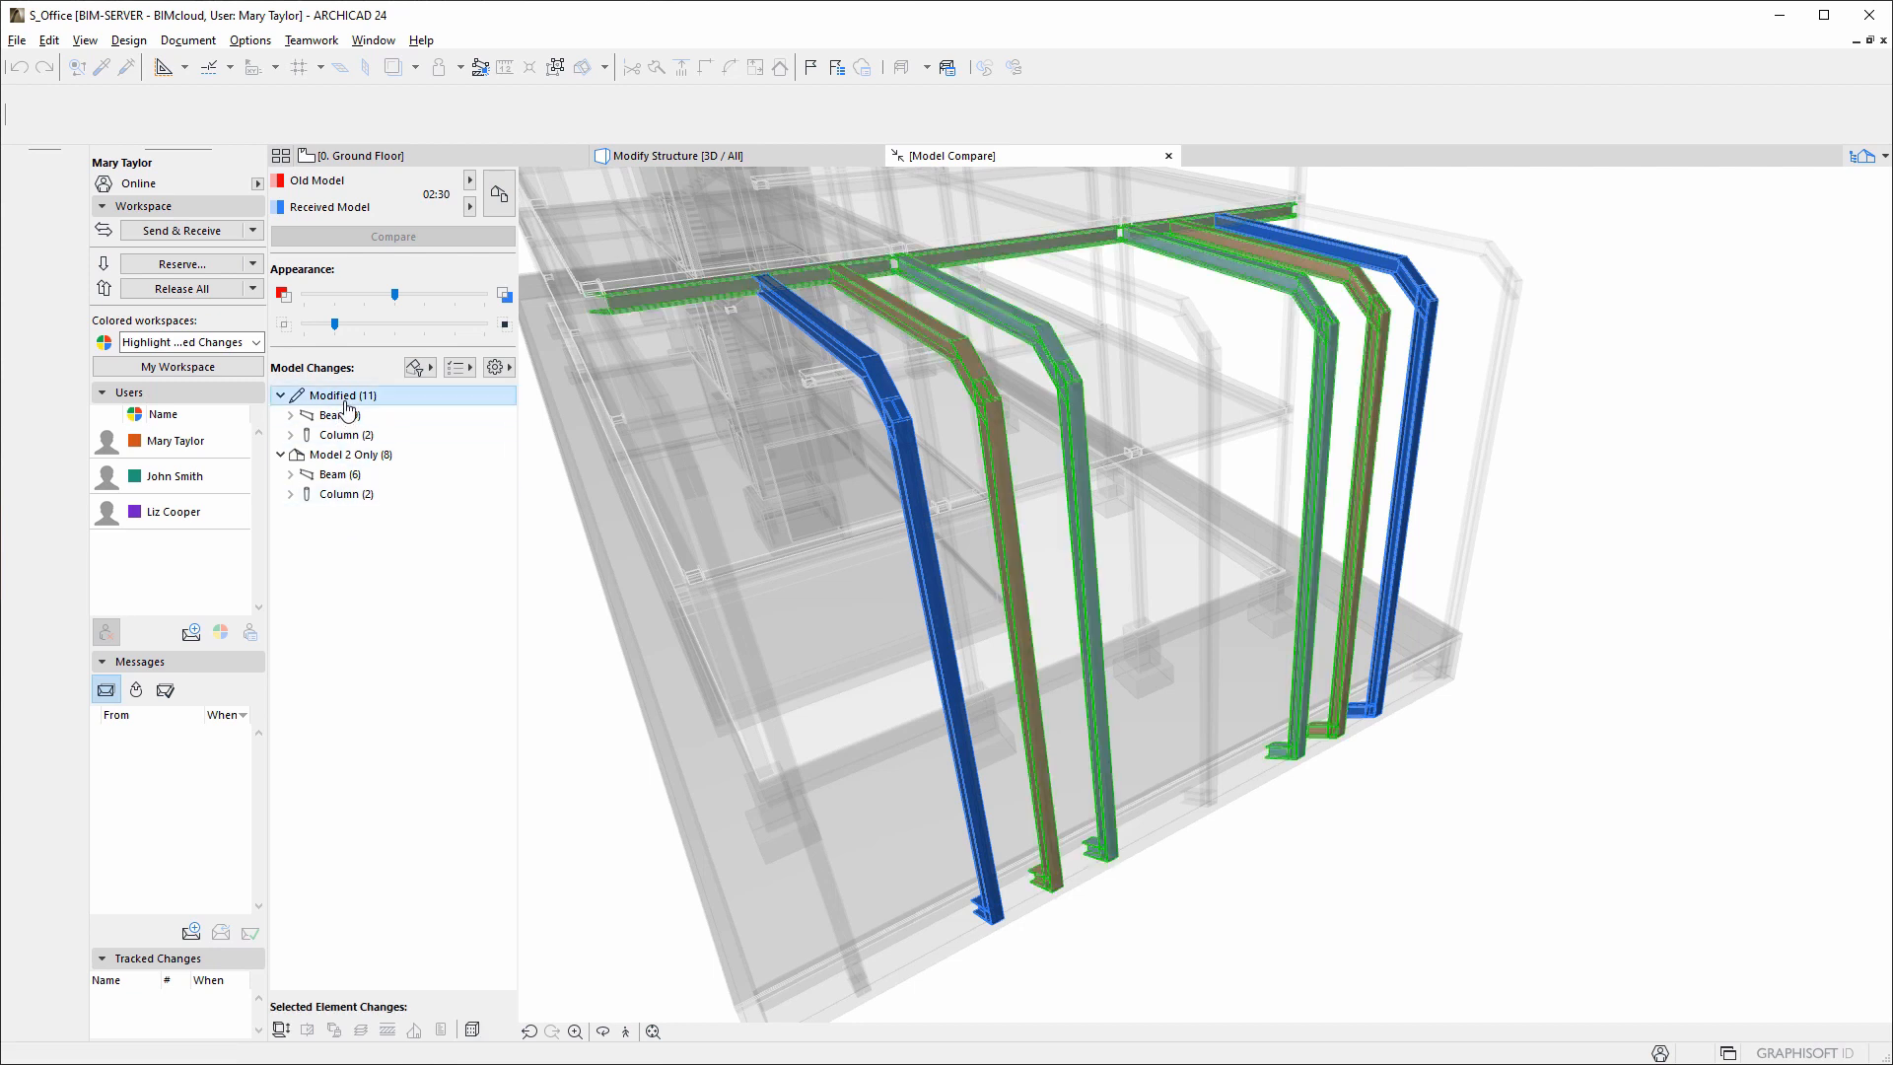
left_click(350, 454)
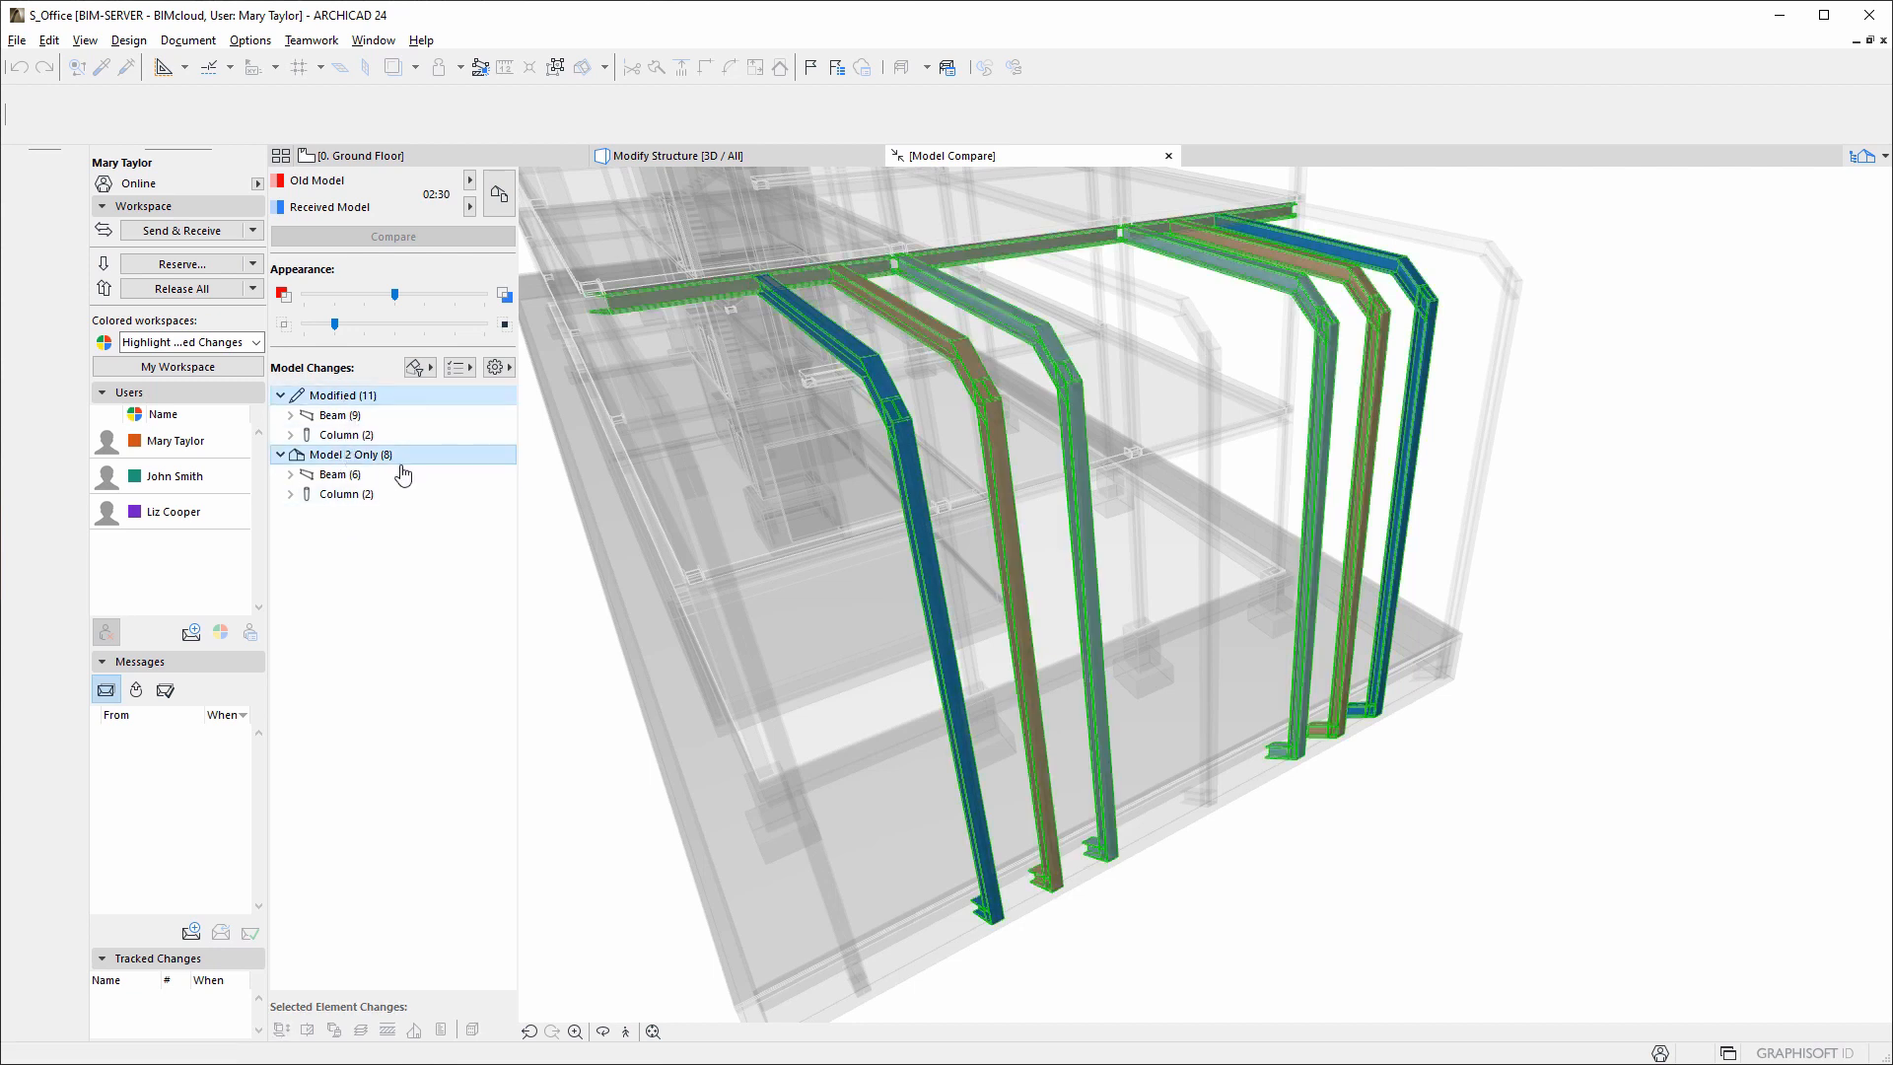
right_click(348, 454)
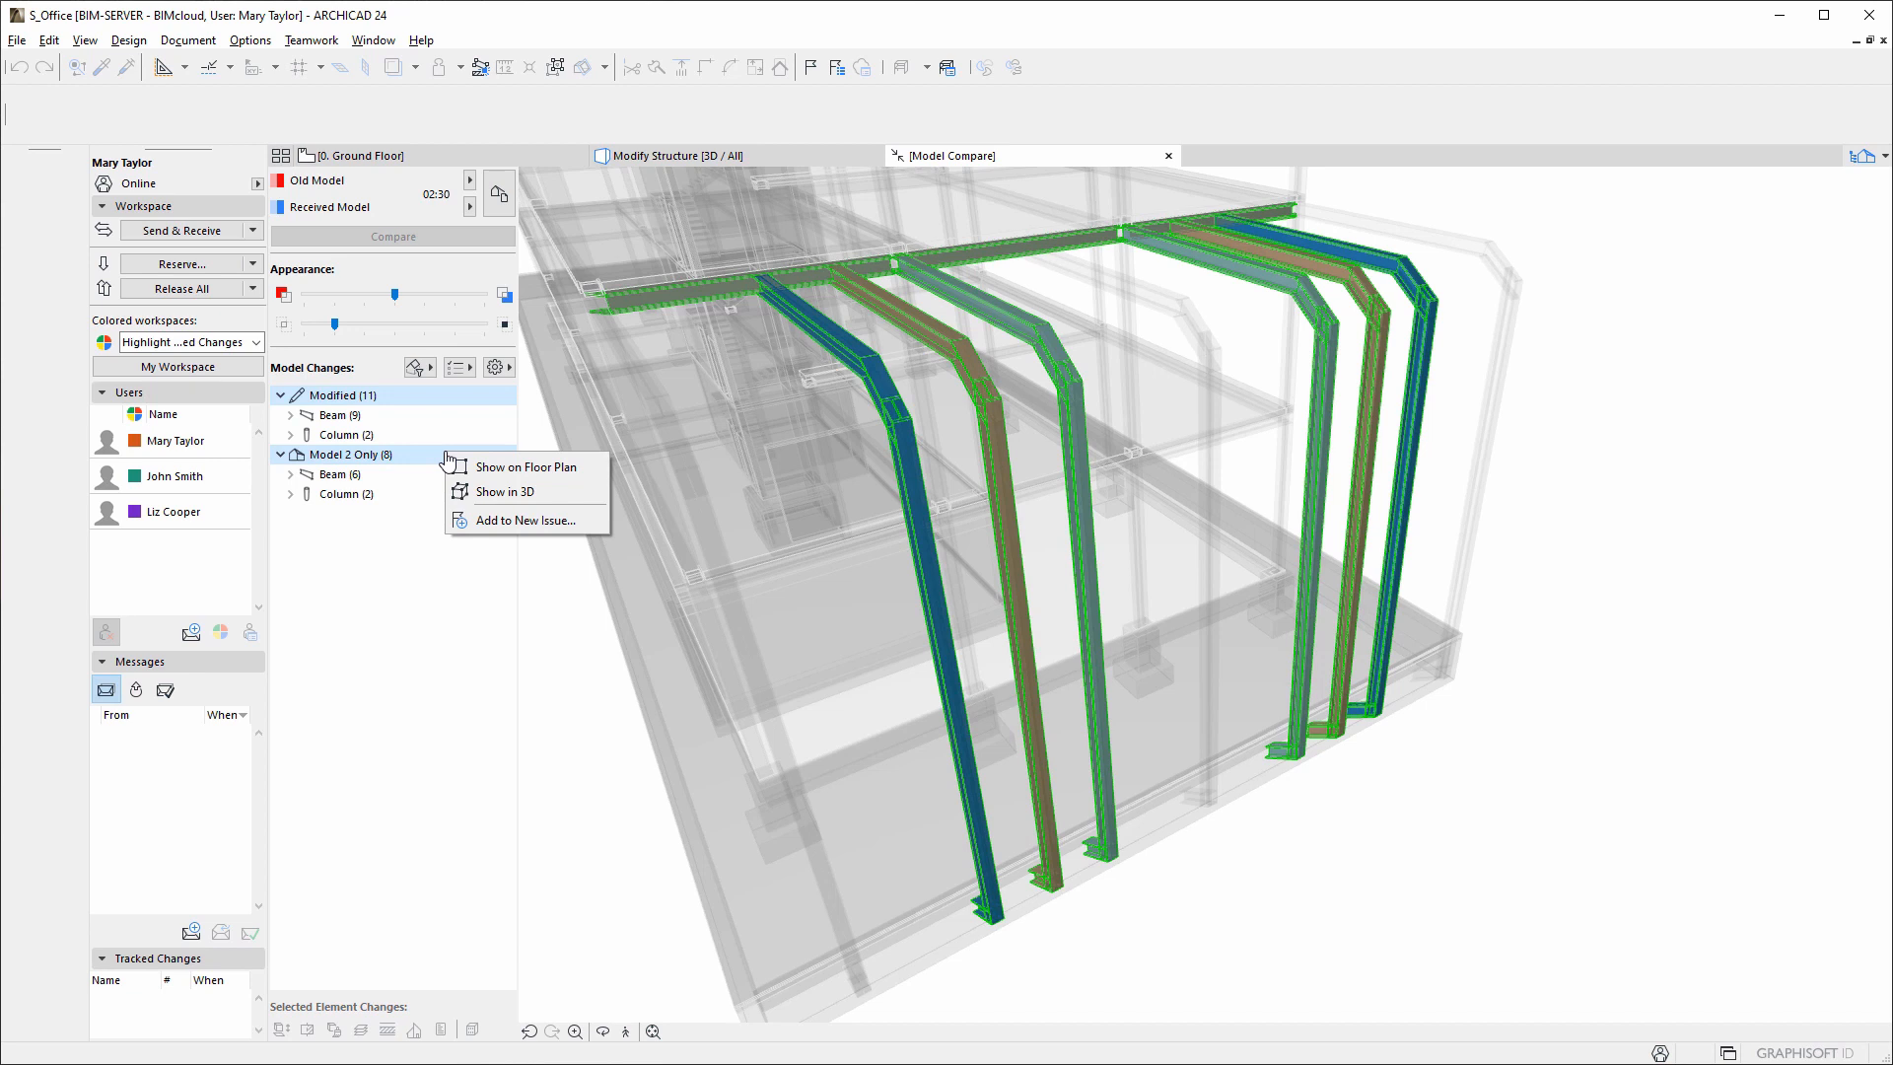